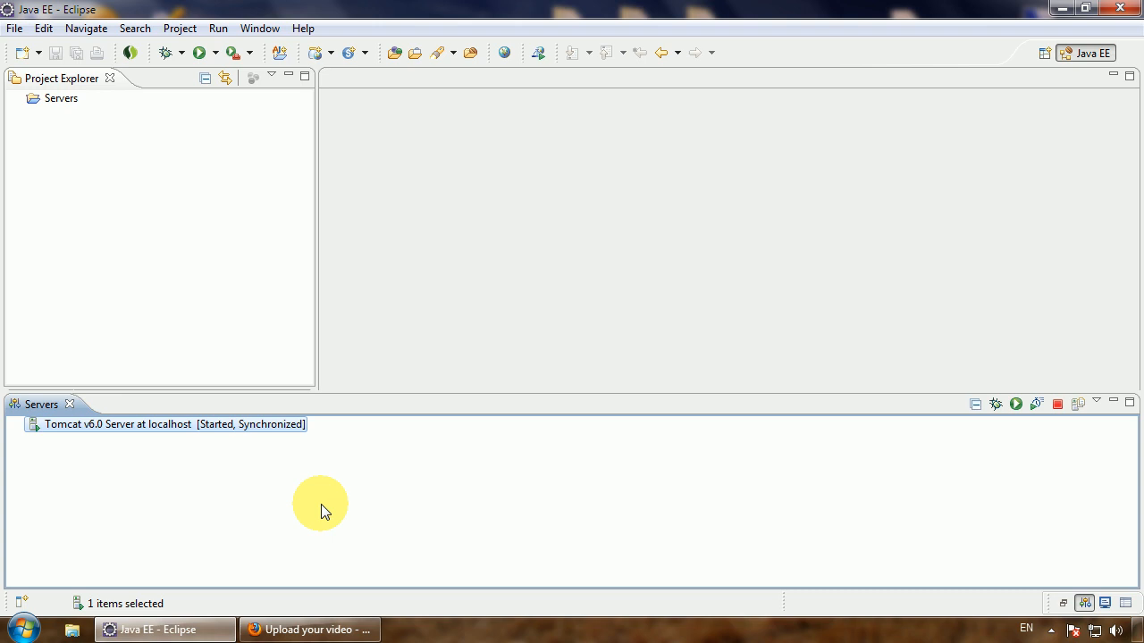
Step: Glance at the video upload in Firefox, then return to the Eclipse workspace
left_click(309, 629)
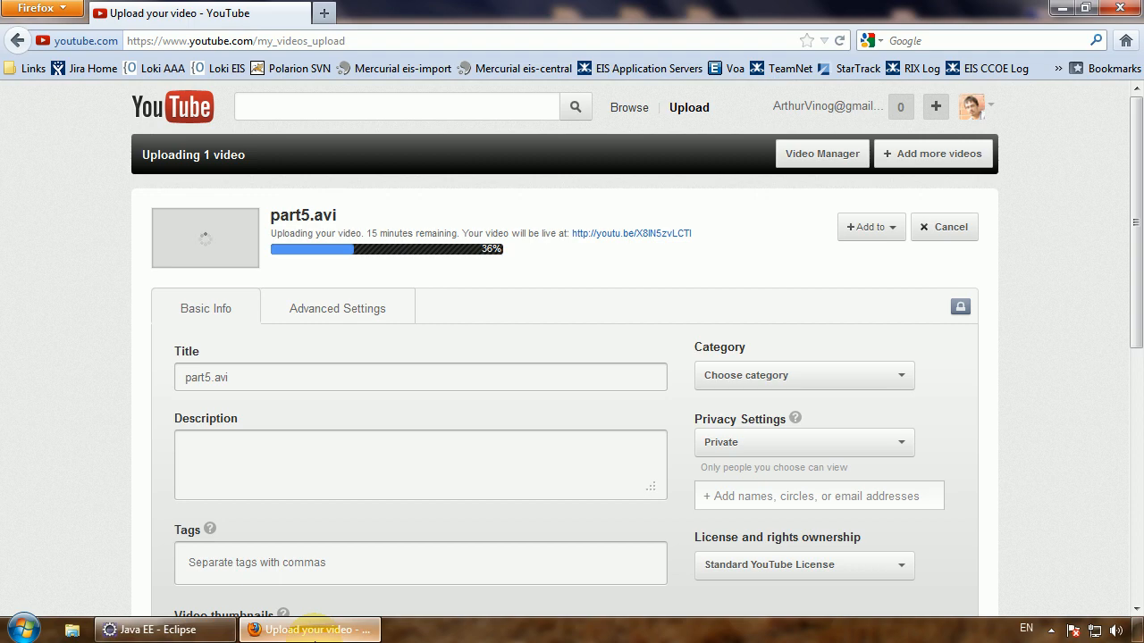
left_click(161, 630)
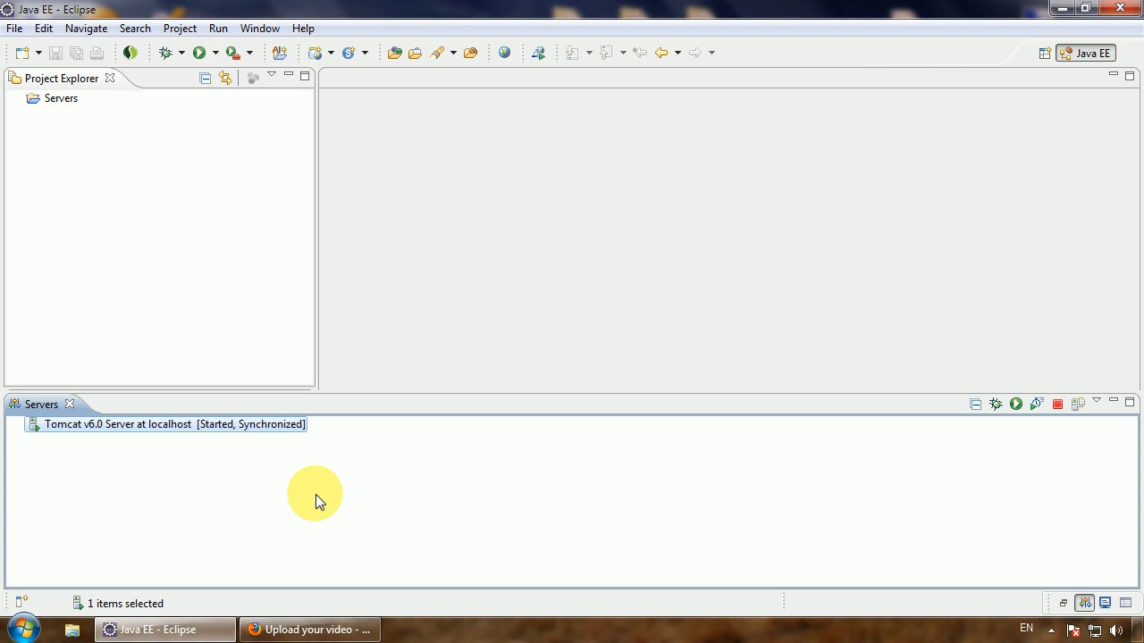
mouse_move(321, 493)
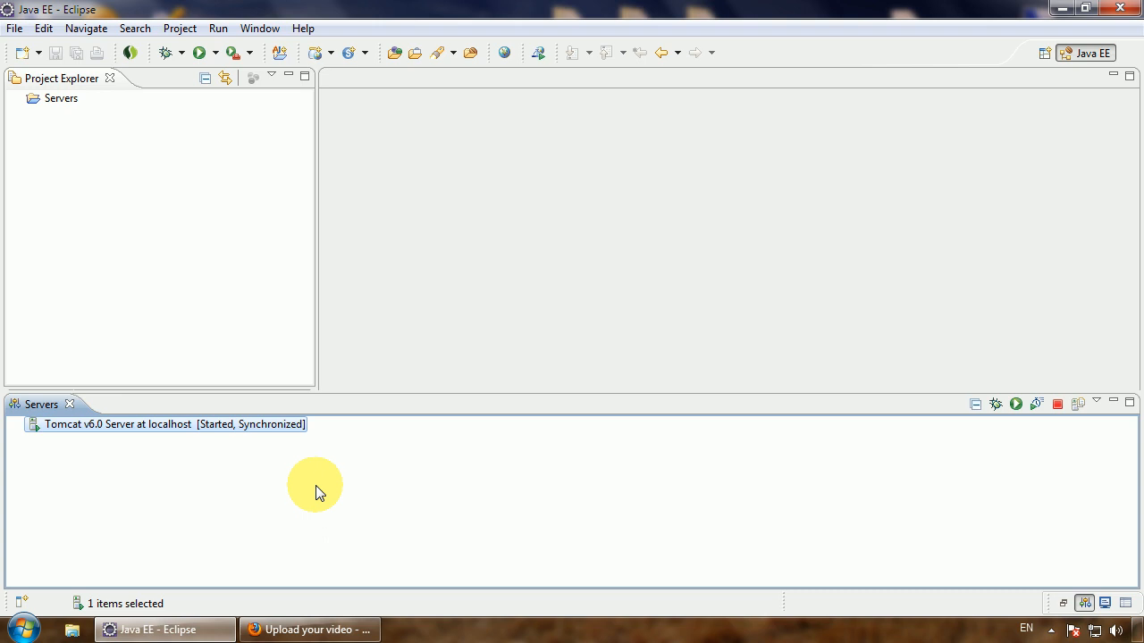
mouse_move(312, 487)
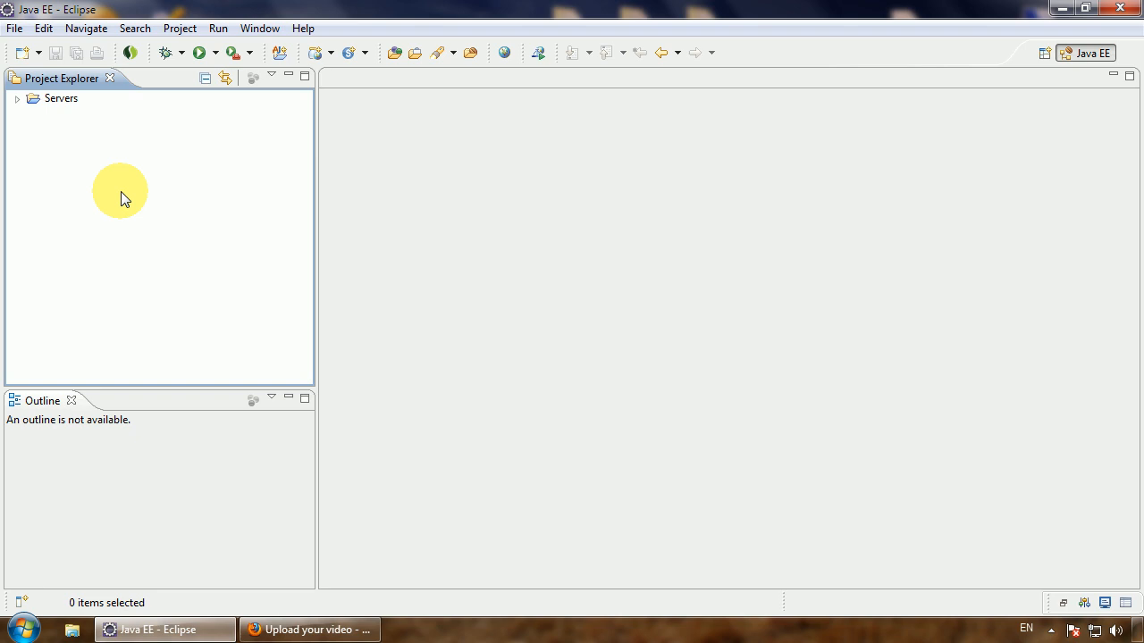
mouse_move(14, 28)
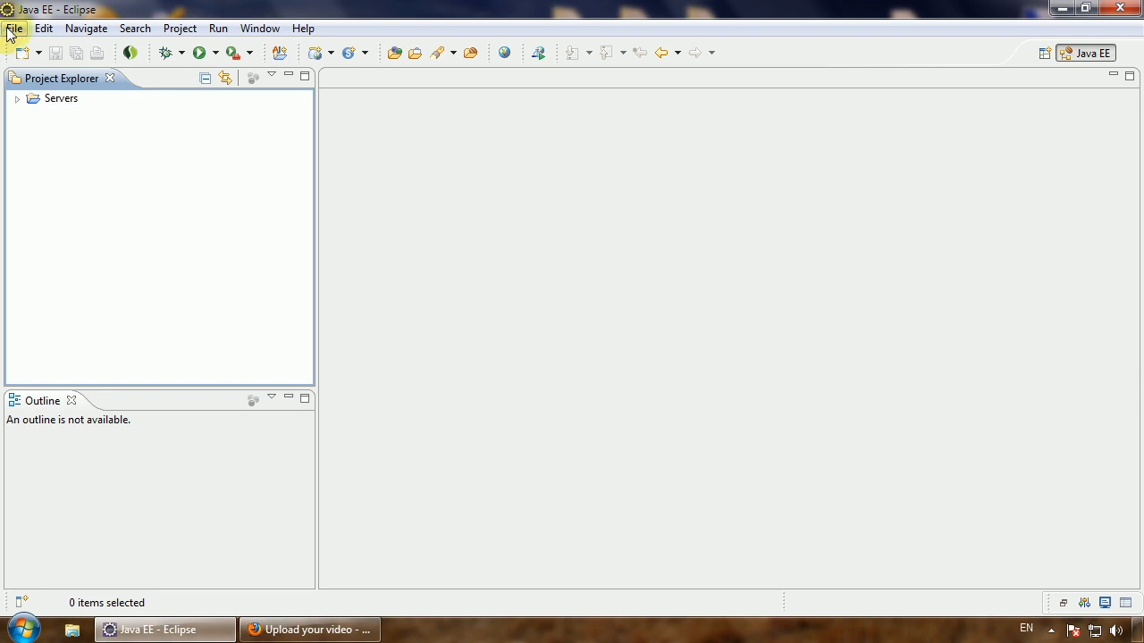
Step: Pick Dynamic Web Project from the File > New menu
left_click(15, 28)
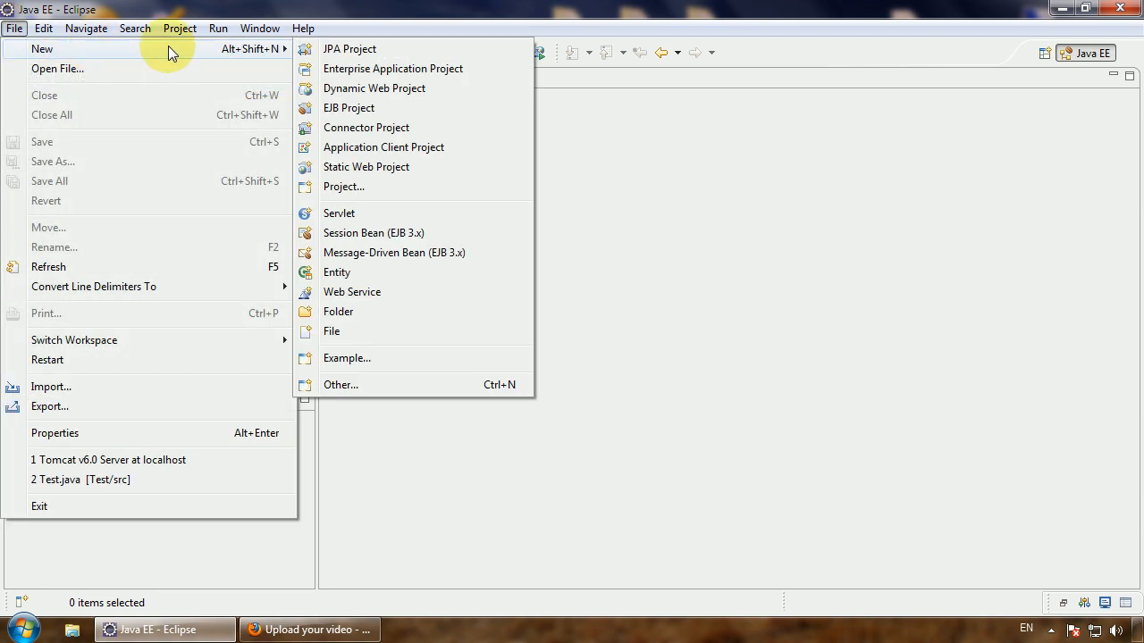
mouse_move(389, 186)
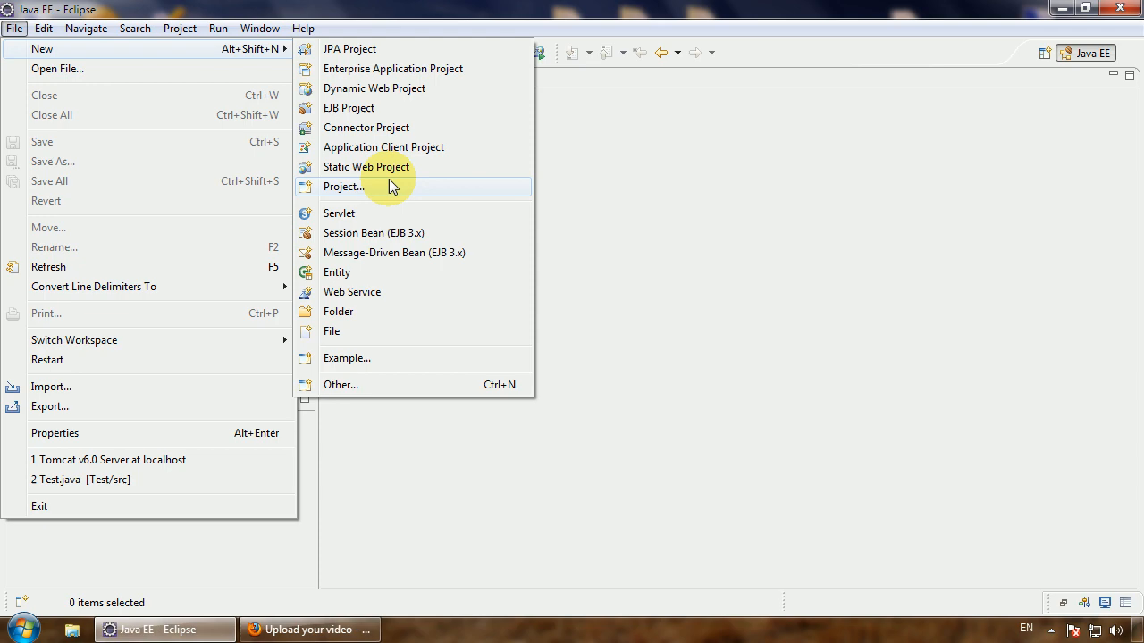
mouse_move(387, 87)
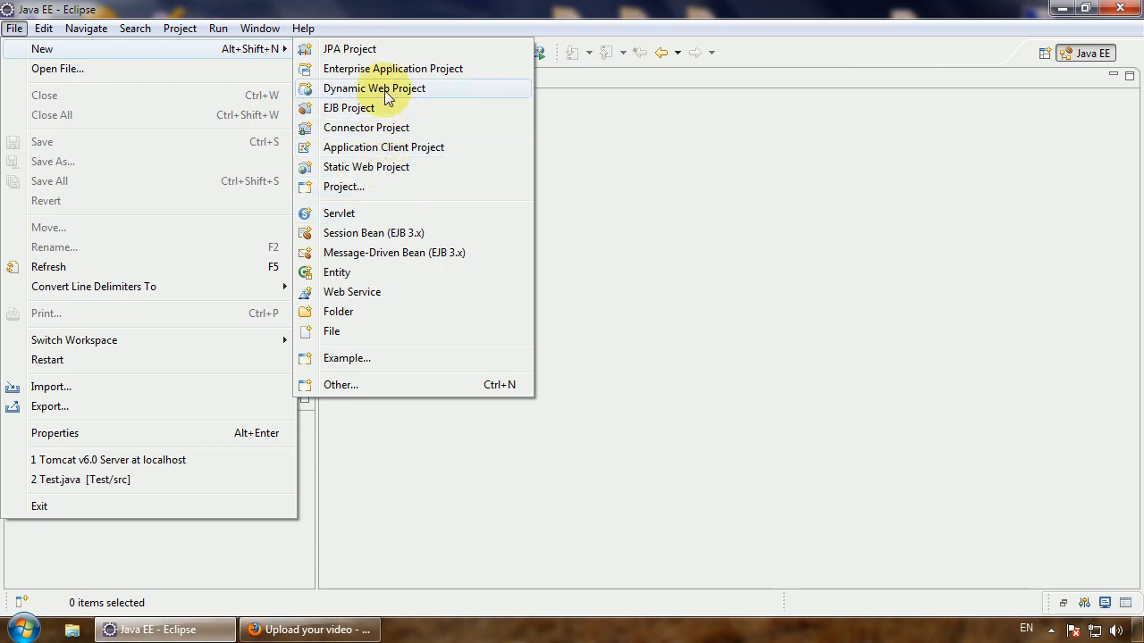
left_click(374, 87)
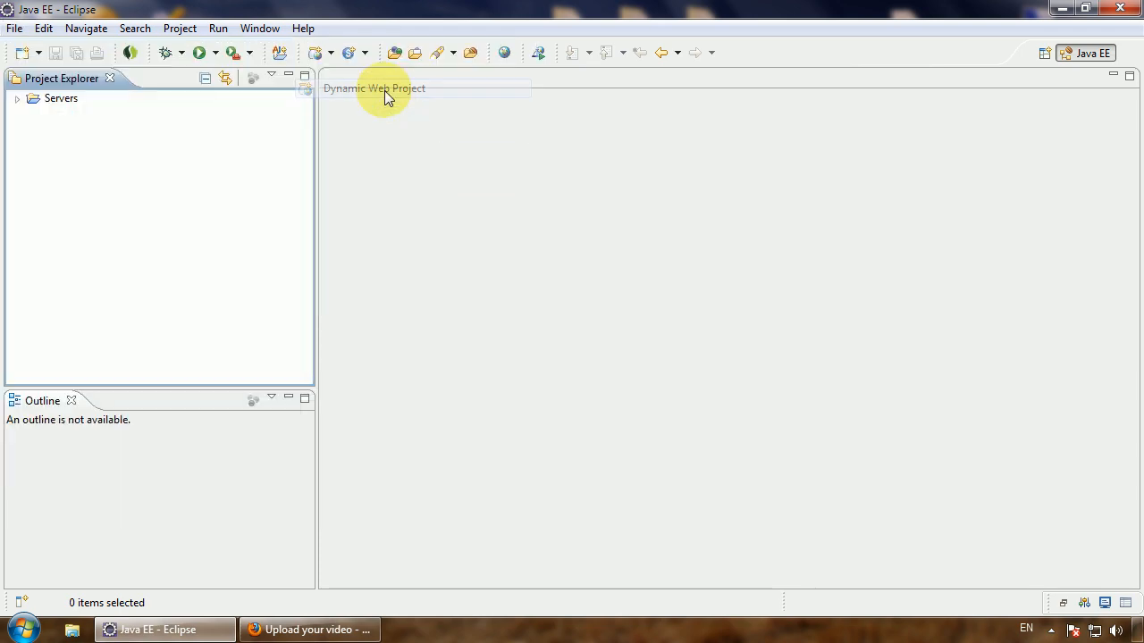
Step: Enter ServletsJSPExample as the project name
left_click(374, 88)
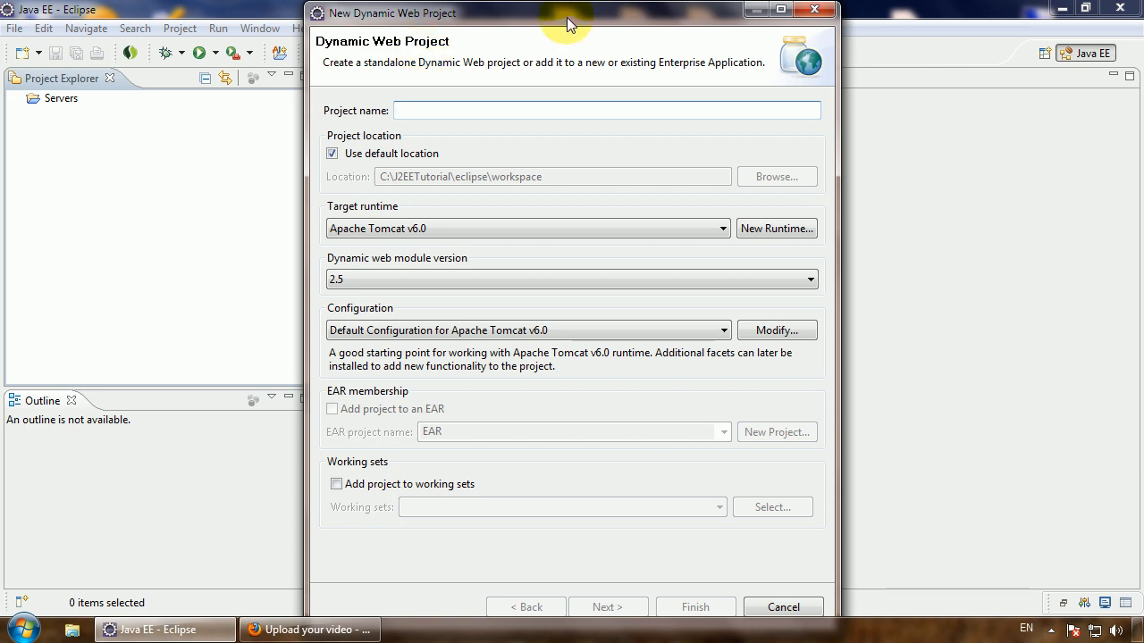
type("S")
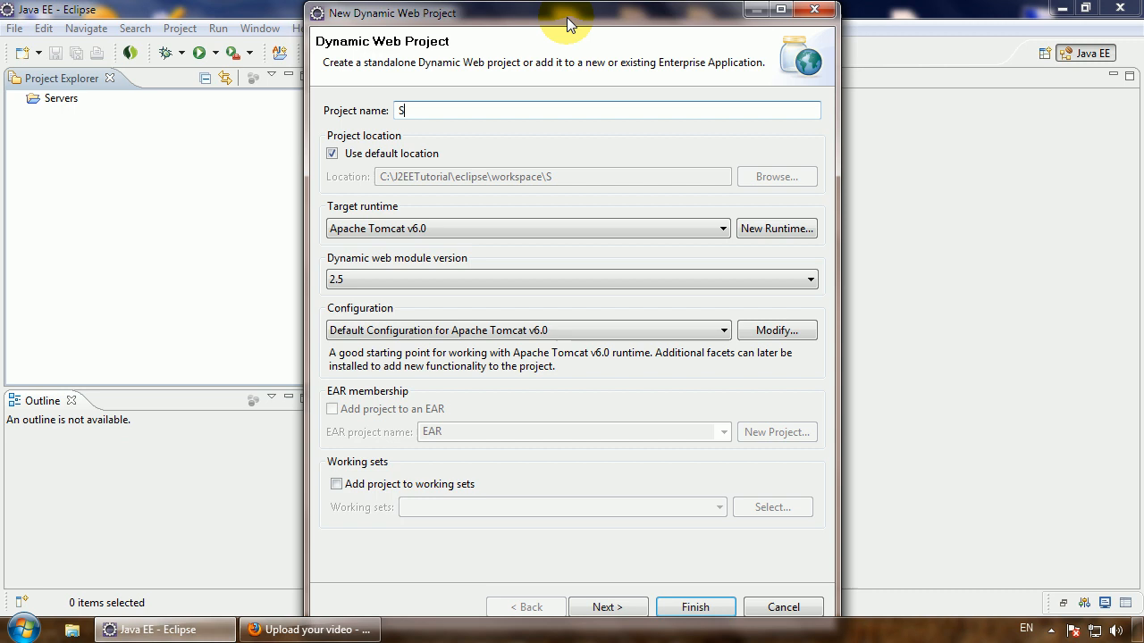
type("ervlets")
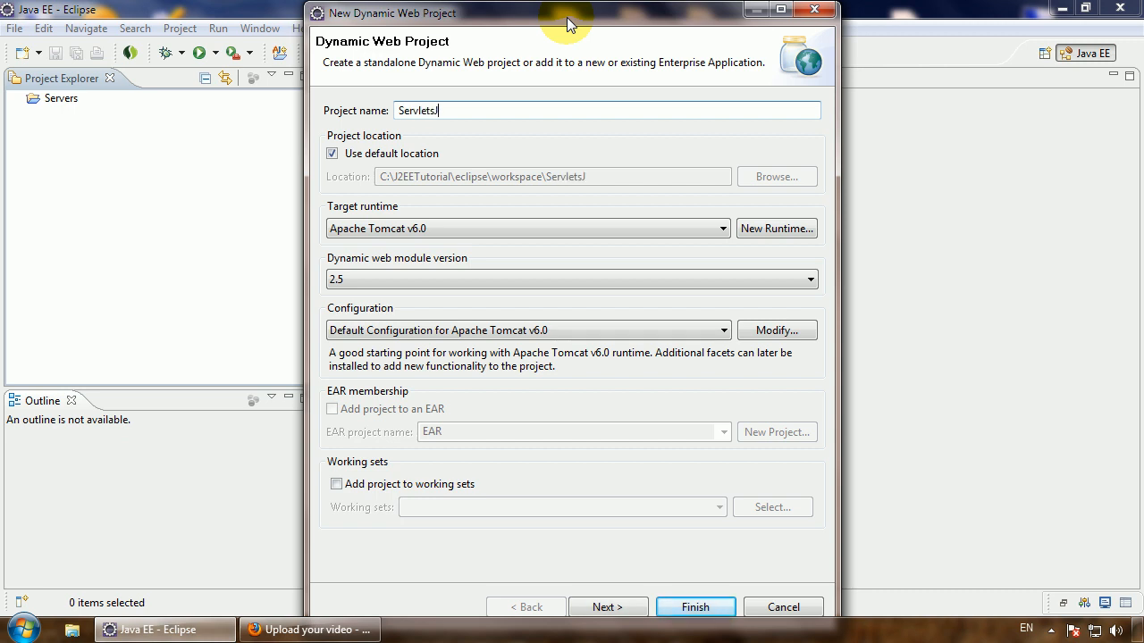
type("JSP")
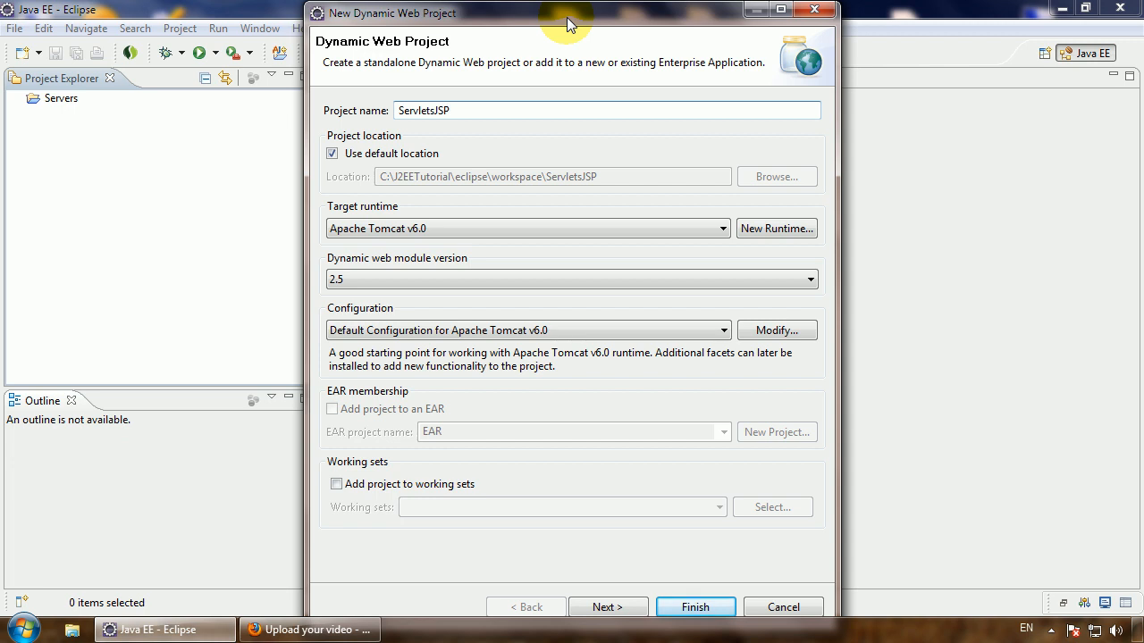
type("Example")
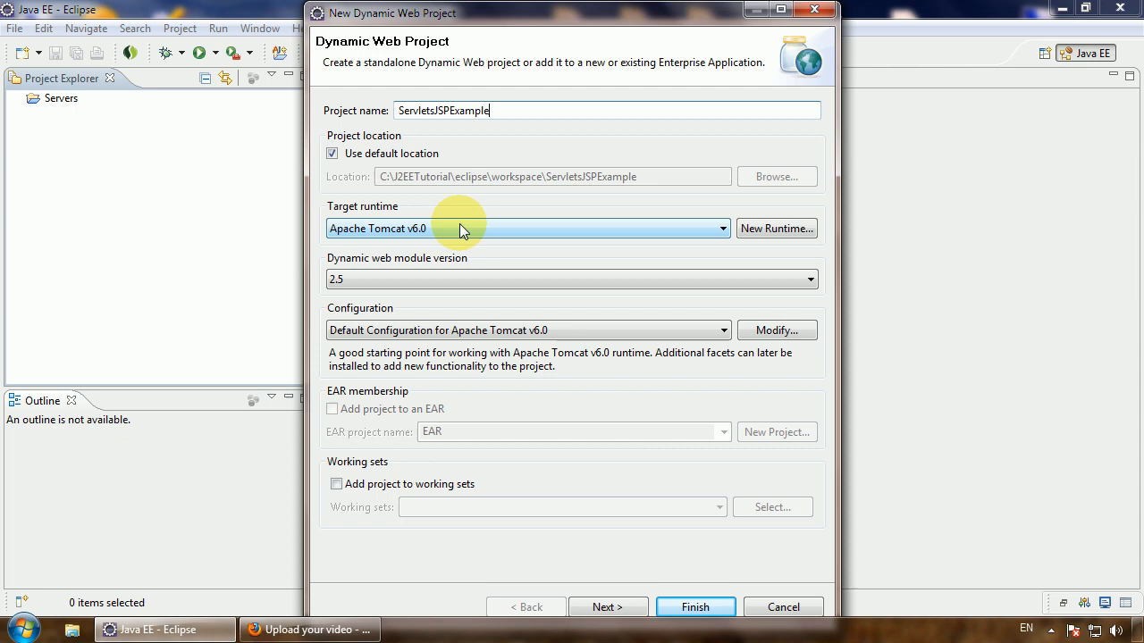
Step: Keep Apache Tomcat v6.0 runtime, web module version 2.5, and the default configuration
left_click(721, 227)
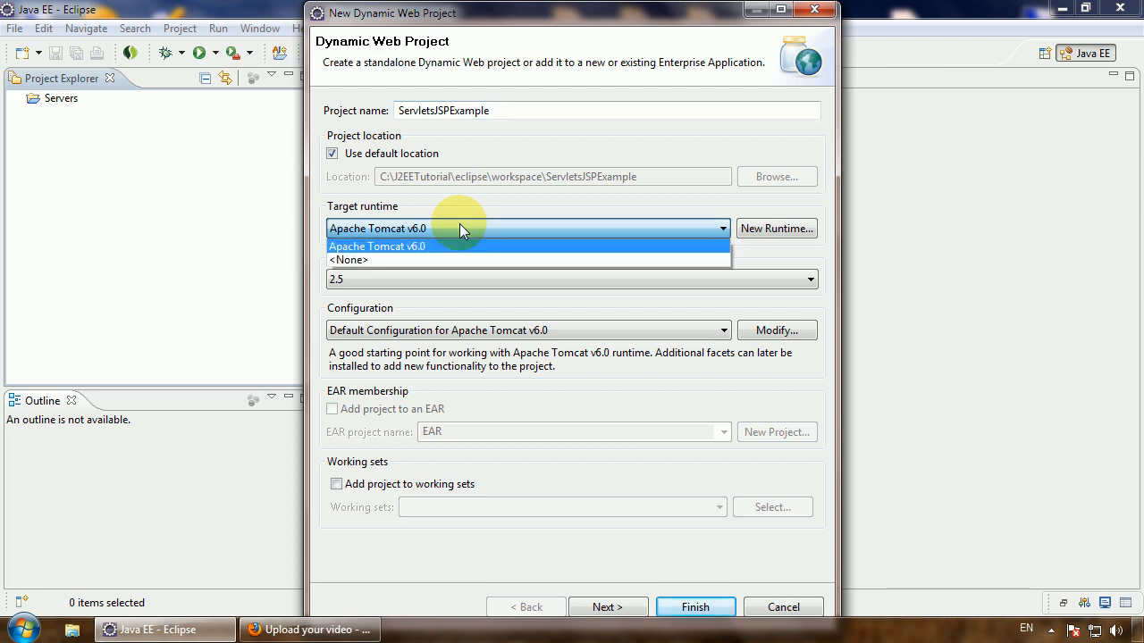
left_click(376, 245)
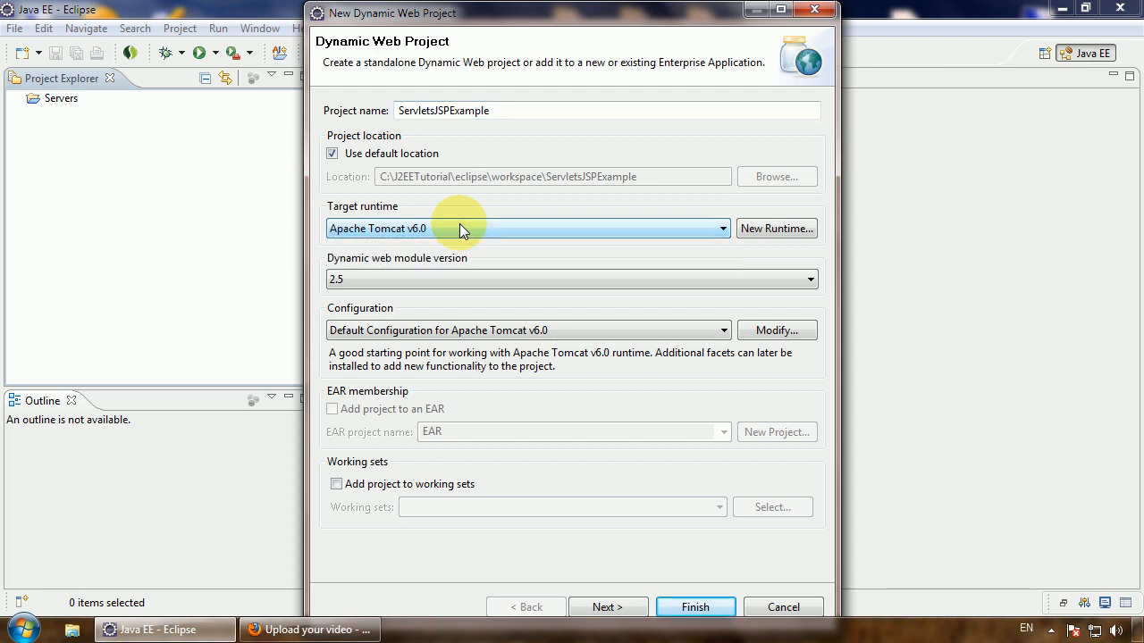
mouse_move(451, 294)
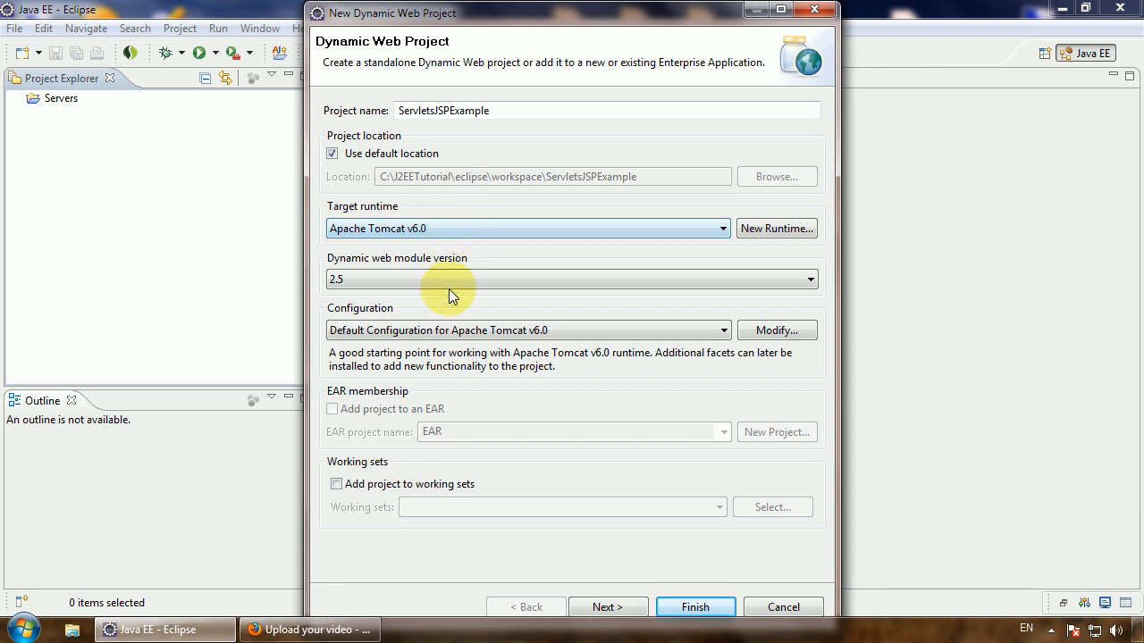
left_click(807, 279)
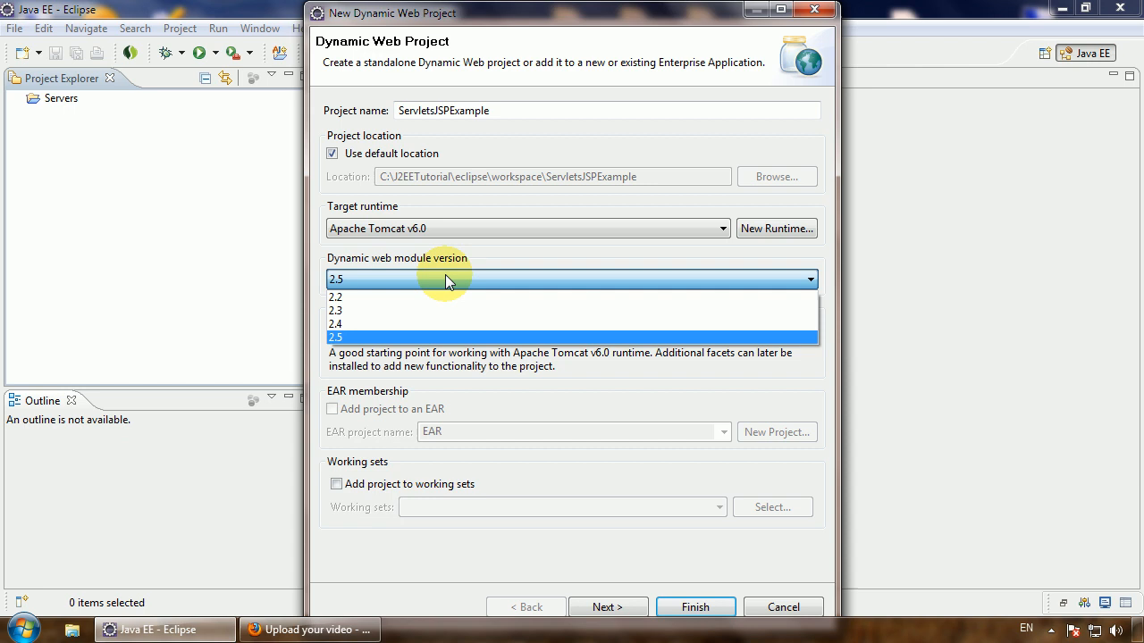
mouse_move(388, 297)
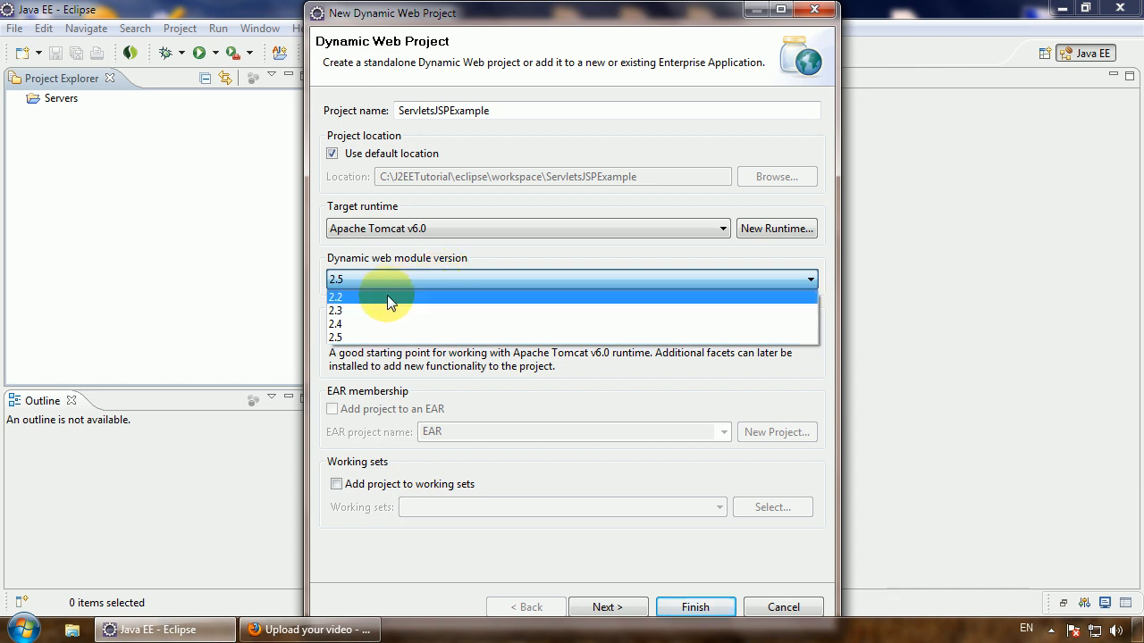
mouse_move(362, 337)
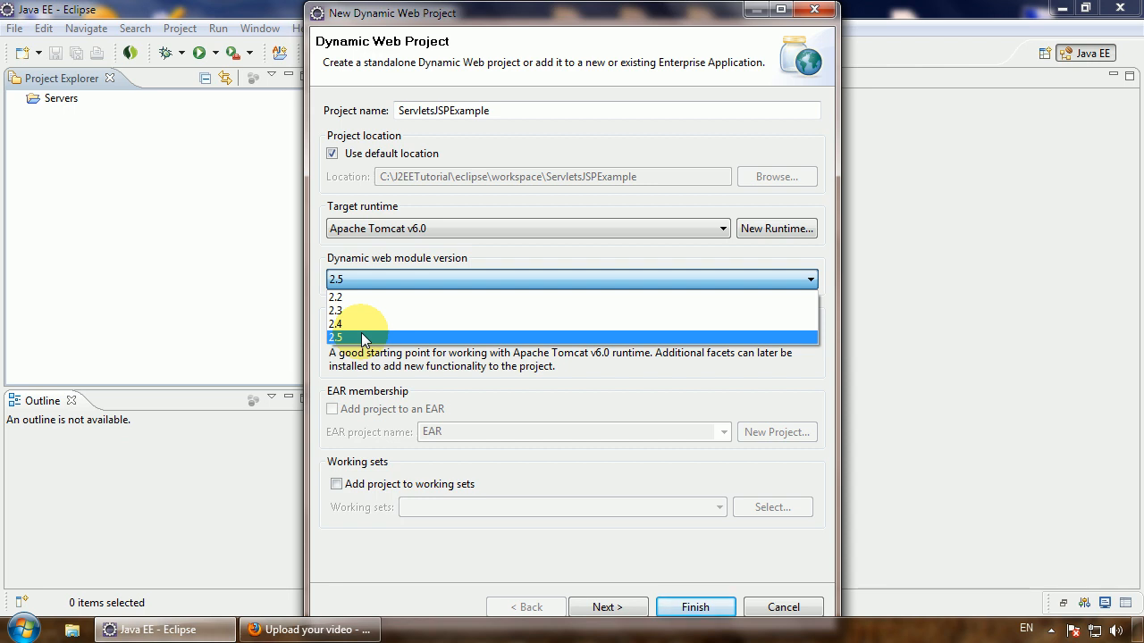
left_click(335, 337)
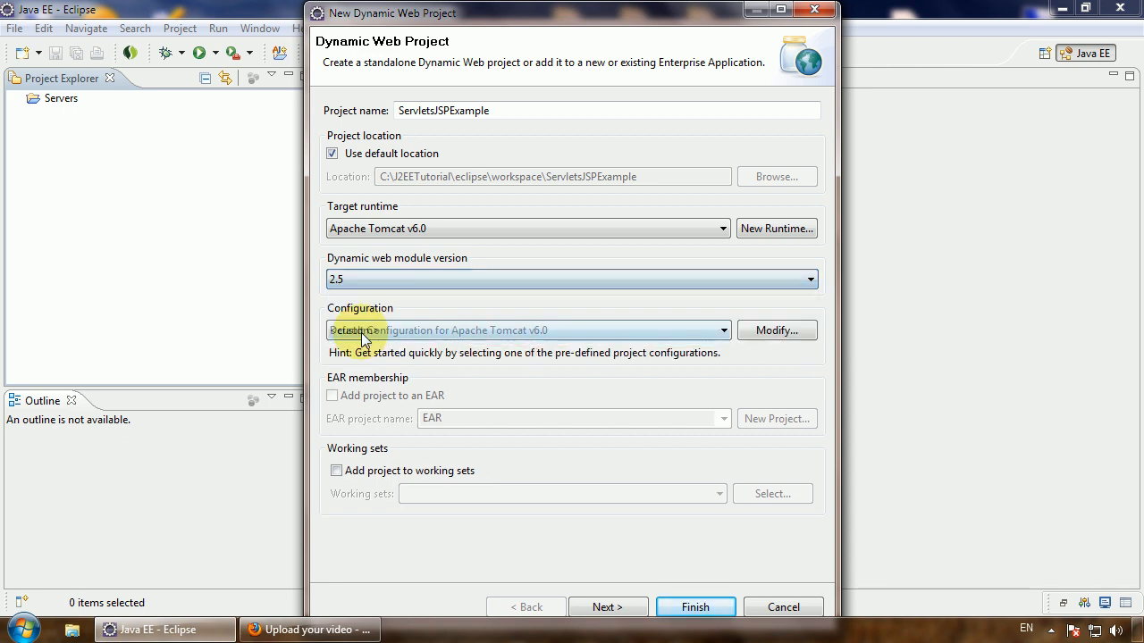
left_click(722, 330)
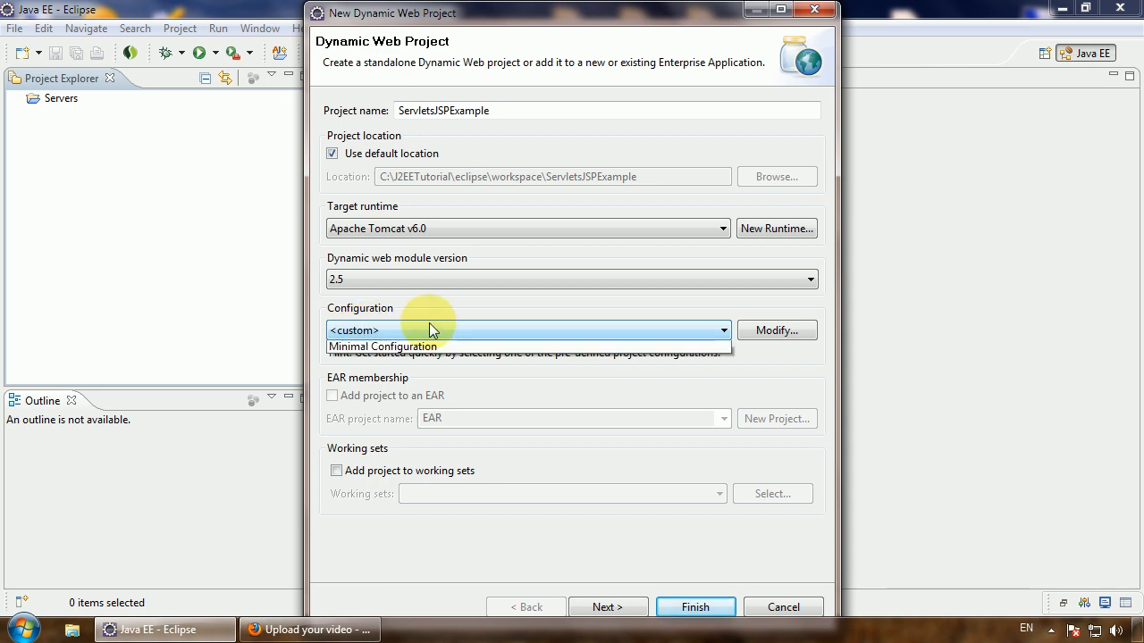
left_click(722, 330)
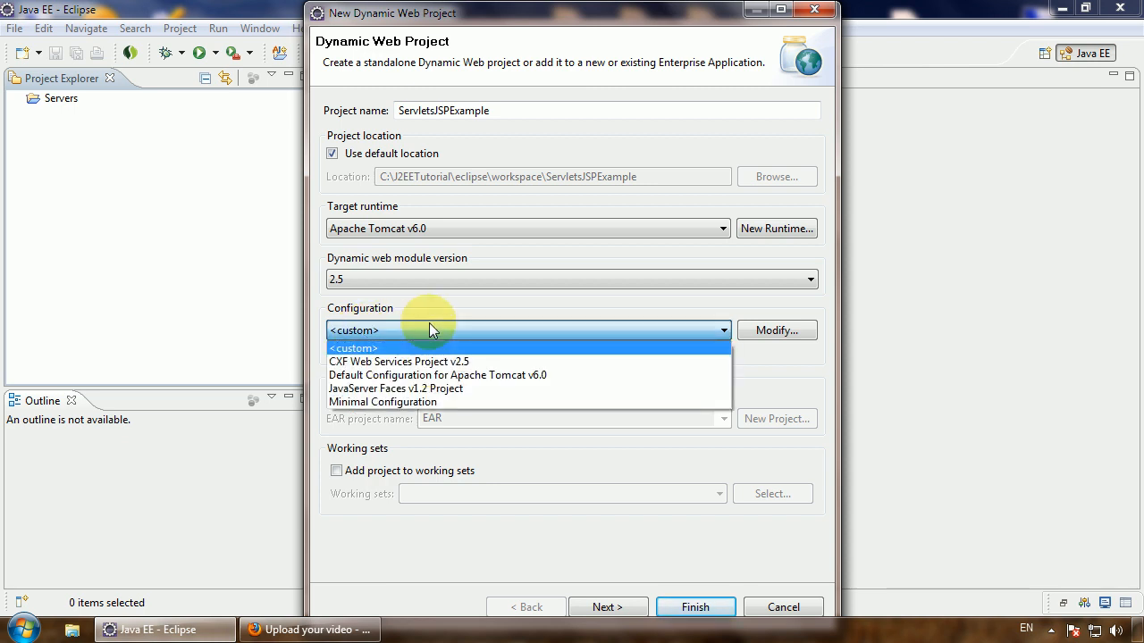
mouse_move(437, 375)
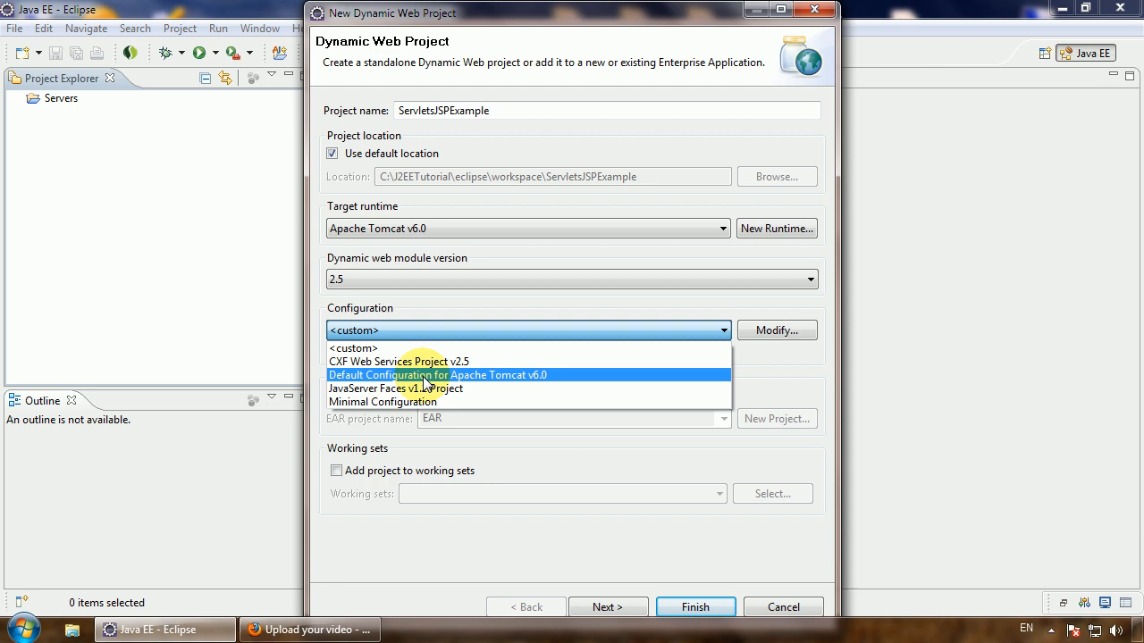
left_click(436, 374)
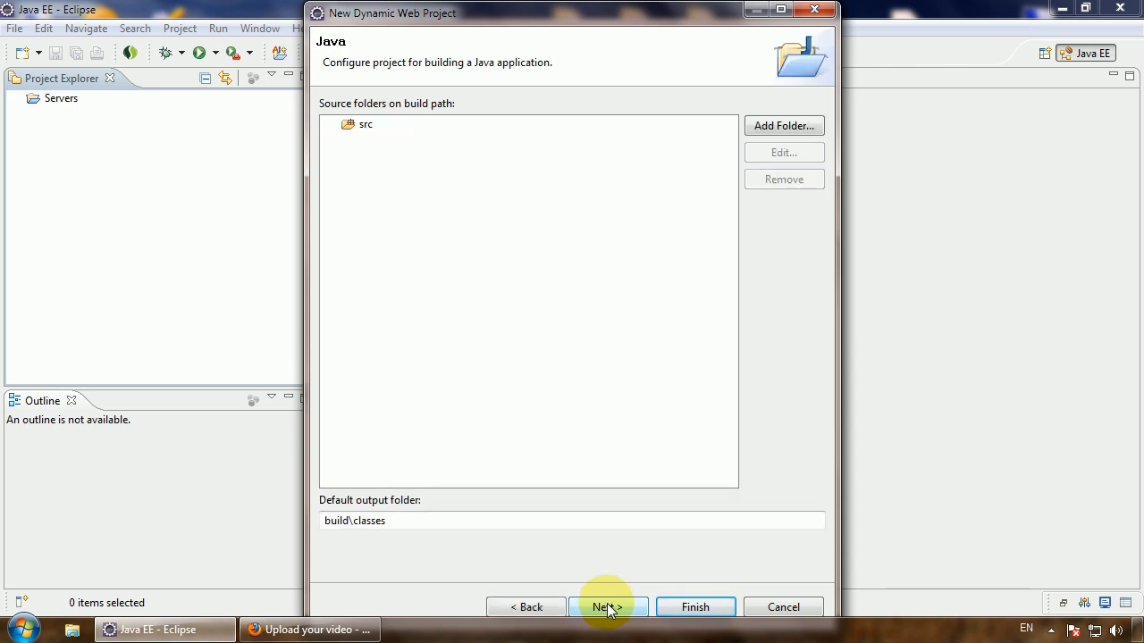
Step: Accept web module settings with web.xml generation and finish the ServletsJSPExample project
left_click(607, 606)
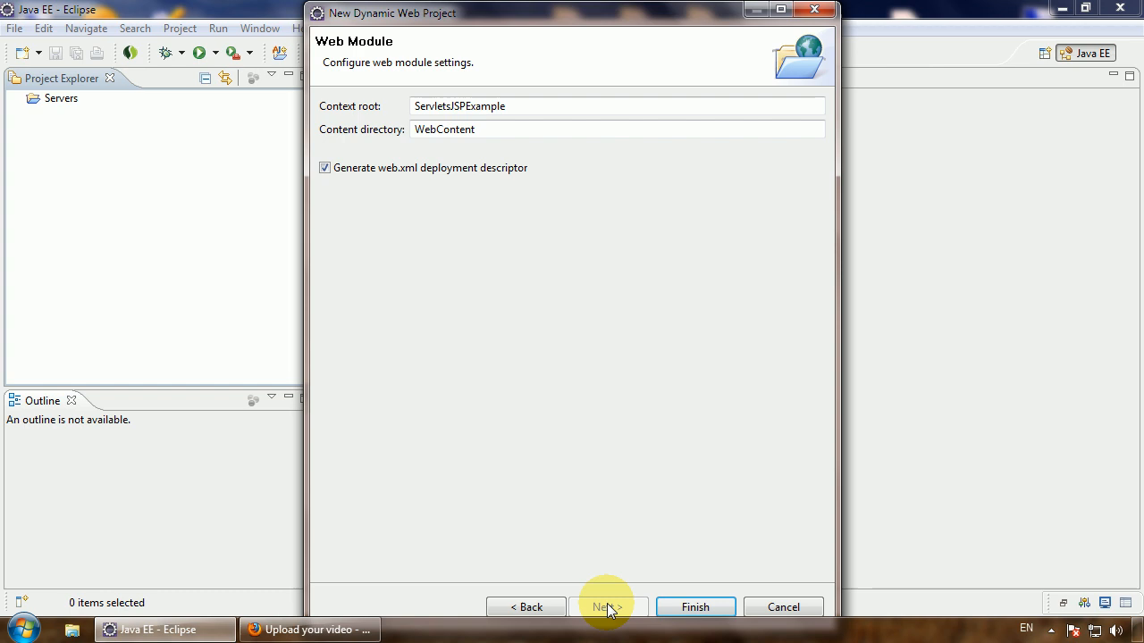
mouse_move(338, 185)
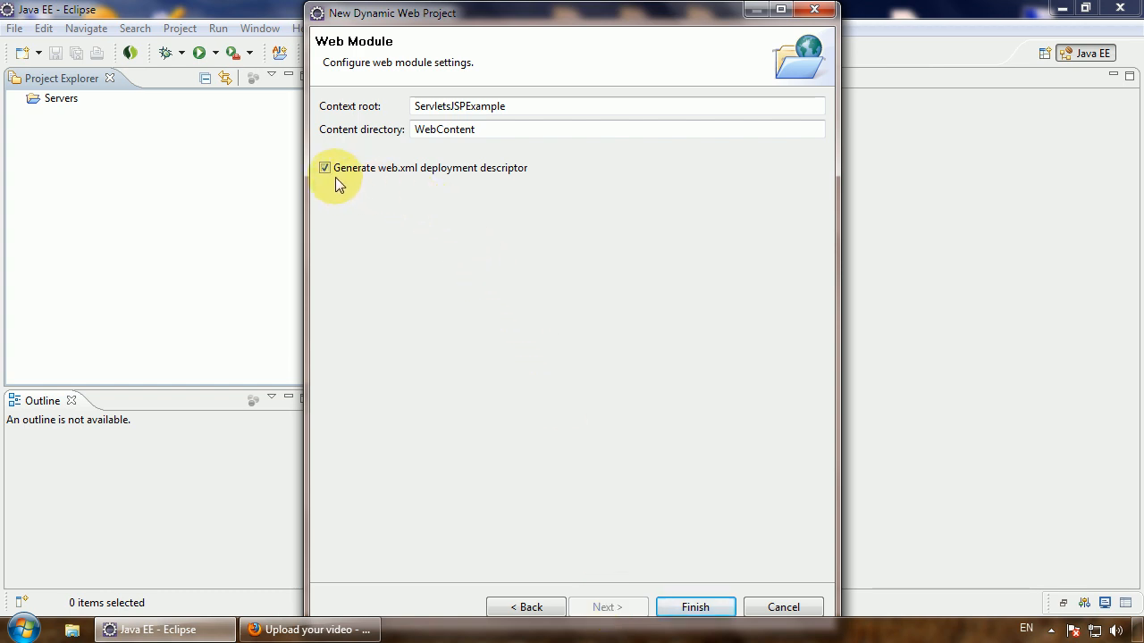
mouse_move(329, 179)
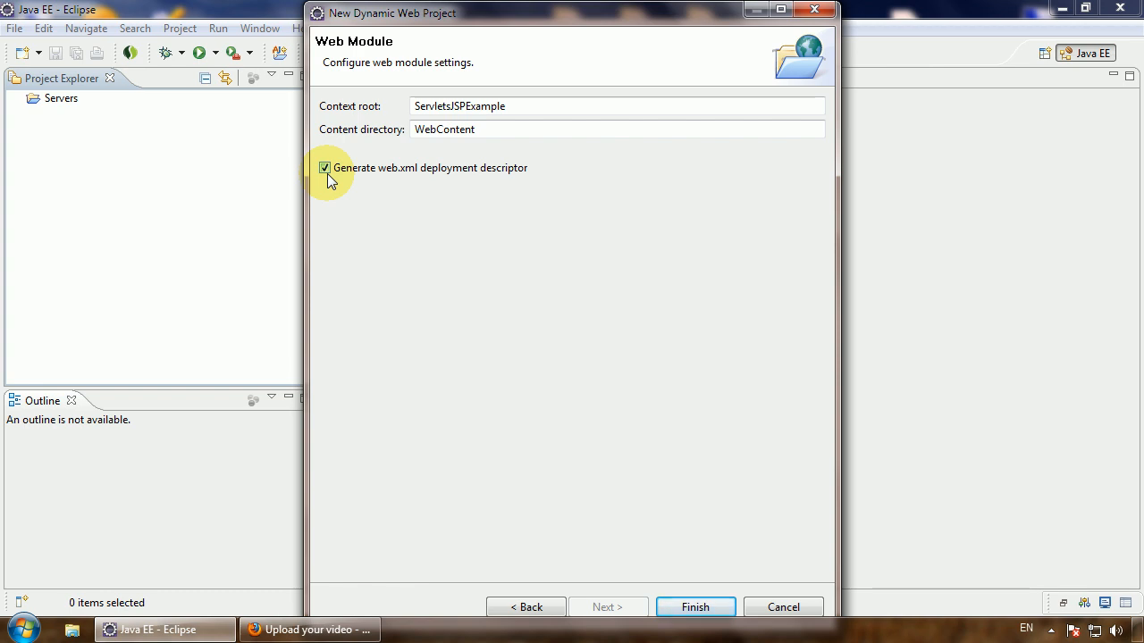
mouse_move(743, 492)
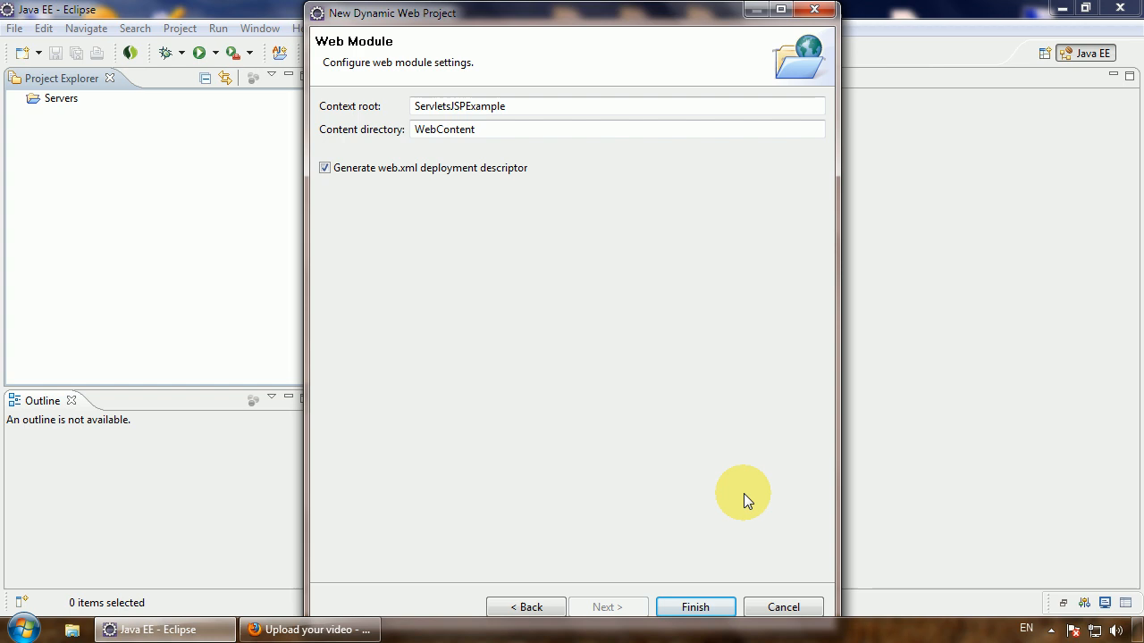
left_click(695, 607)
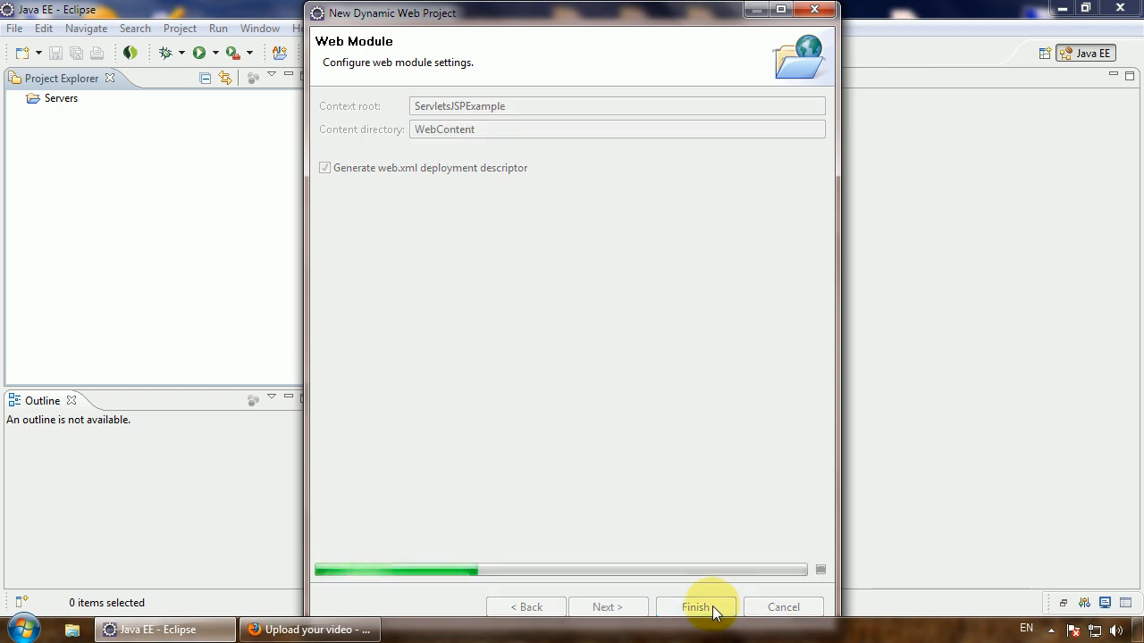
Step: Expand ServletsJSPExample, briefly open JAX-WS Web Services, and expand Deployment Descriptor
left_click(696, 607)
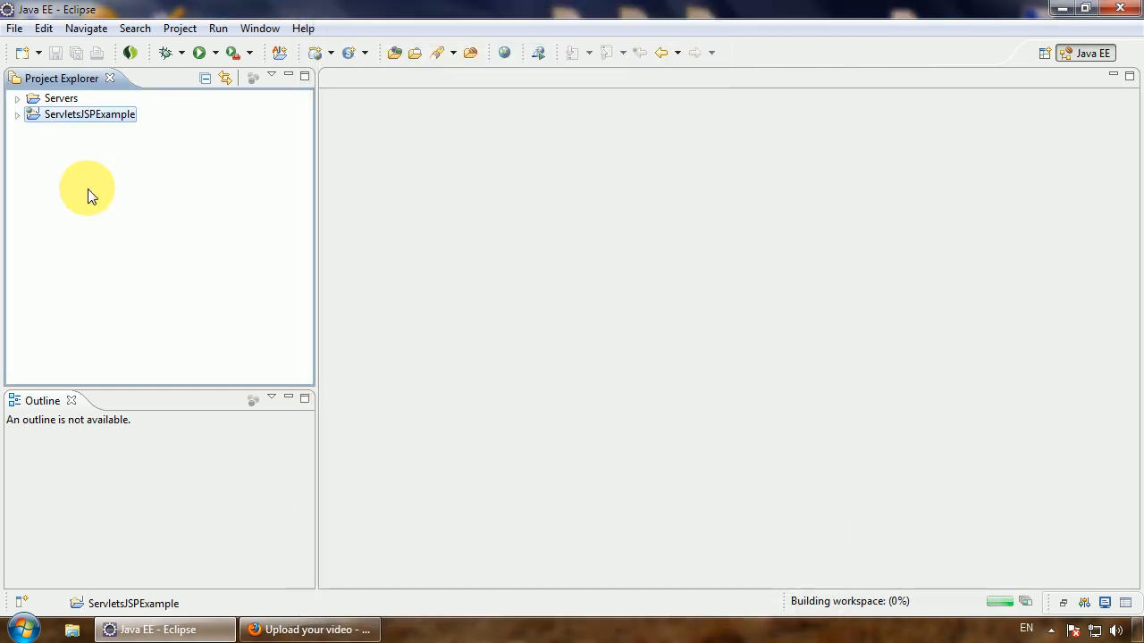
mouse_move(76, 184)
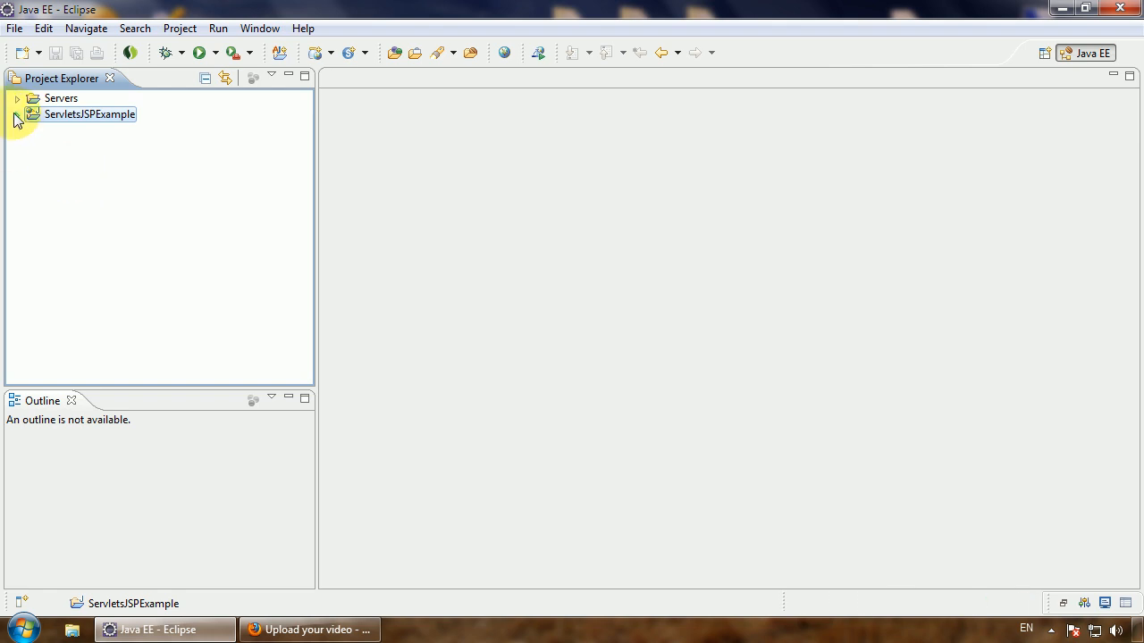
left_click(18, 115)
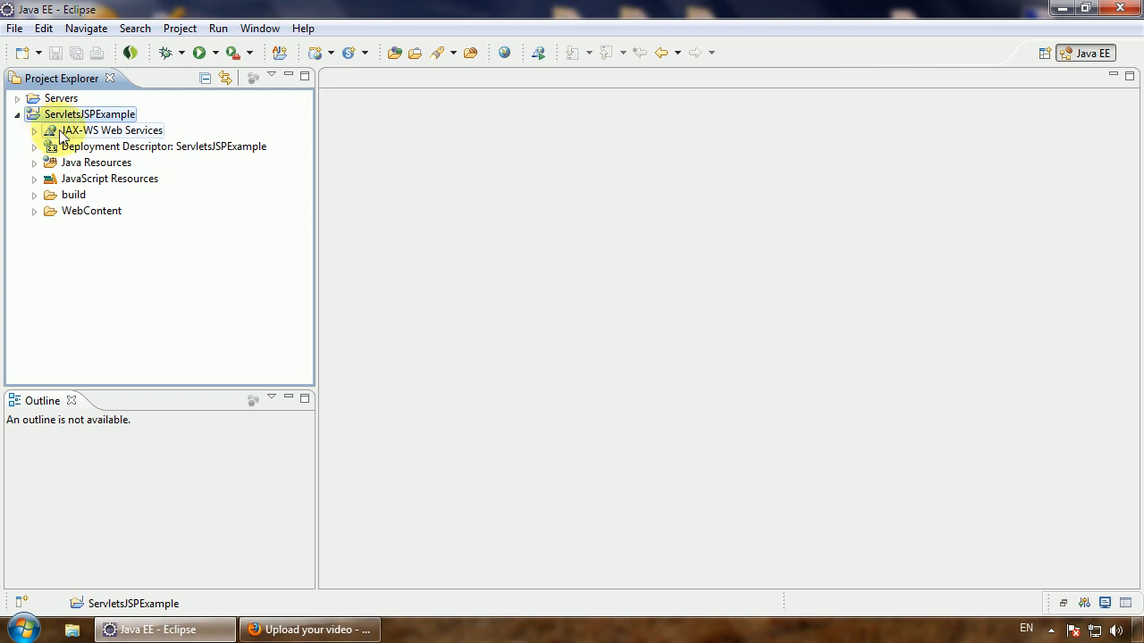
left_click(34, 130)
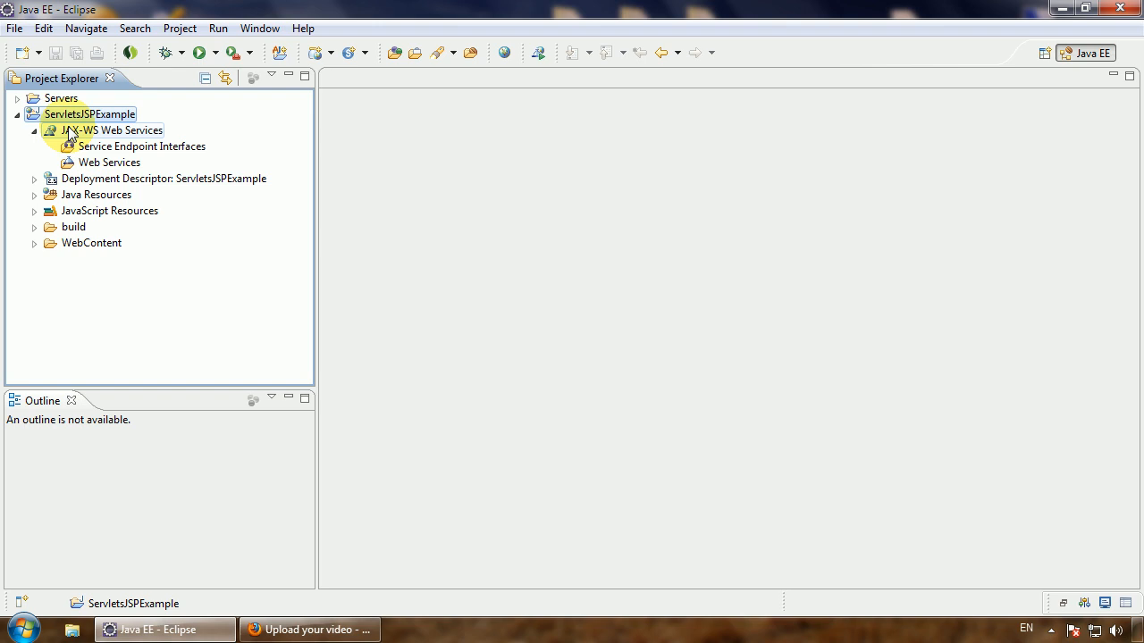
left_click(33, 130)
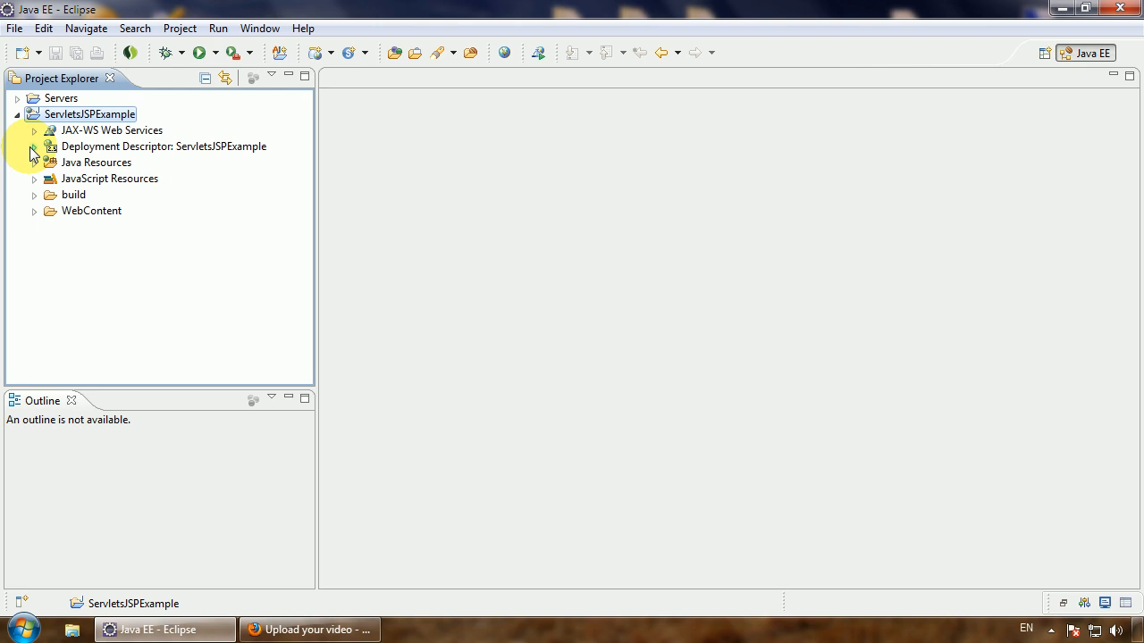
left_click(34, 146)
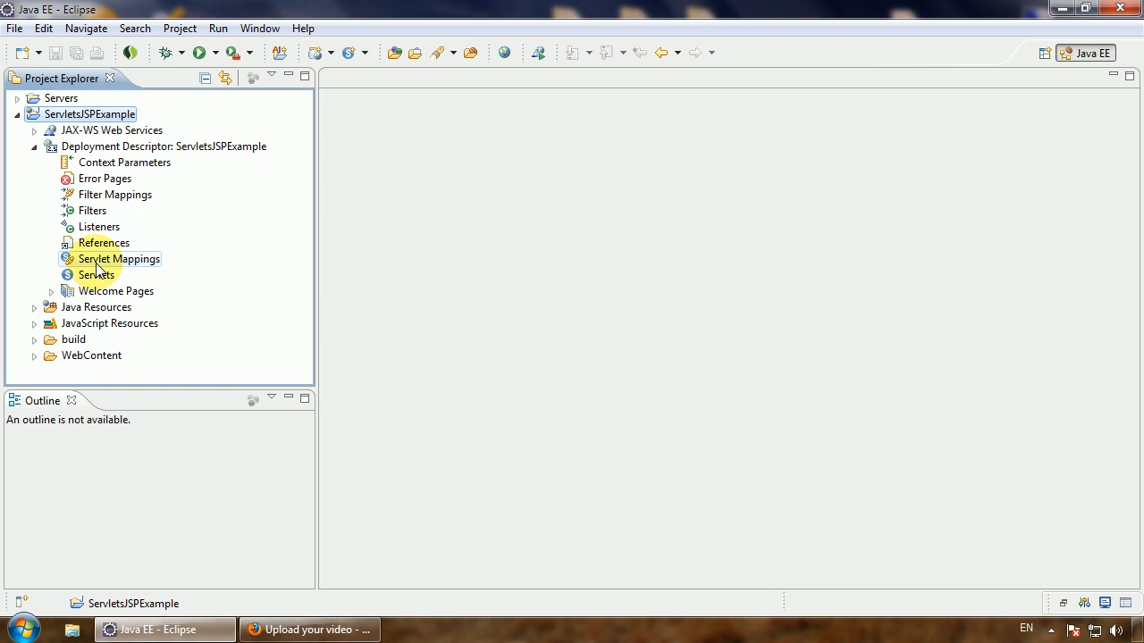
left_click(119, 258)
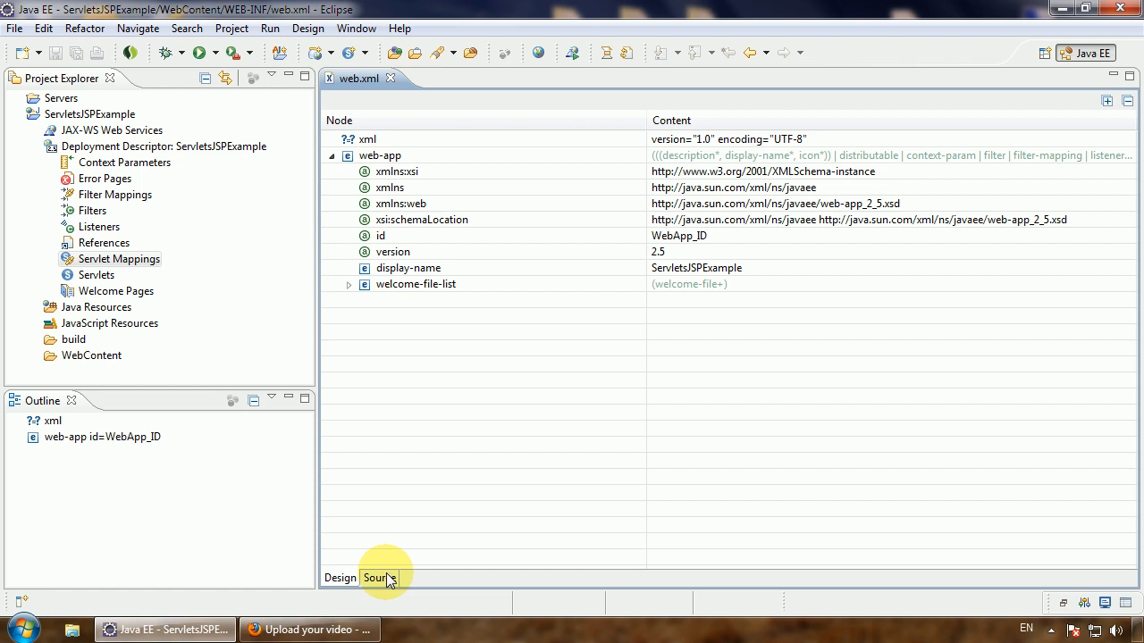
left_click(379, 579)
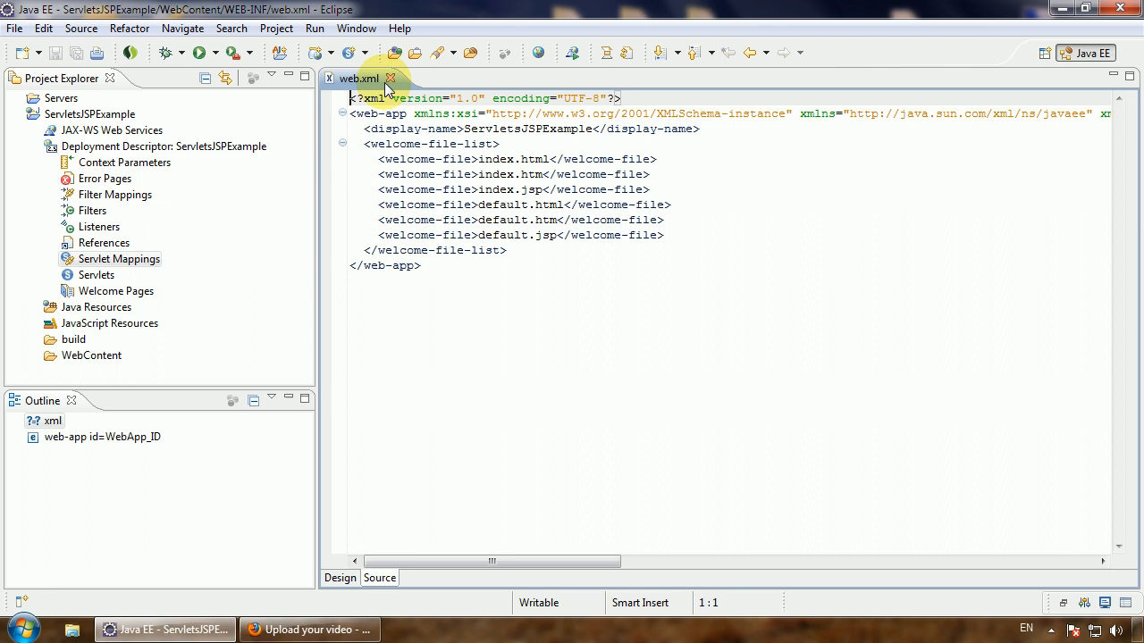
left_click(391, 79)
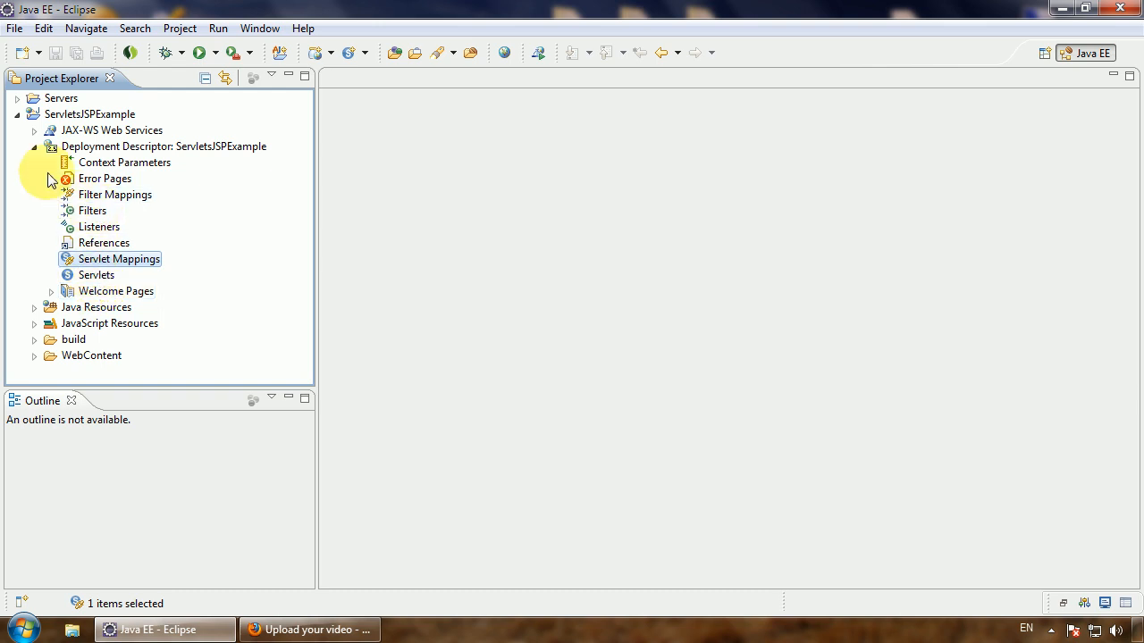
left_click(33, 146)
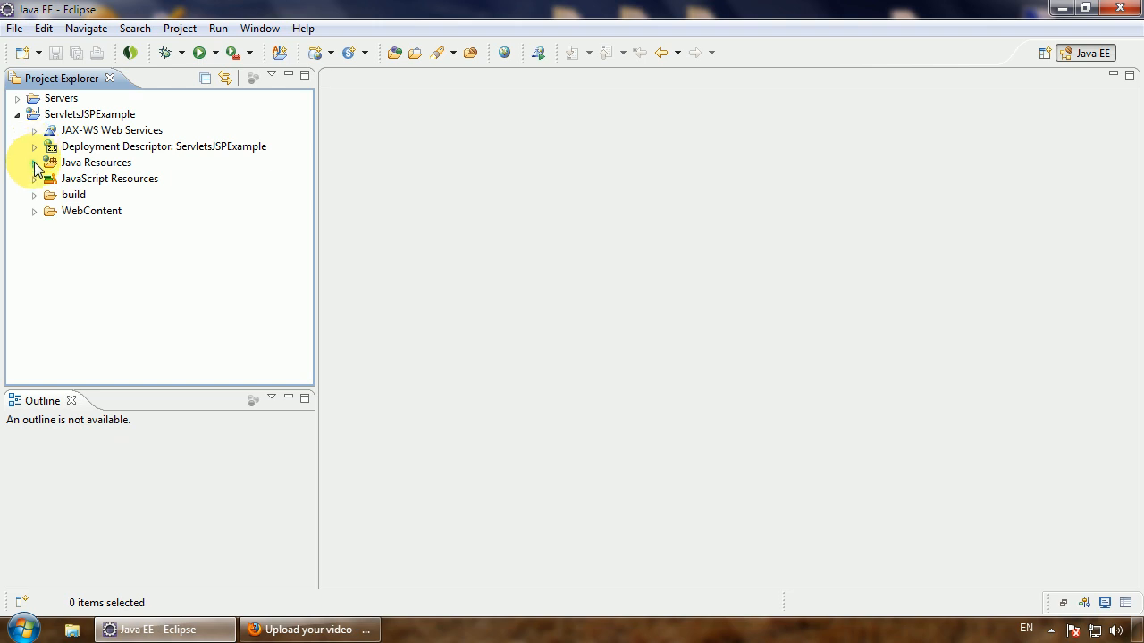
left_click(34, 163)
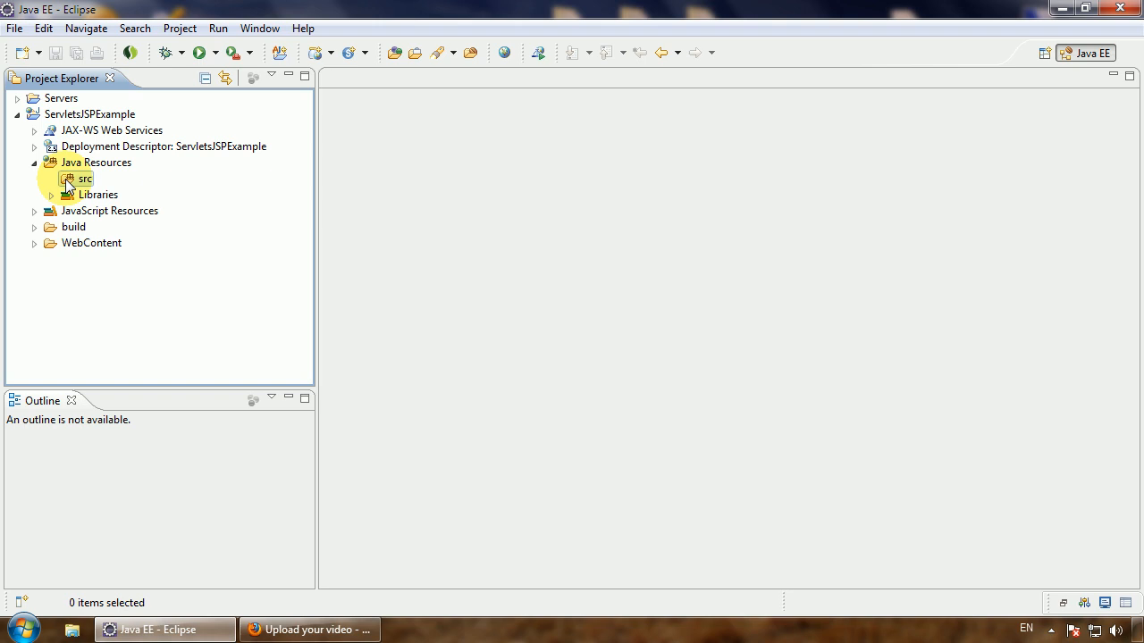
left_click(51, 194)
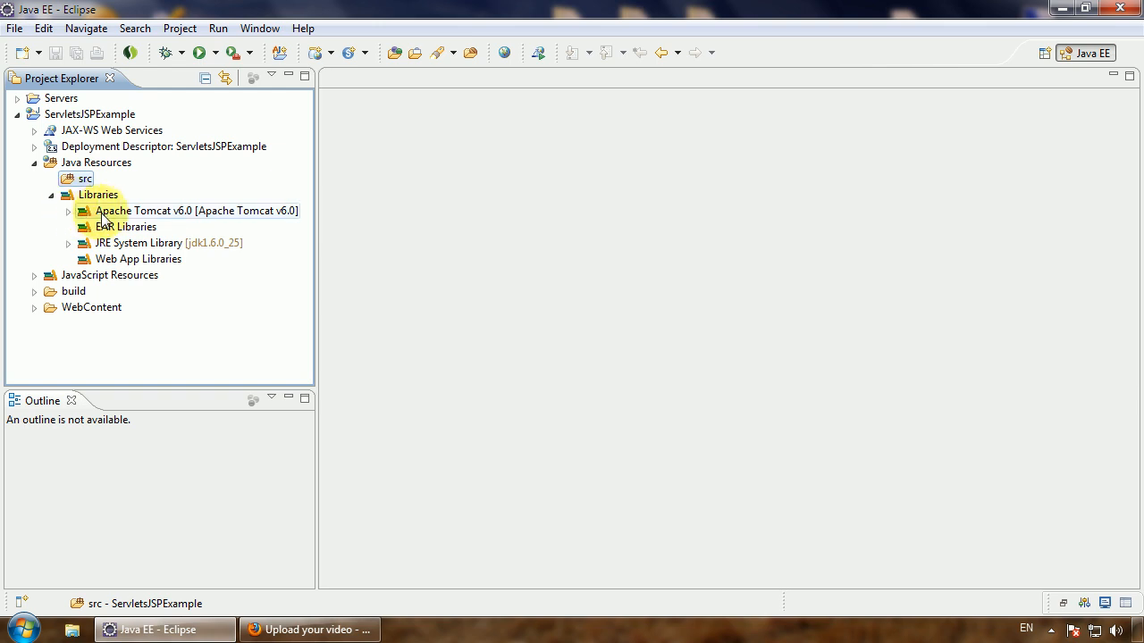
mouse_move(194, 221)
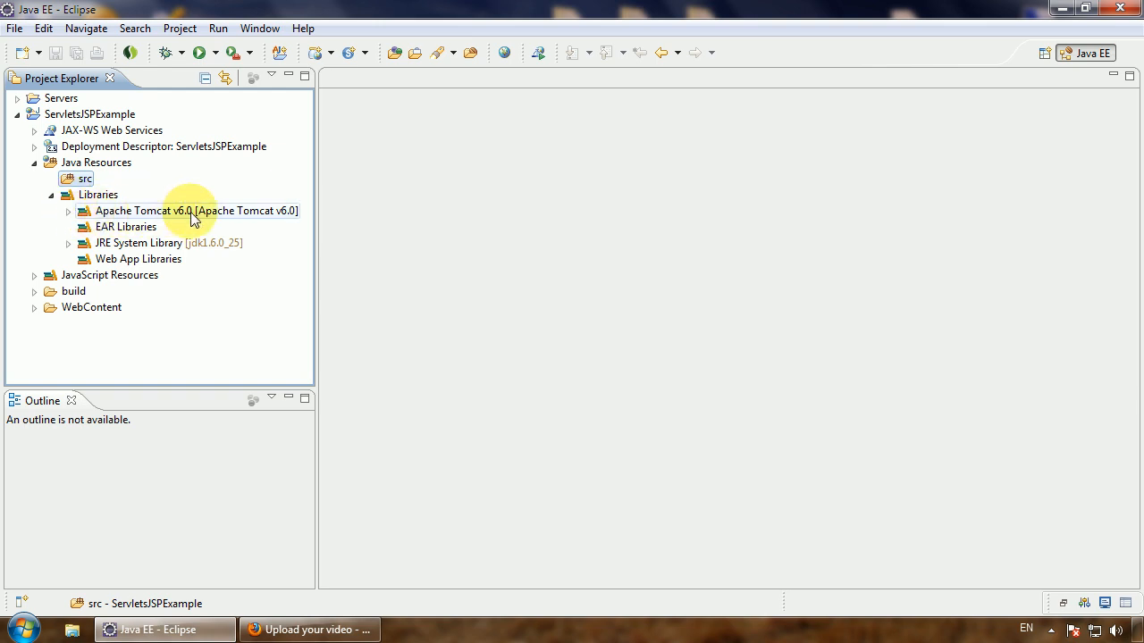
left_click(69, 210)
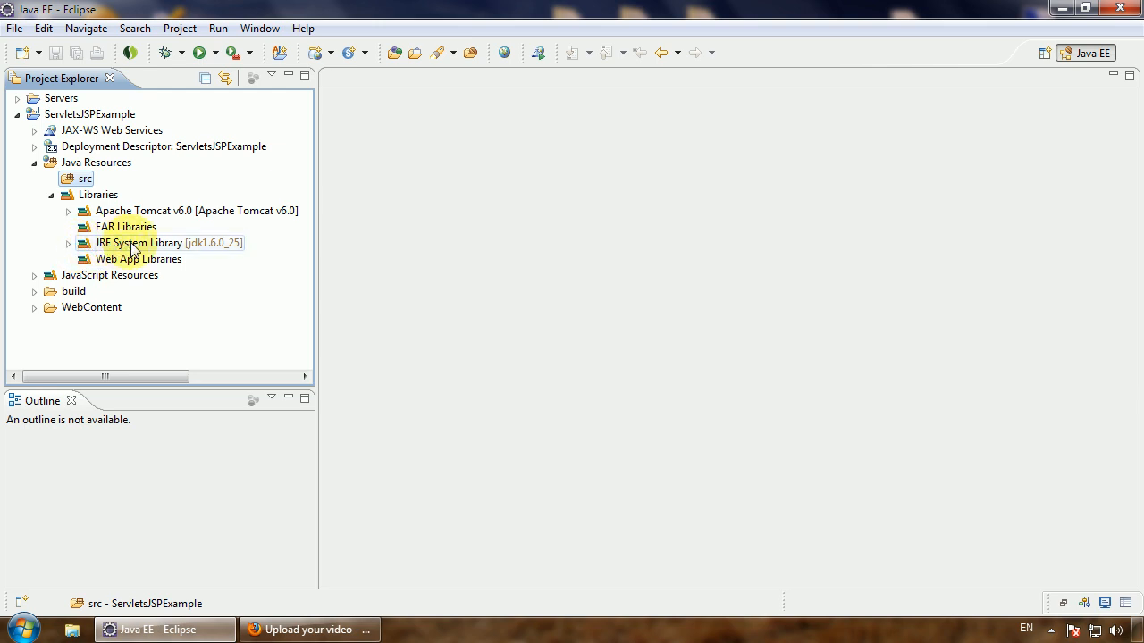
mouse_move(208, 250)
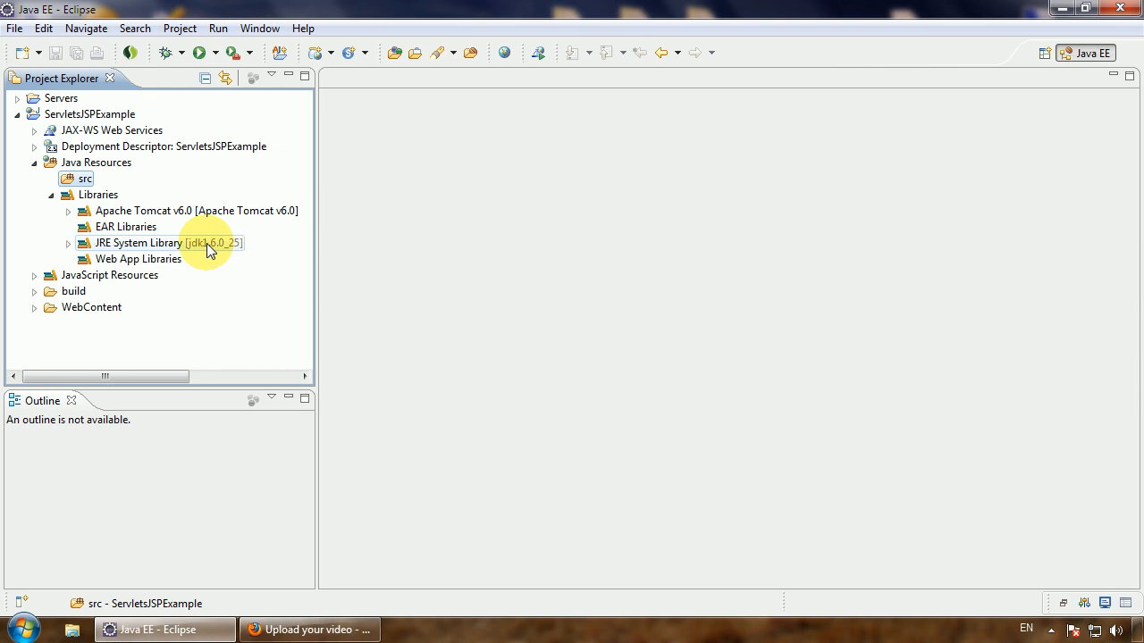
mouse_move(138, 259)
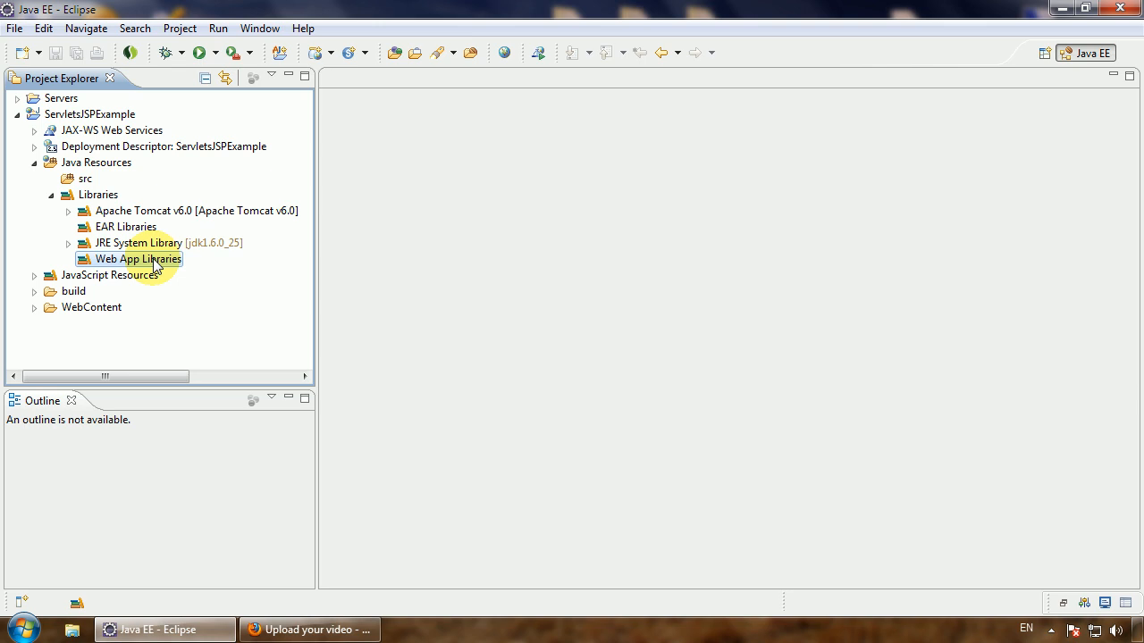
mouse_move(45, 189)
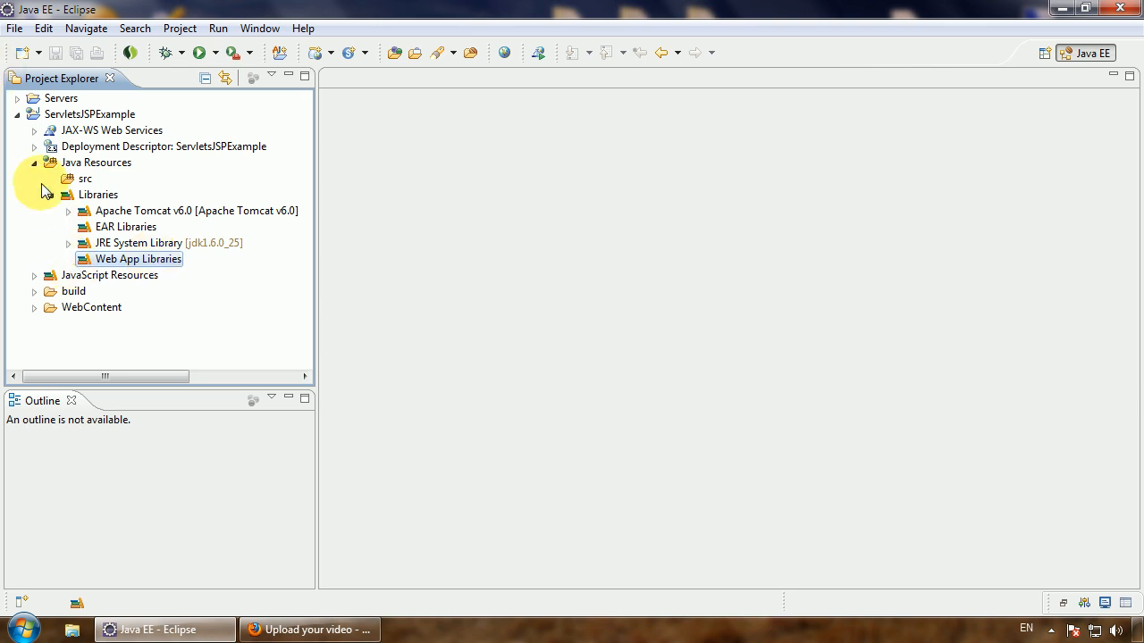
left_click(34, 163)
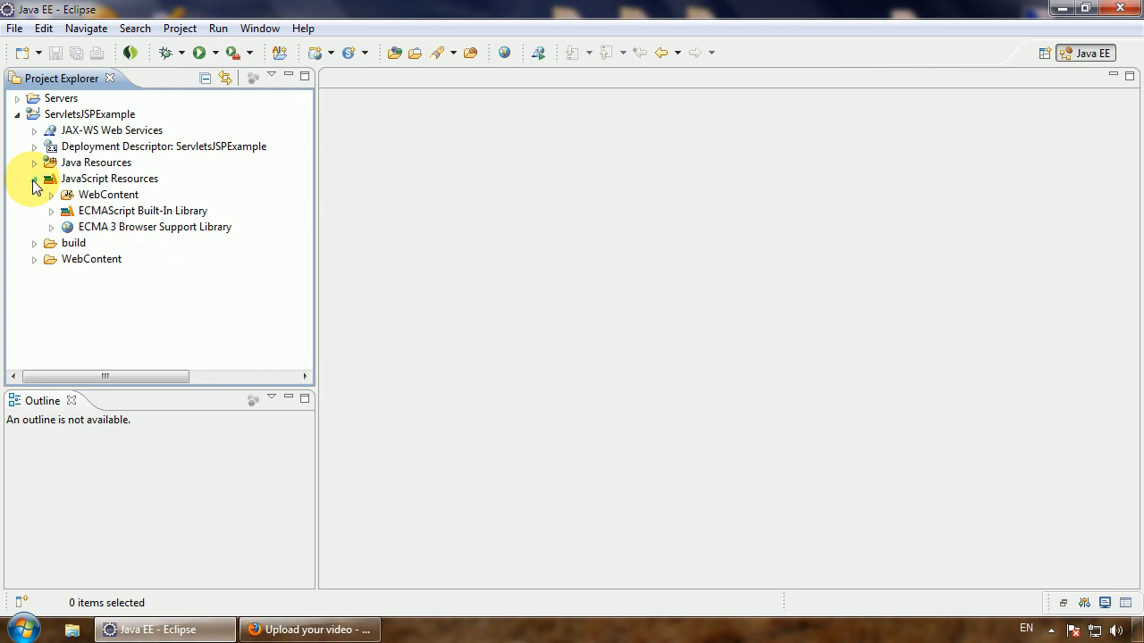
left_click(34, 179)
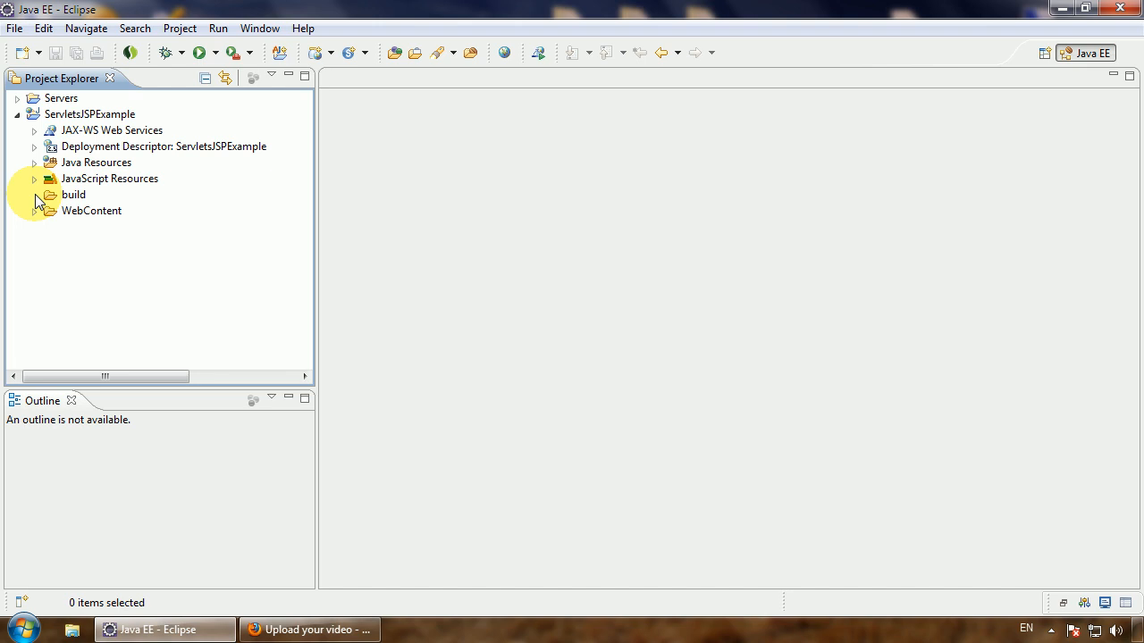
mouse_move(37, 220)
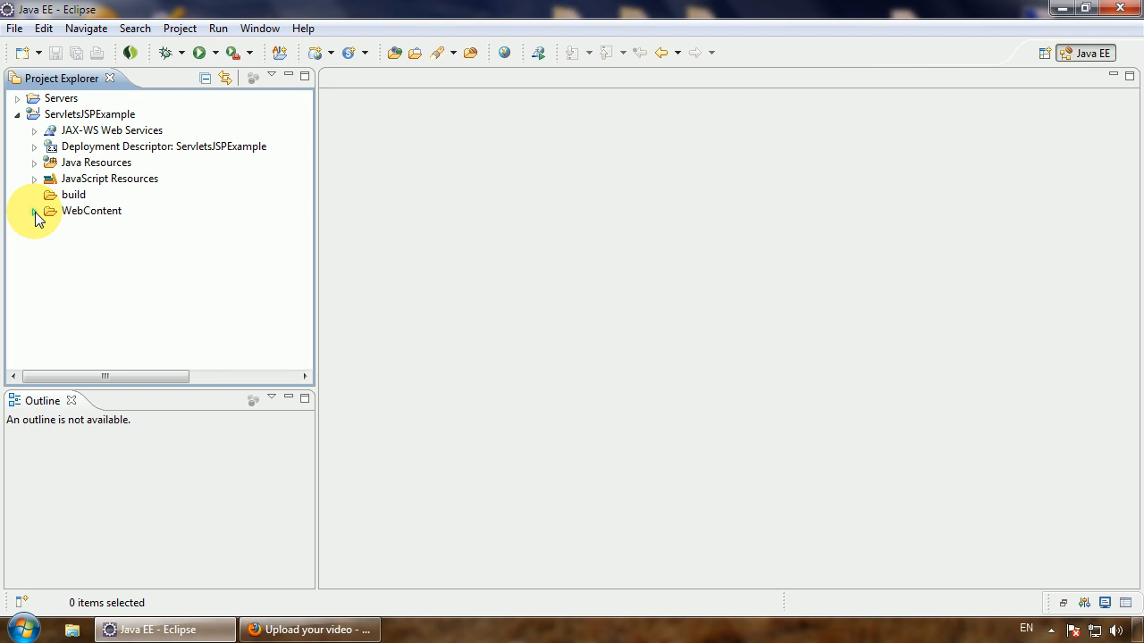
left_click(34, 210)
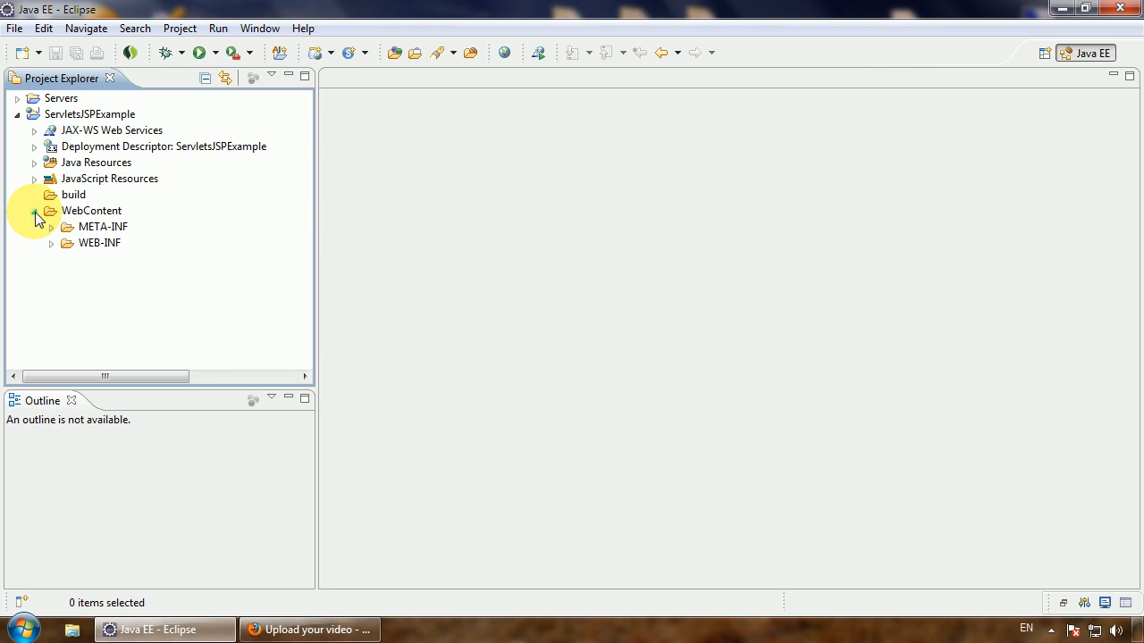
mouse_move(39, 220)
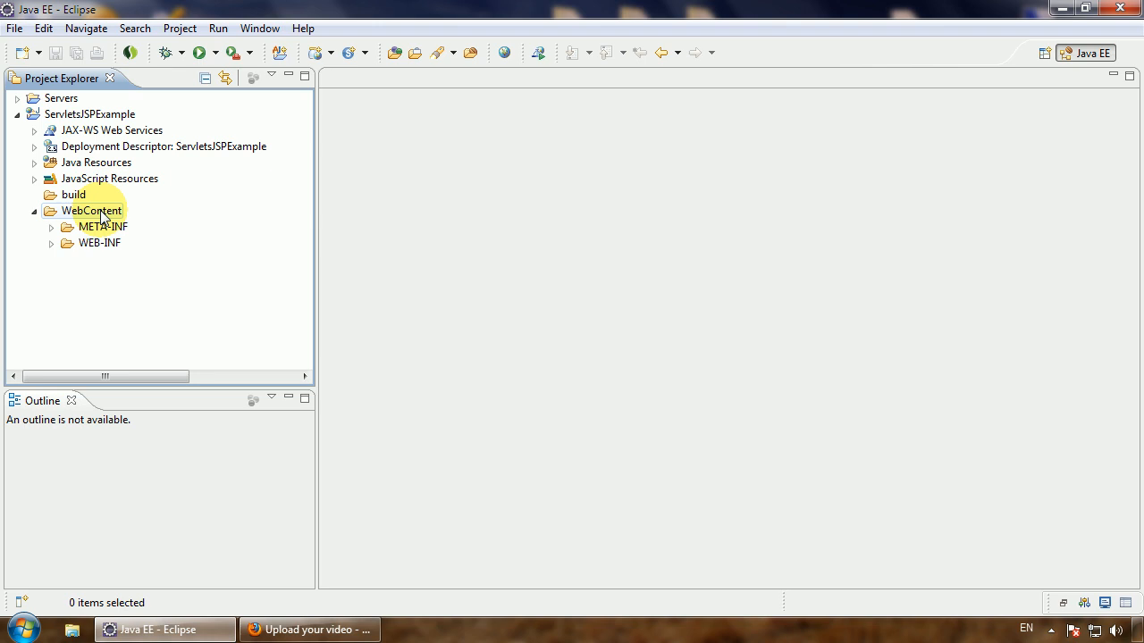
mouse_move(100, 242)
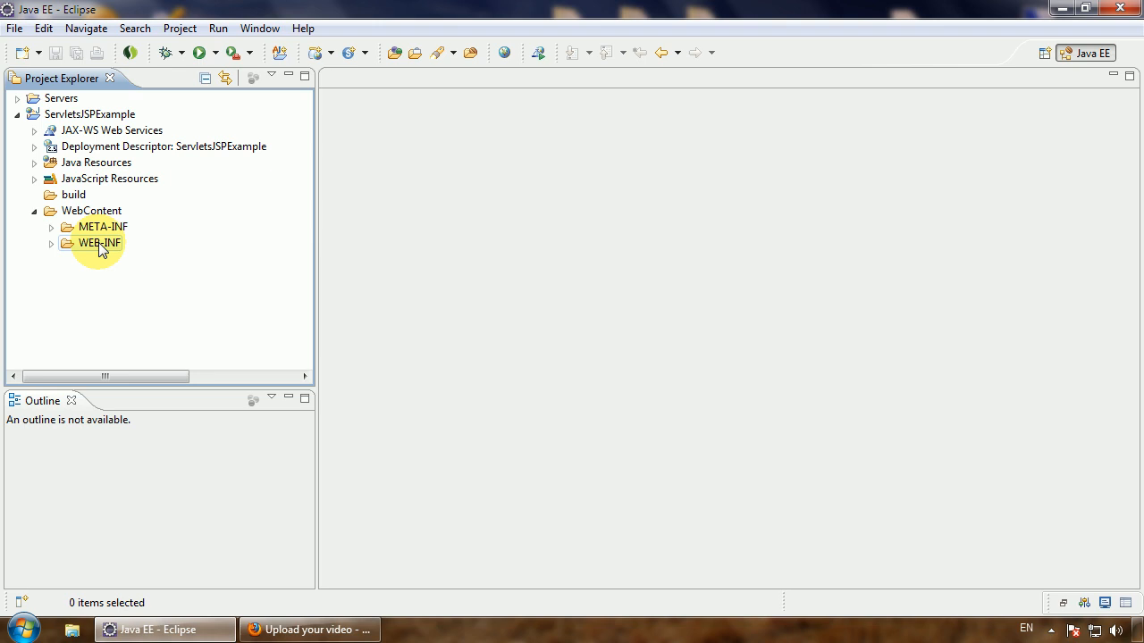
mouse_move(89, 249)
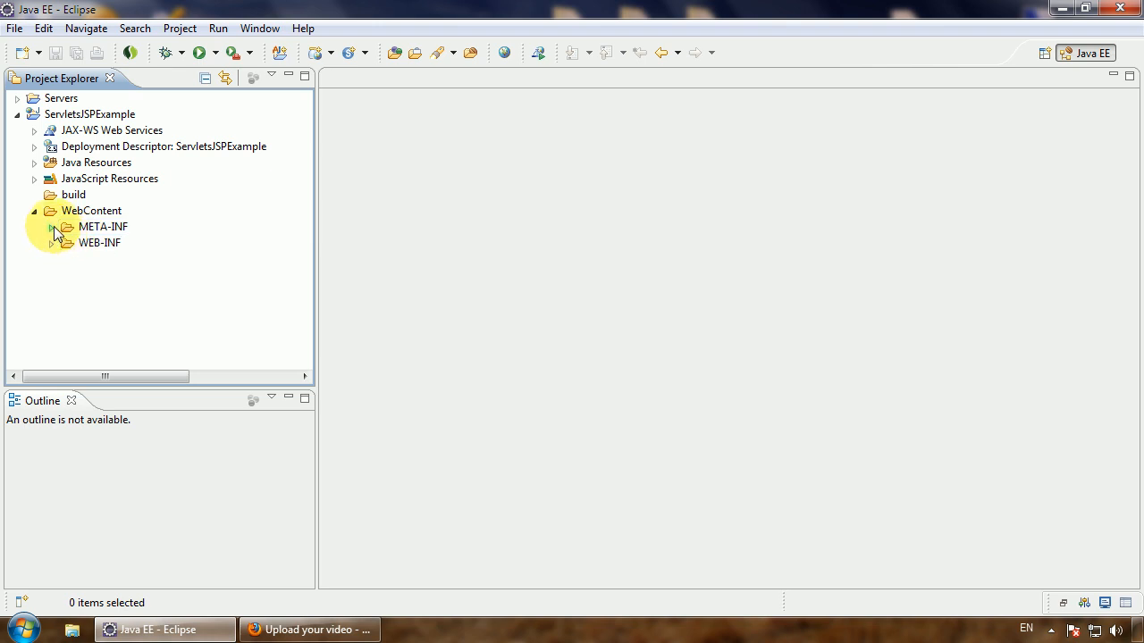
left_click(51, 226)
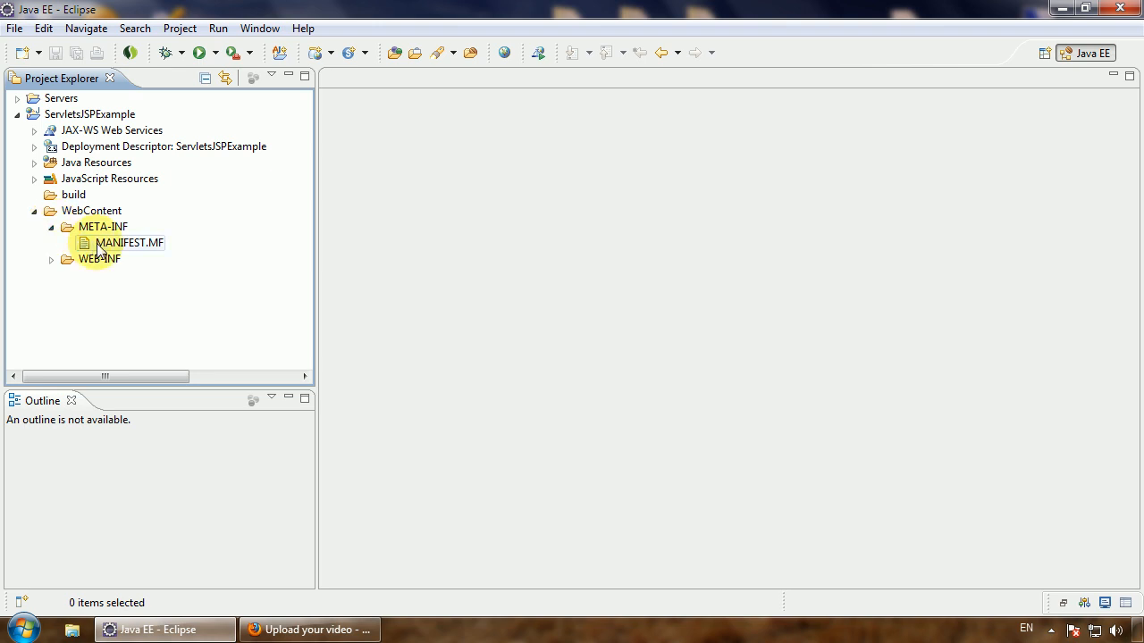
left_click(51, 226)
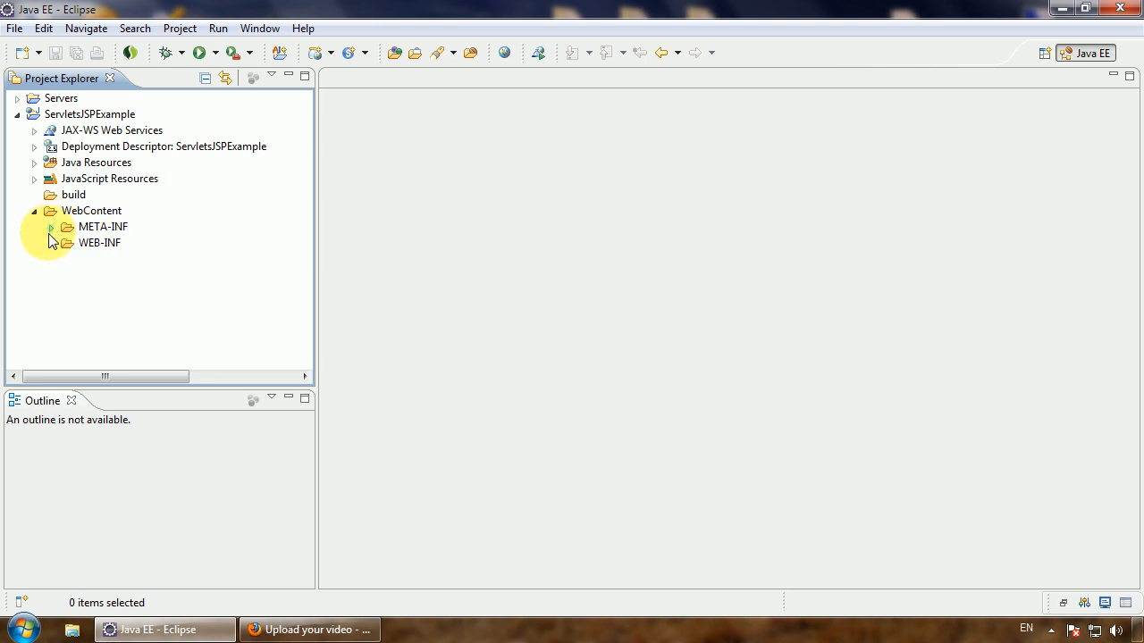
left_click(51, 242)
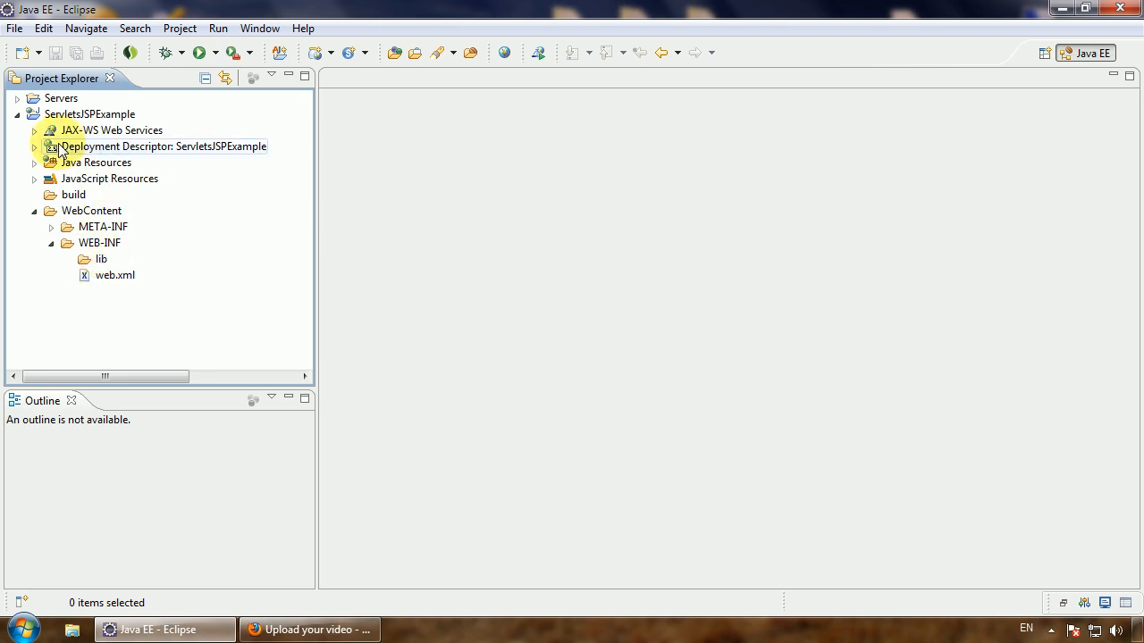
left_click(34, 146)
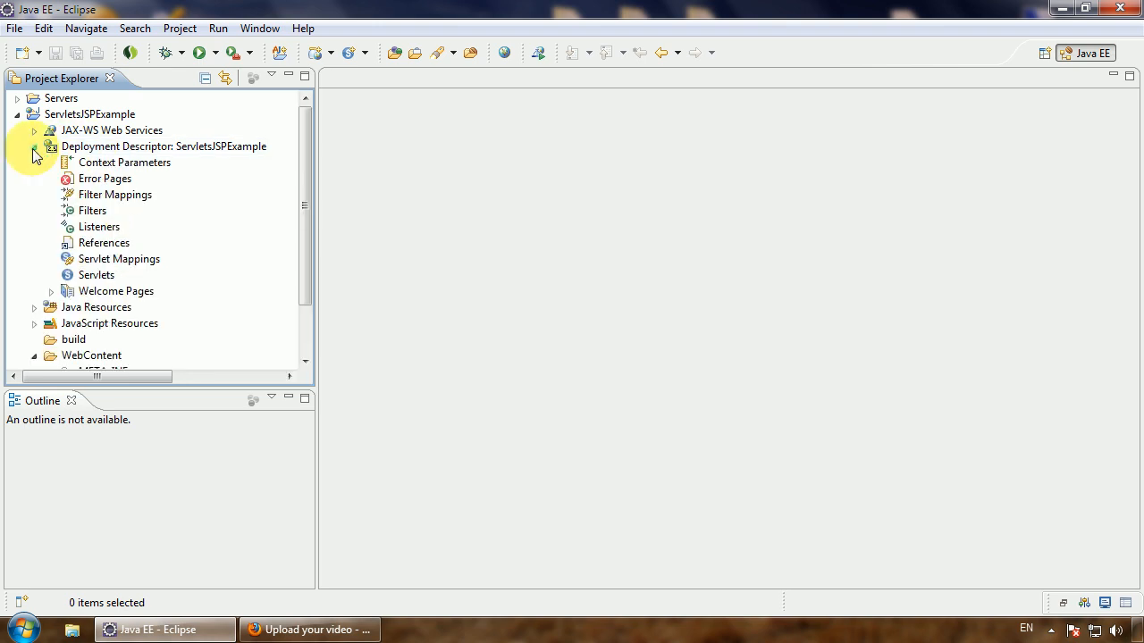
left_click(34, 146)
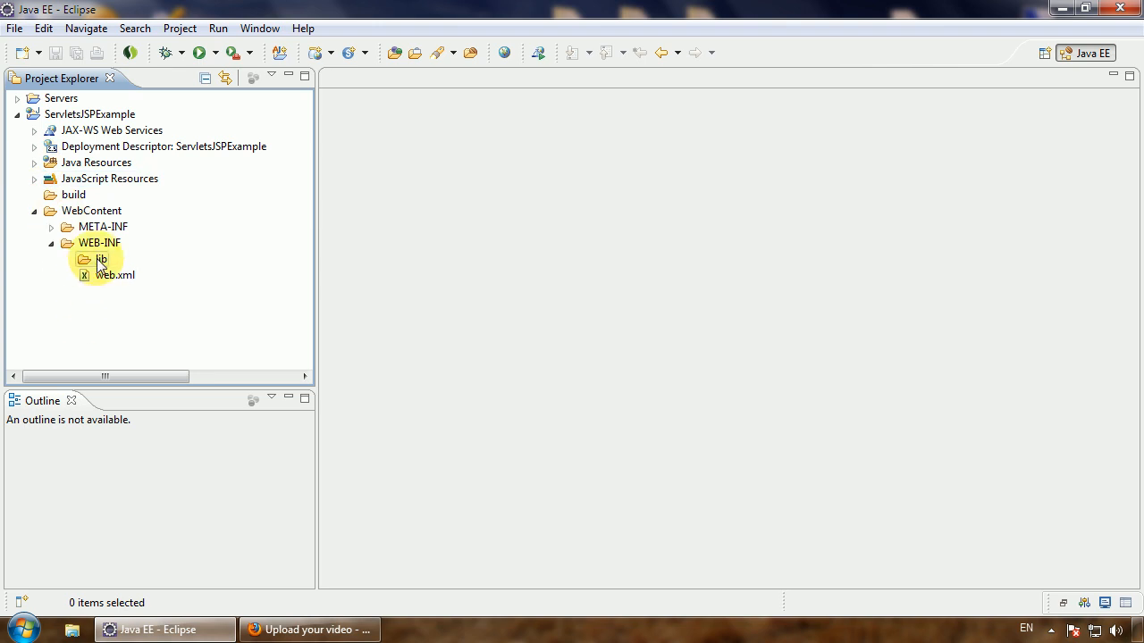
left_click(101, 259)
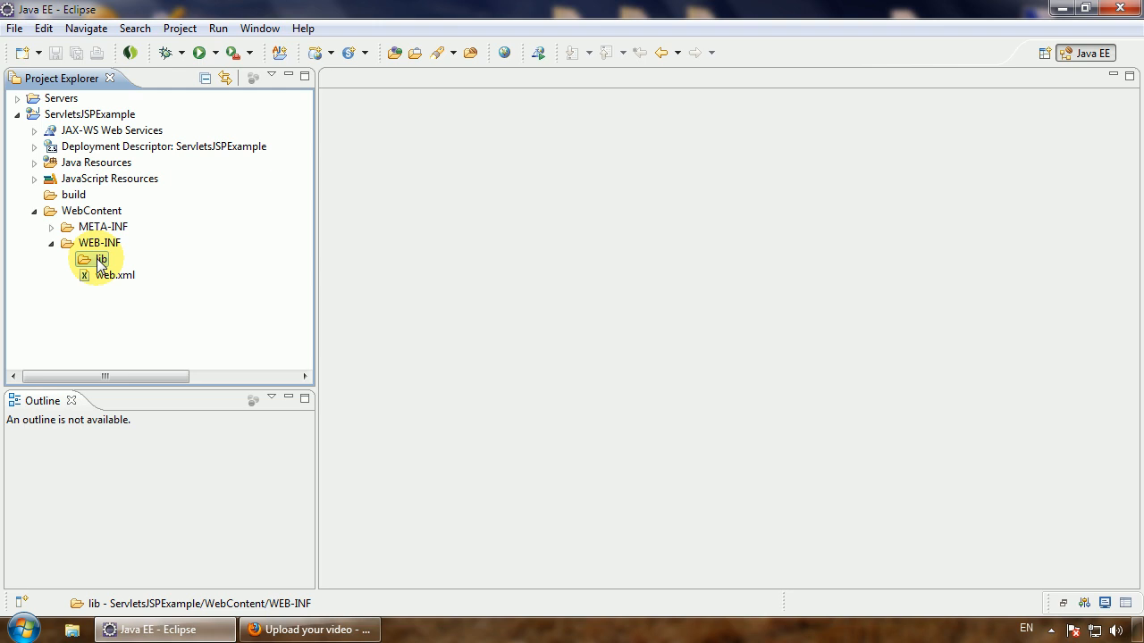
left_click(115, 274)
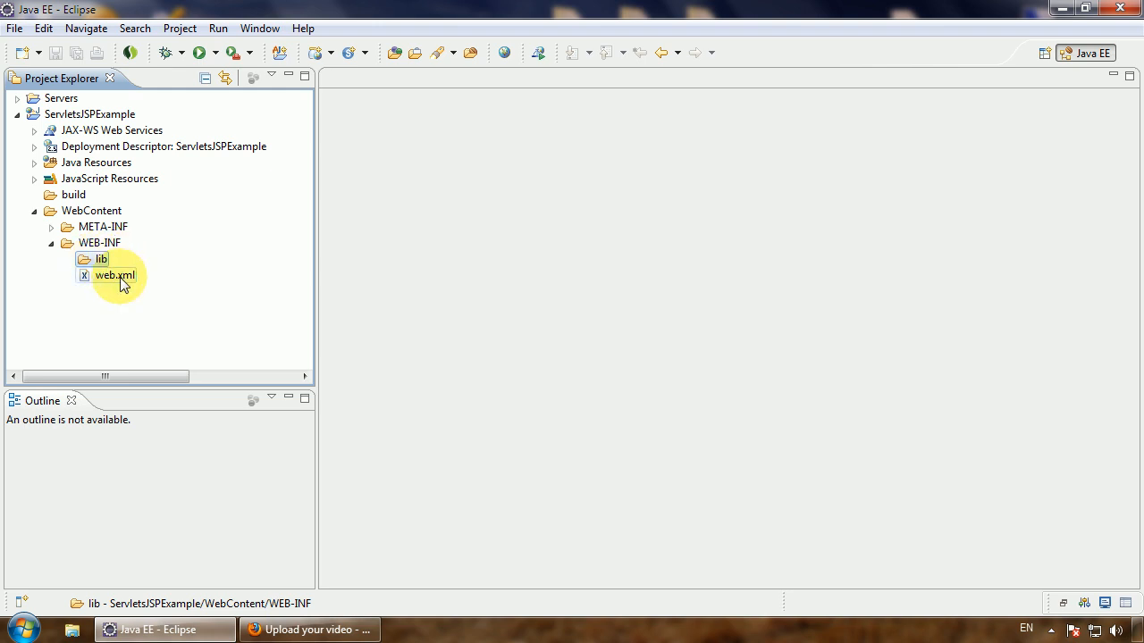
double_click(115, 275)
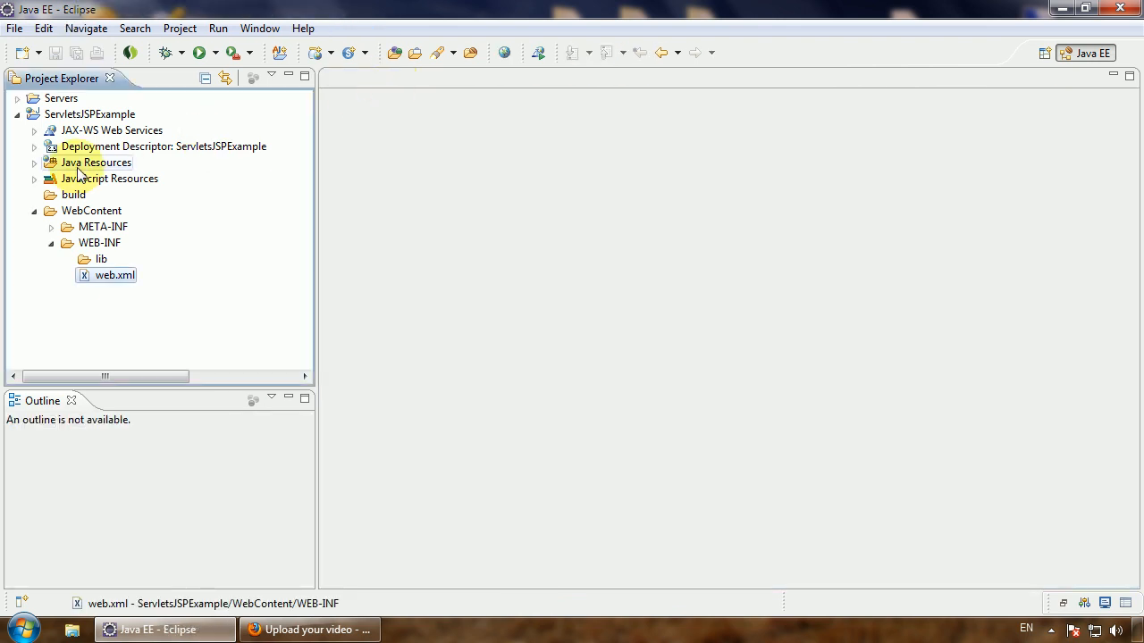
left_click(34, 210)
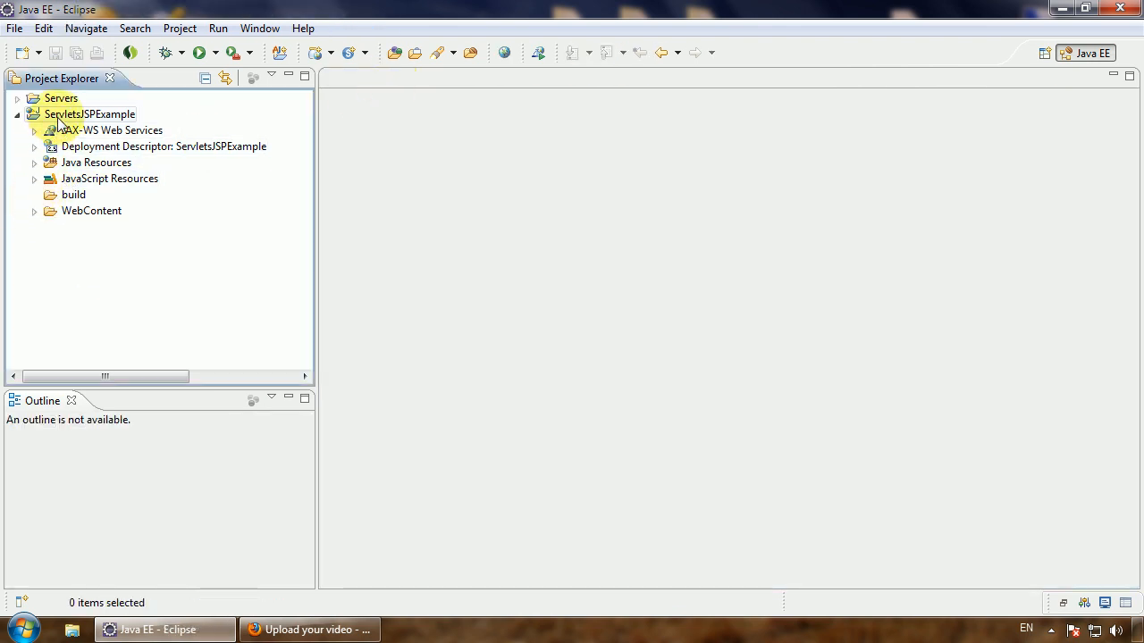
Step: Start a new servlet in ServletsJSPExample with package com.example.tutorial
right_click(89, 113)
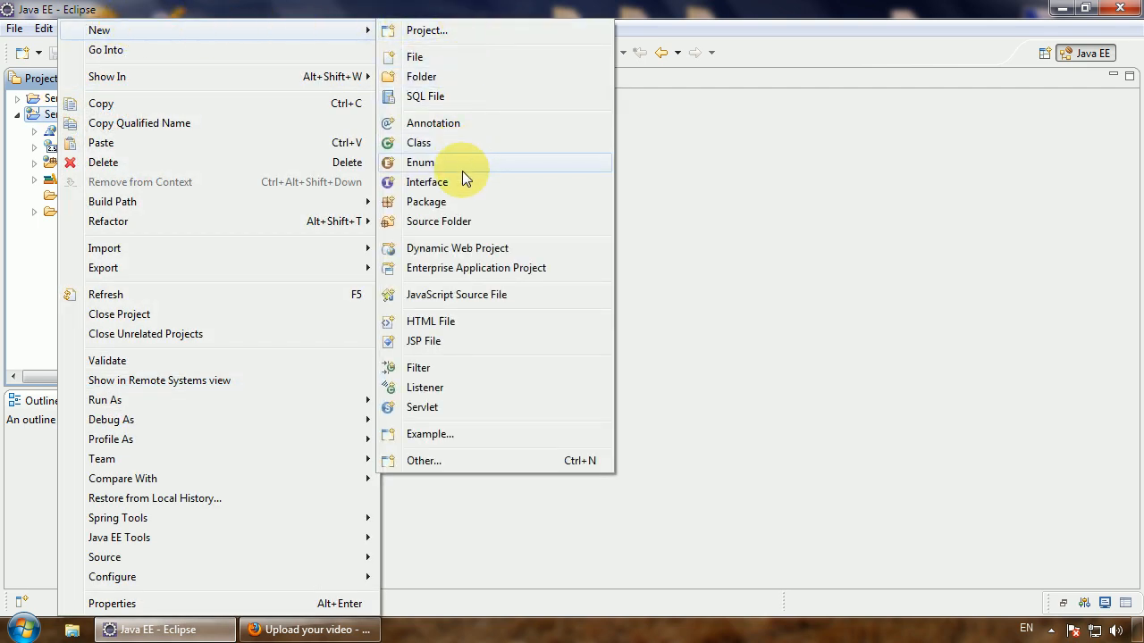
mouse_move(434, 407)
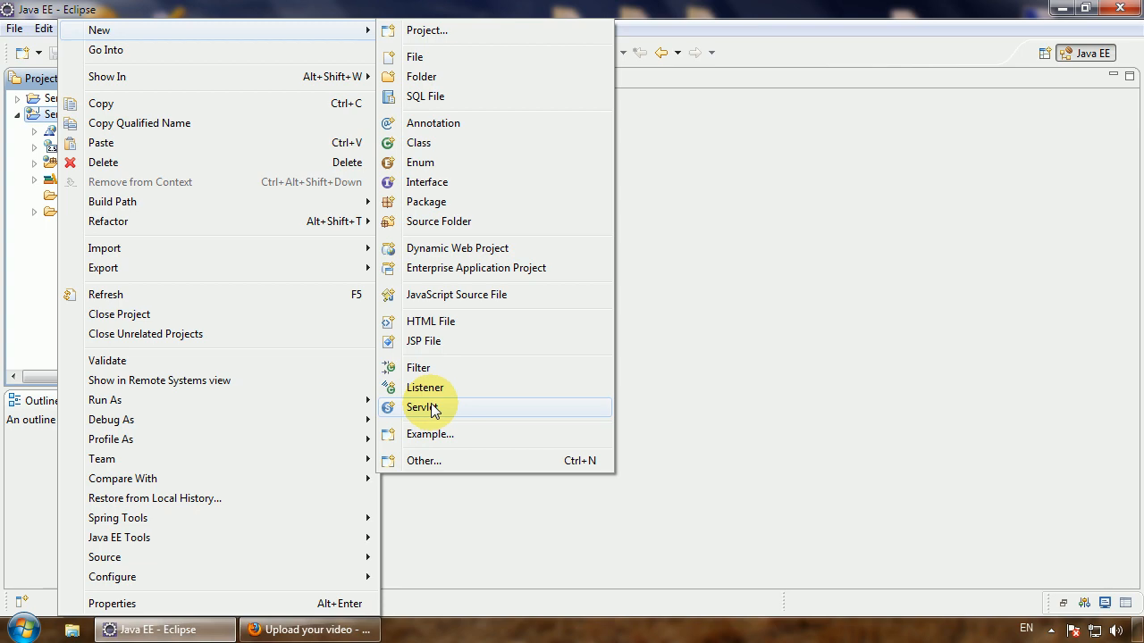
left_click(422, 407)
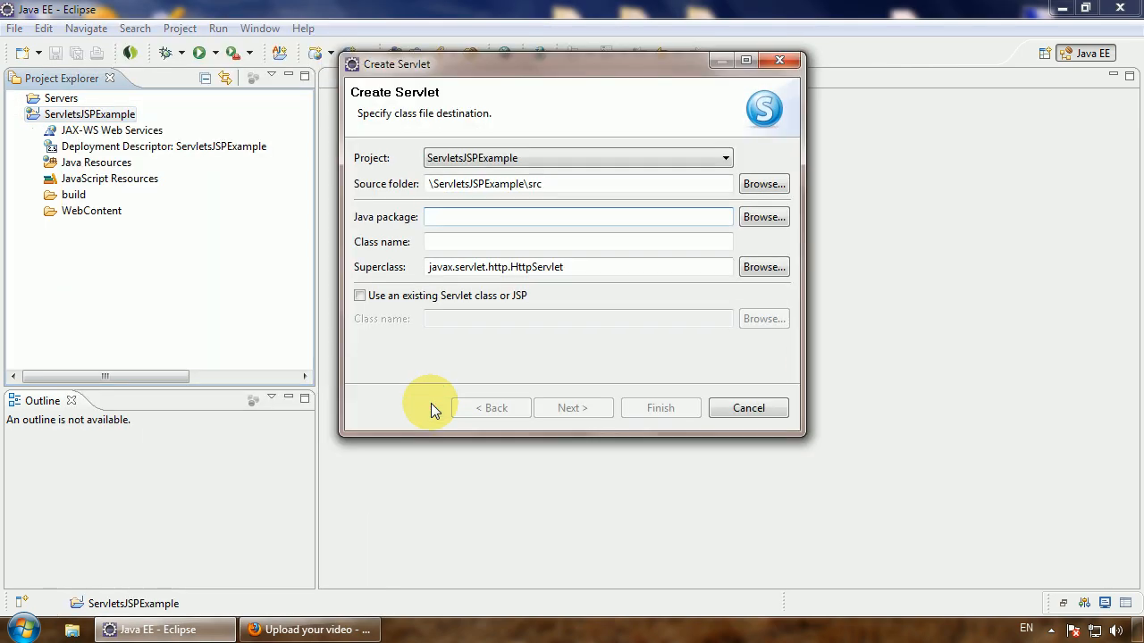
mouse_move(461, 217)
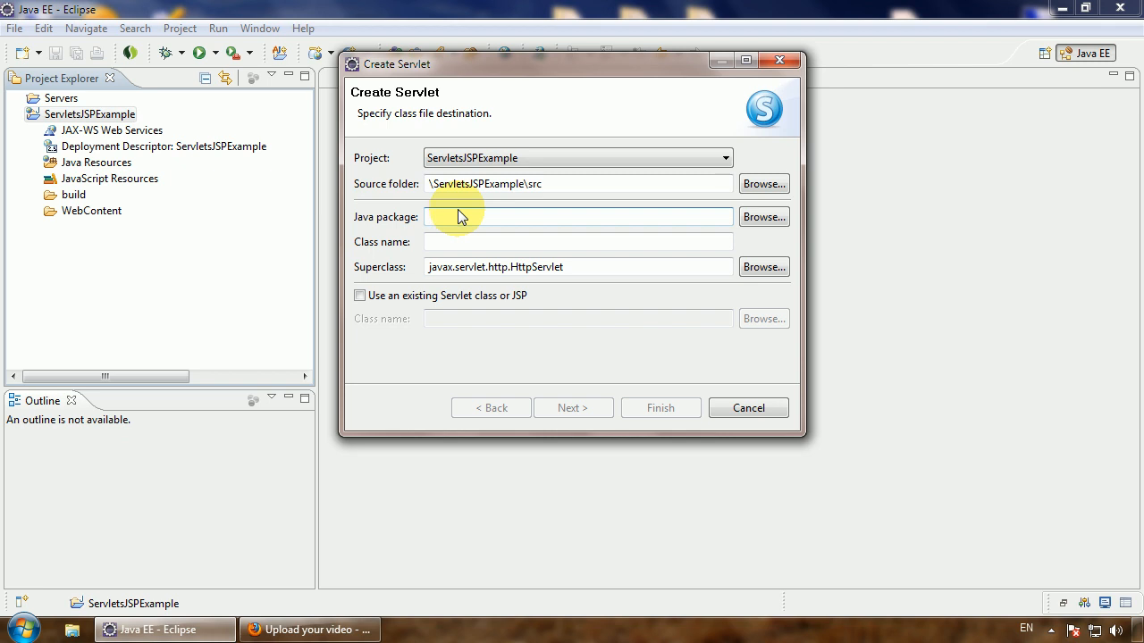
left_click(578, 216)
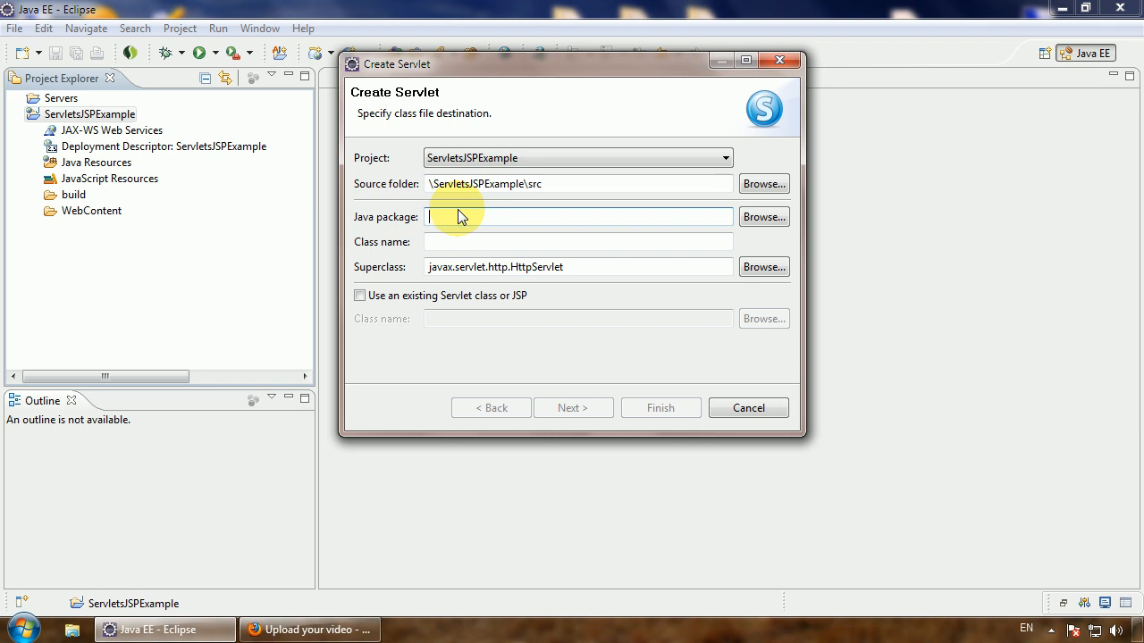
mouse_move(494, 213)
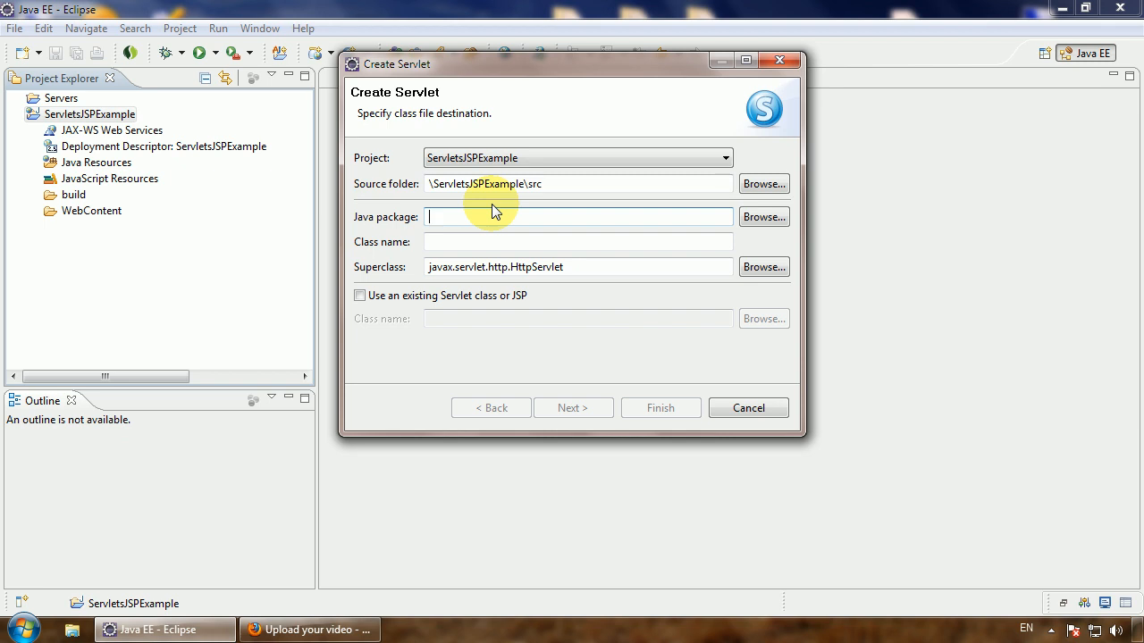
type("com.")
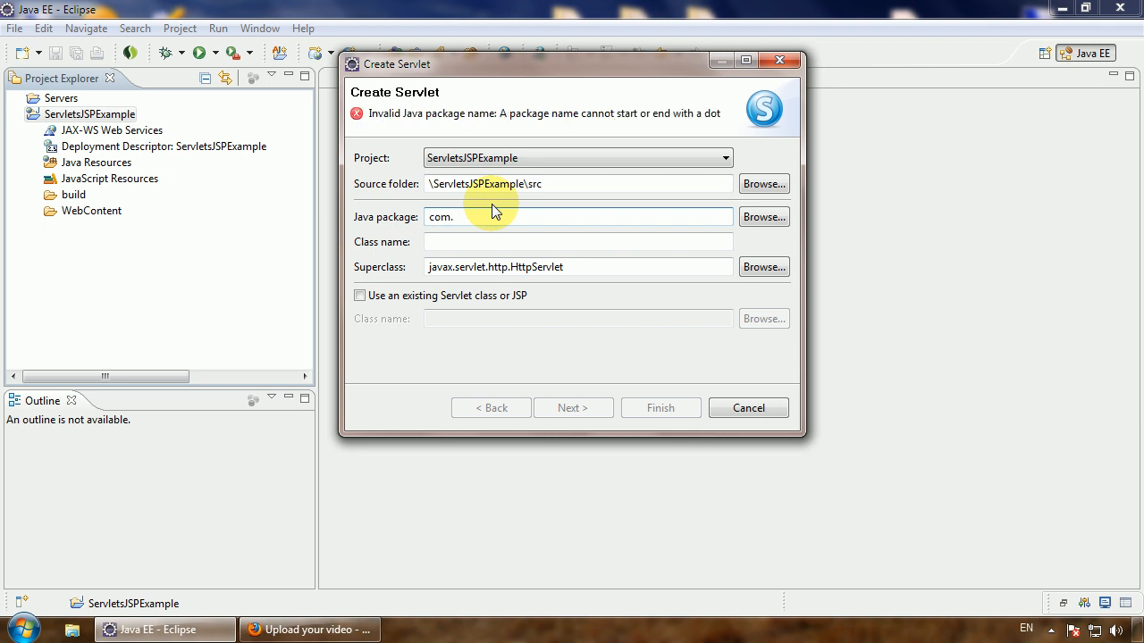
type("example.")
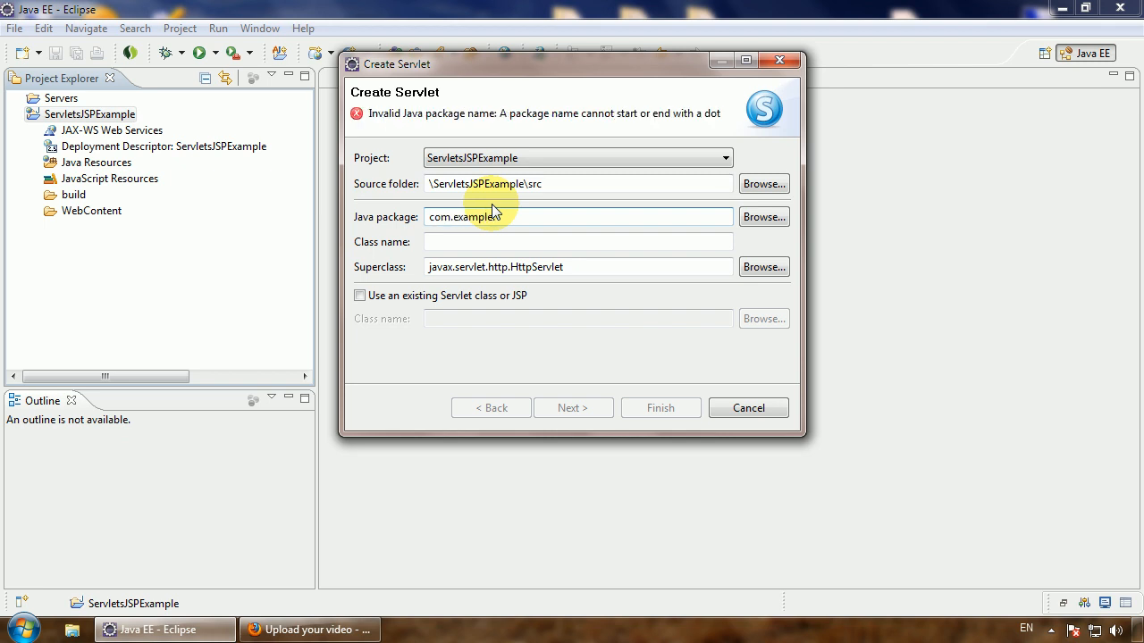
type("uto")
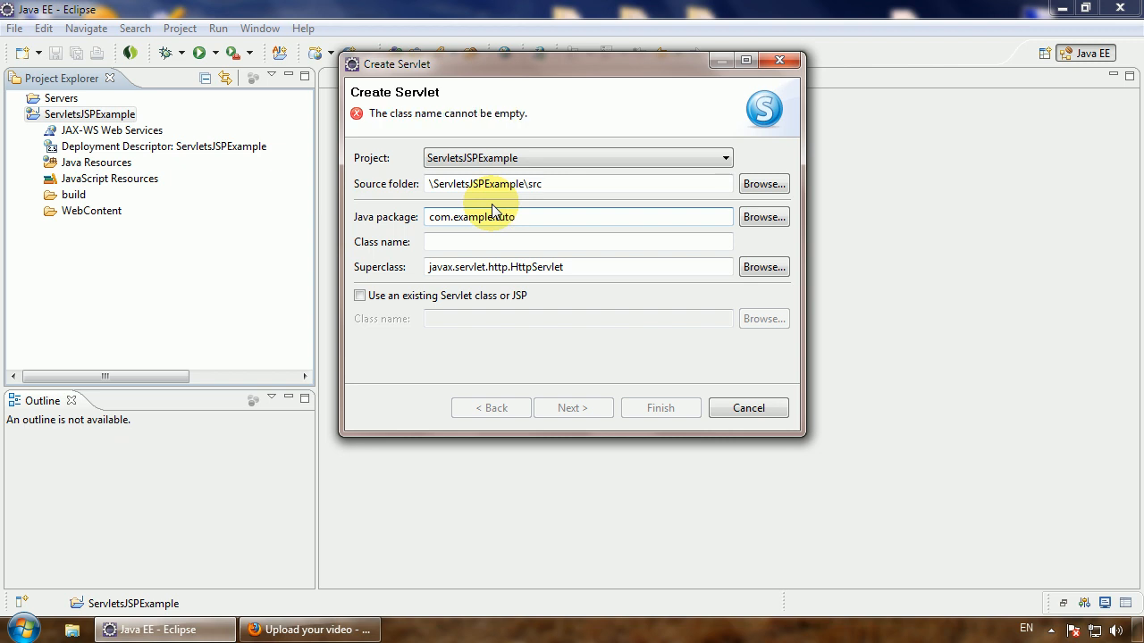
type("tutorial")
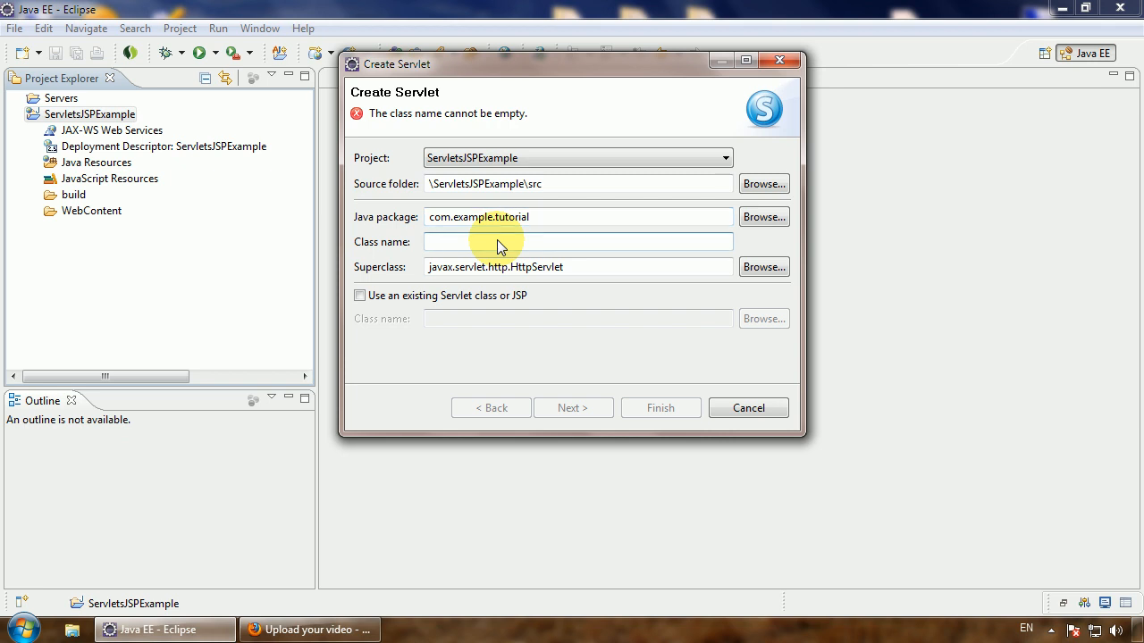
Step: Name the servlet class ServletExample, correcting a typo
type("S")
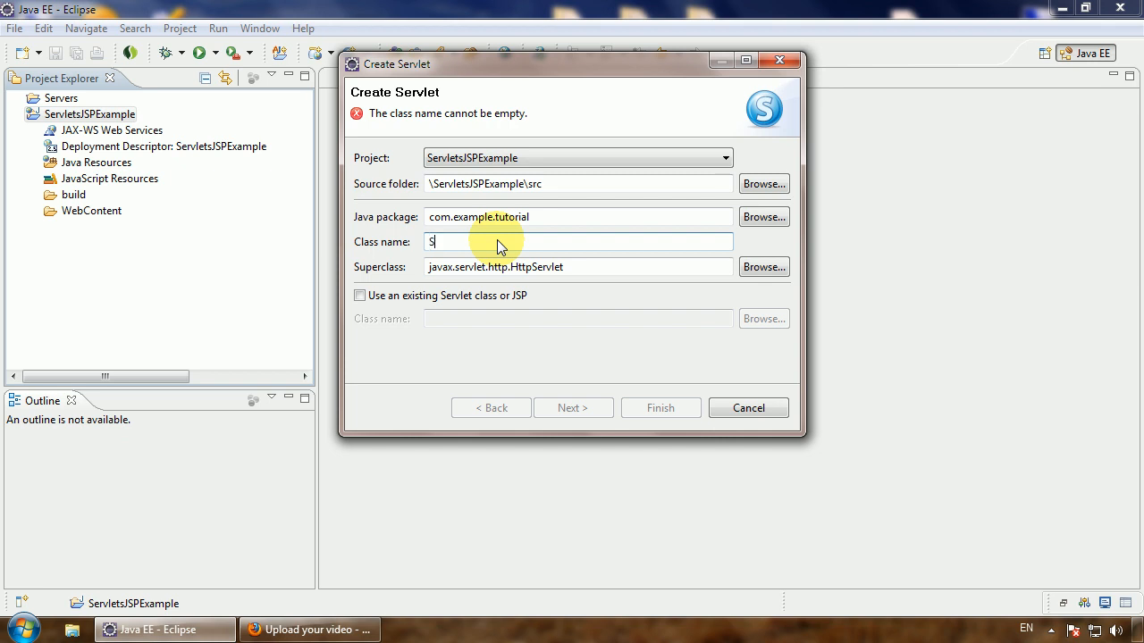
type("ervletE")
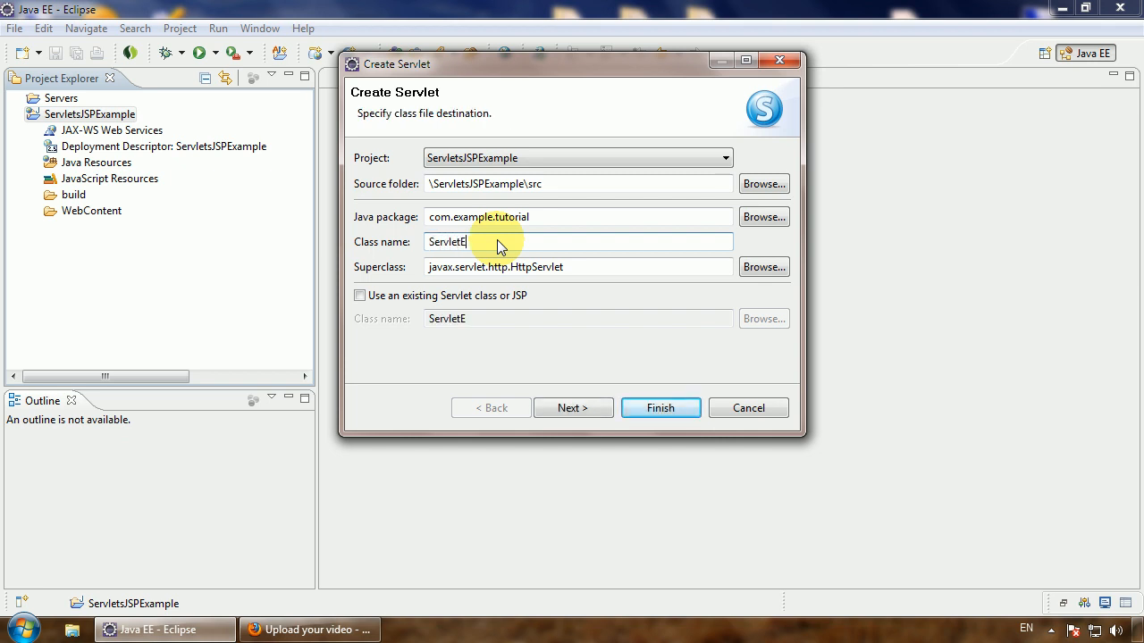
type("xamople")
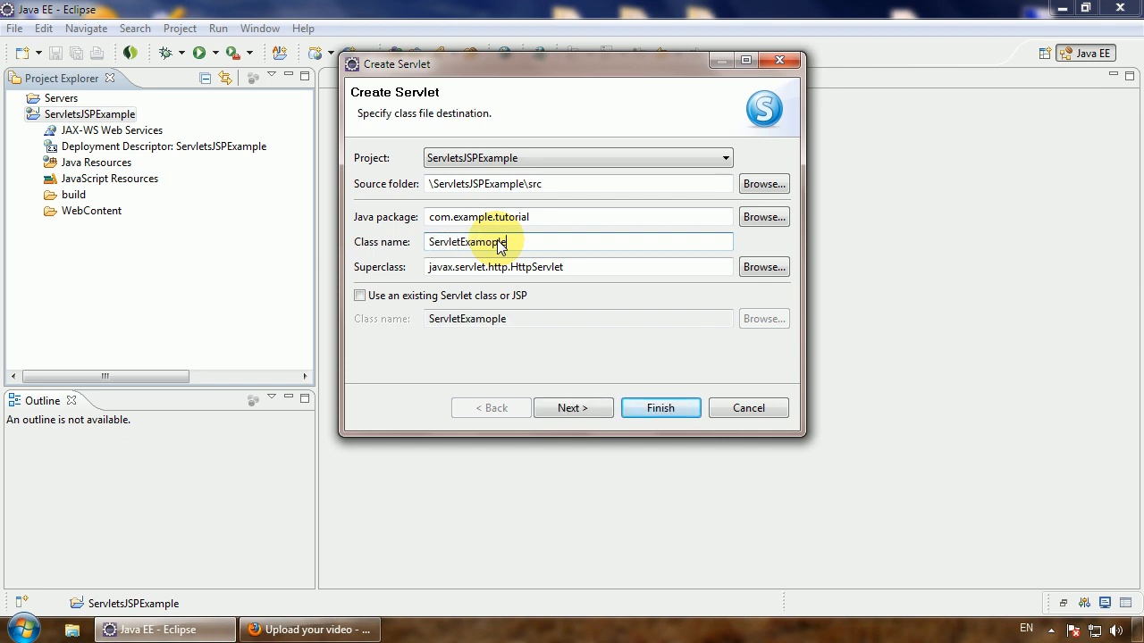
key("Backspace")
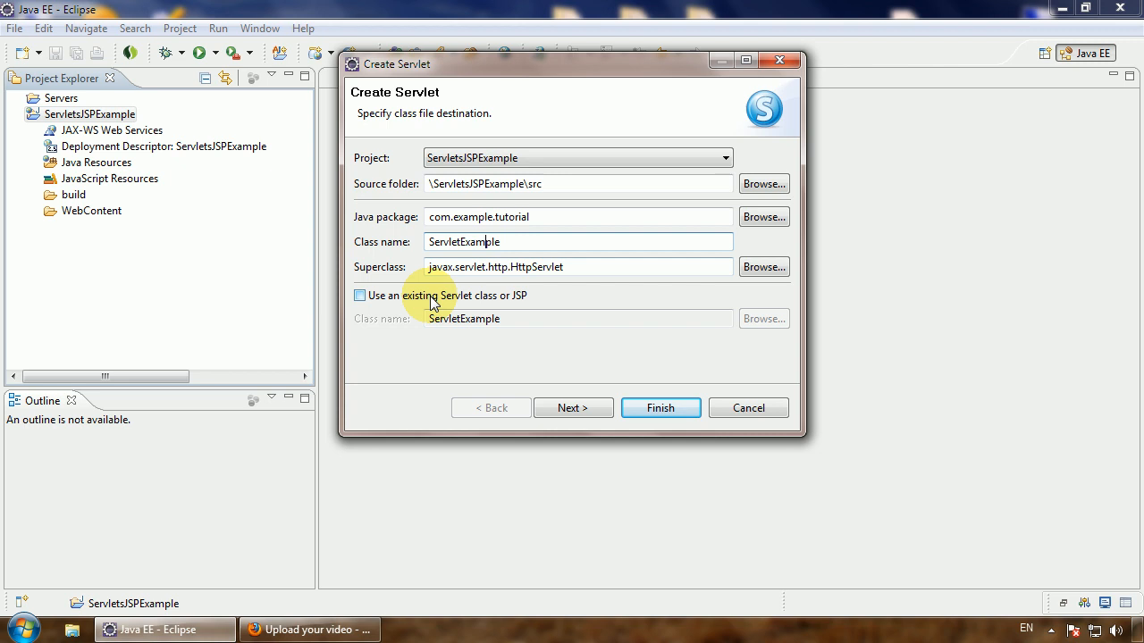
mouse_move(401, 306)
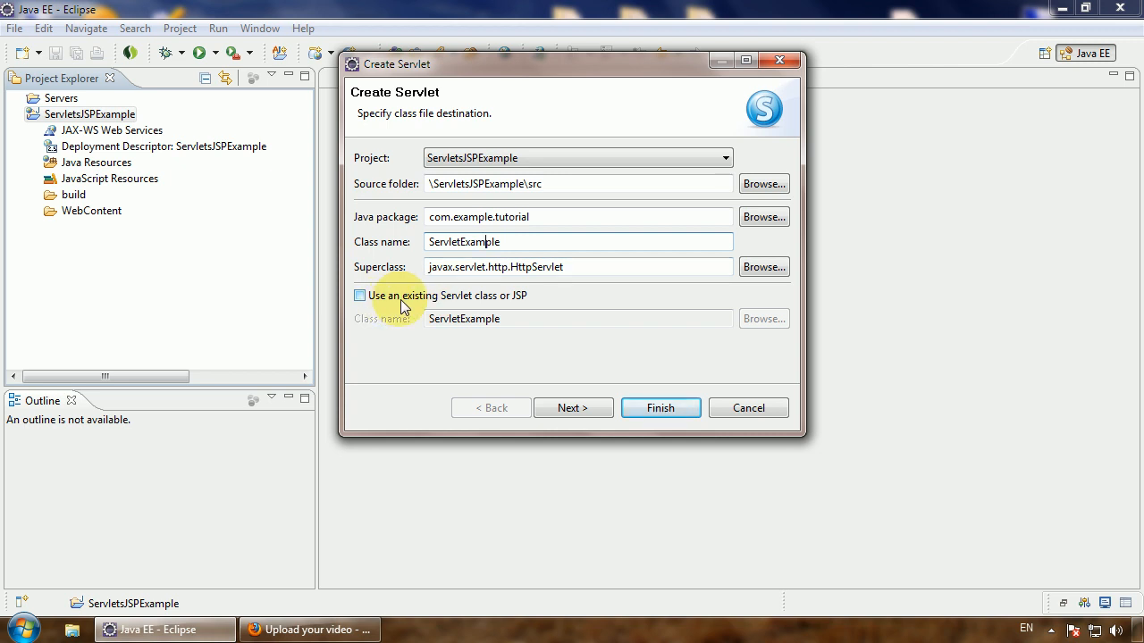
mouse_move(515, 333)
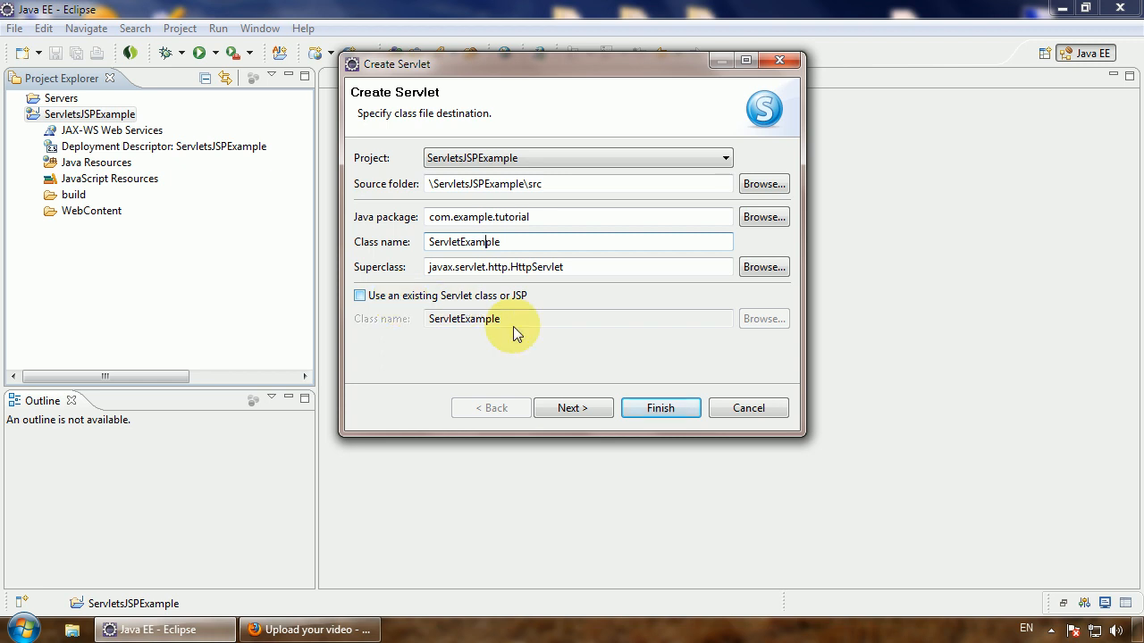
Step: Change the URL mapping to /servletexample, keep the service stub, and generate the servlet
left_click(572, 407)
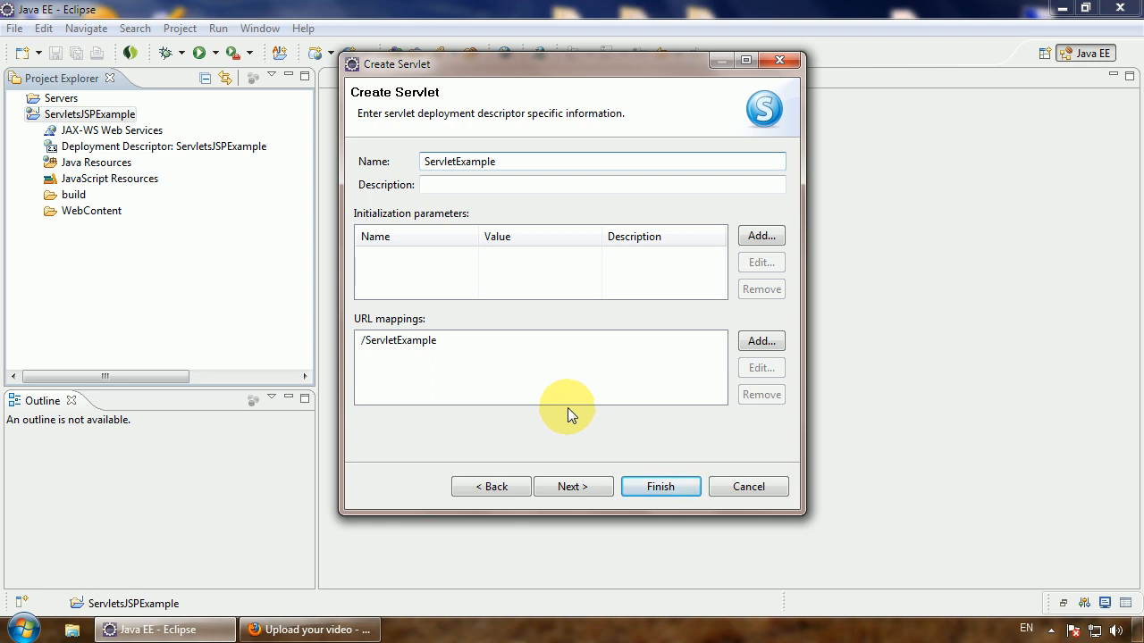
left_click(397, 339)
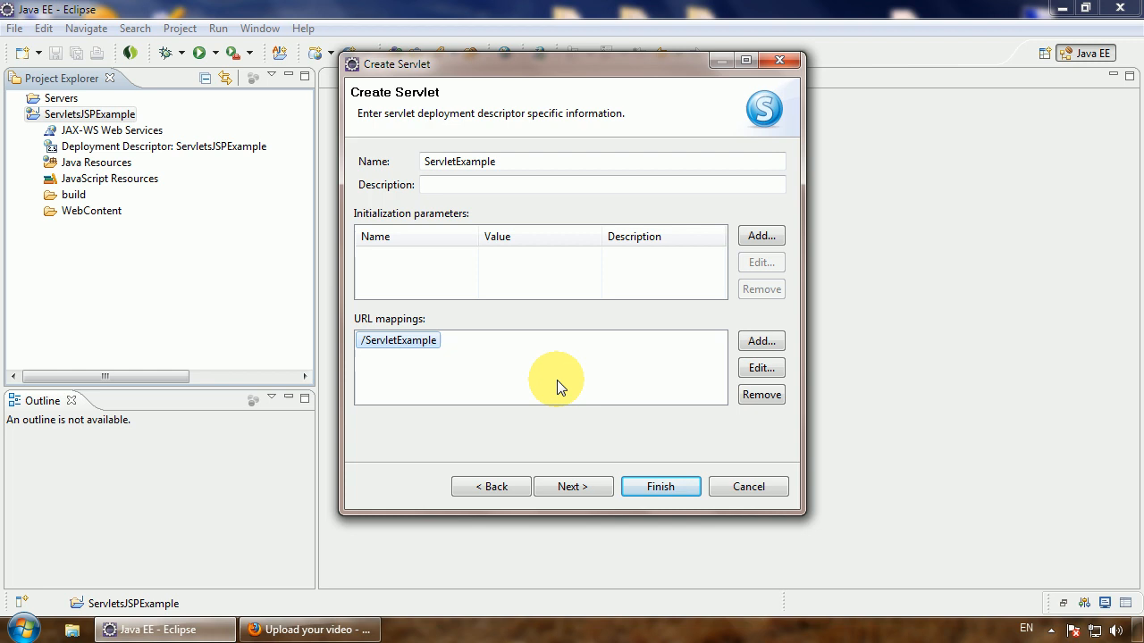
left_click(761, 368)
type("/servletexample")
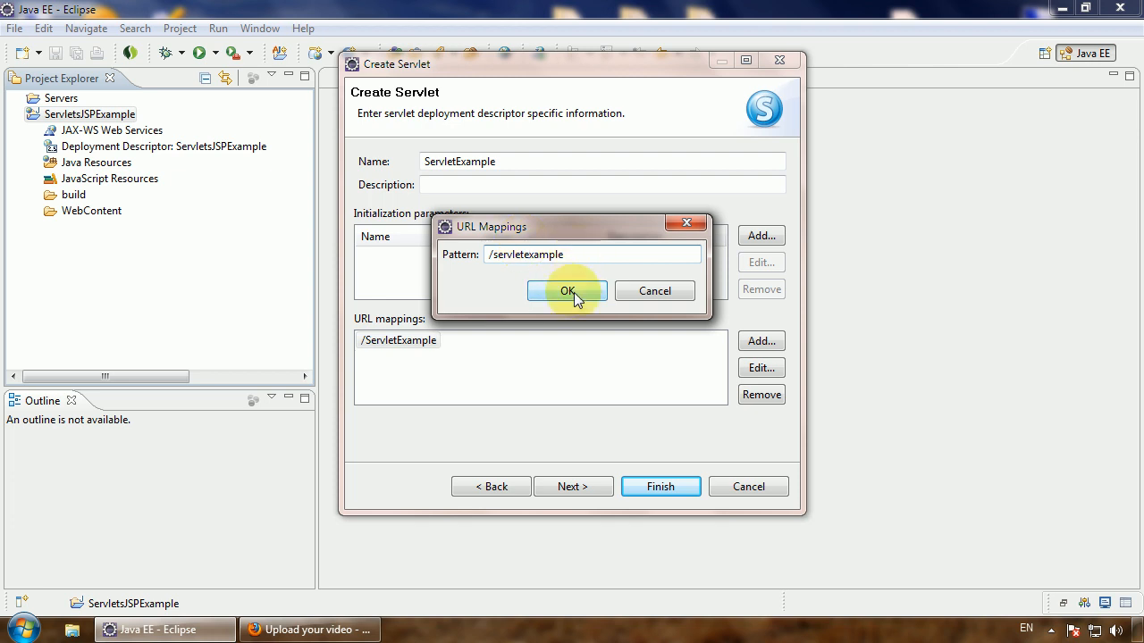
left_click(568, 291)
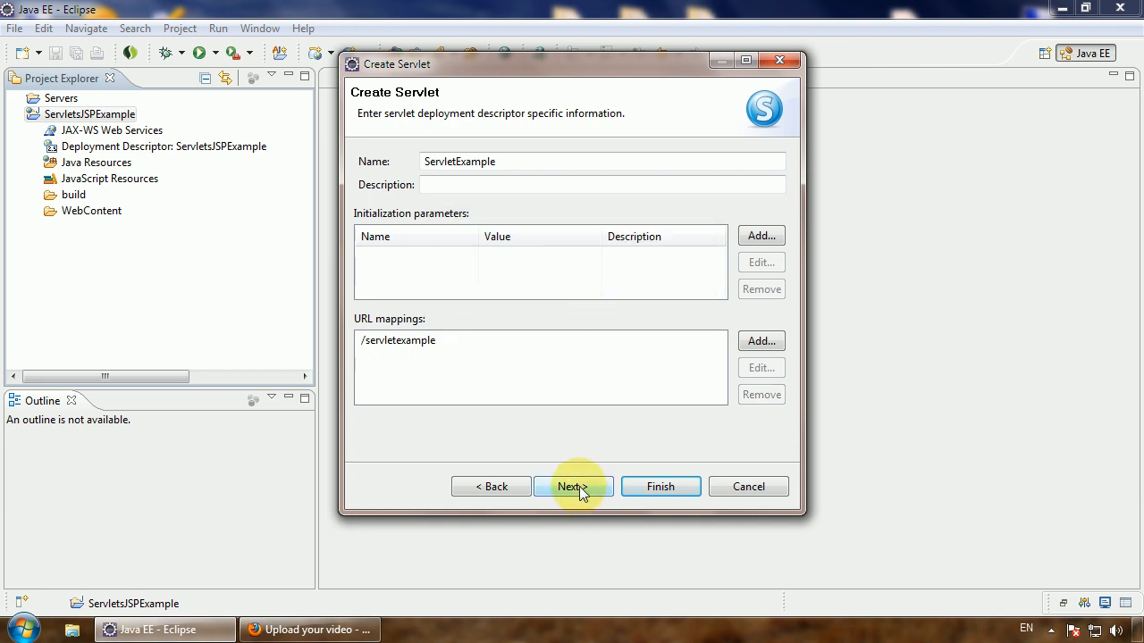
left_click(572, 486)
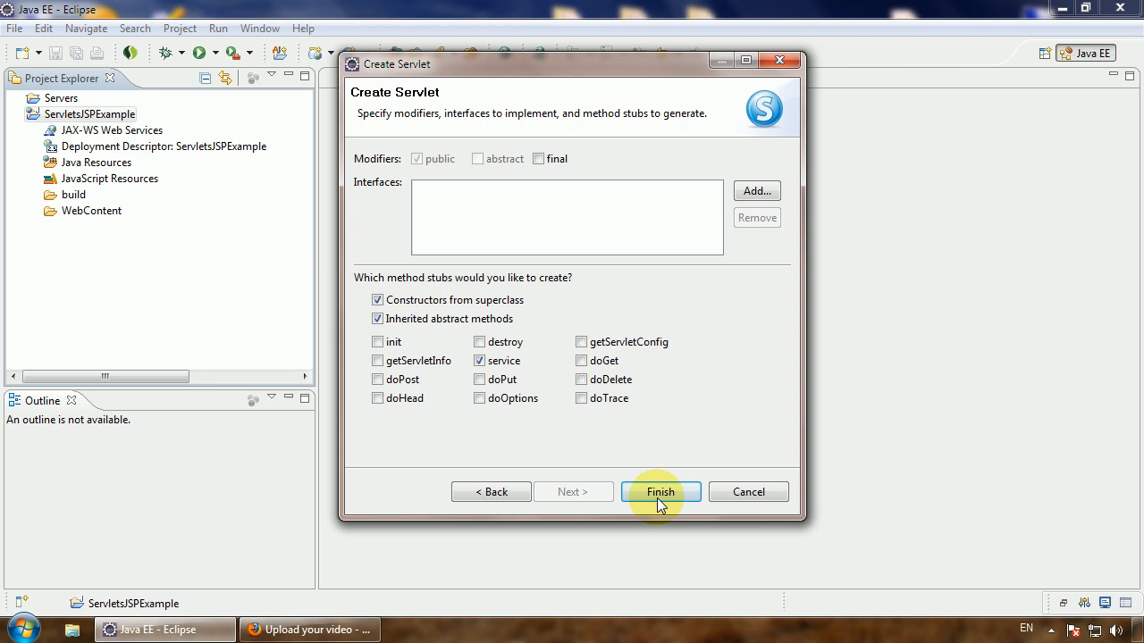
left_click(660, 492)
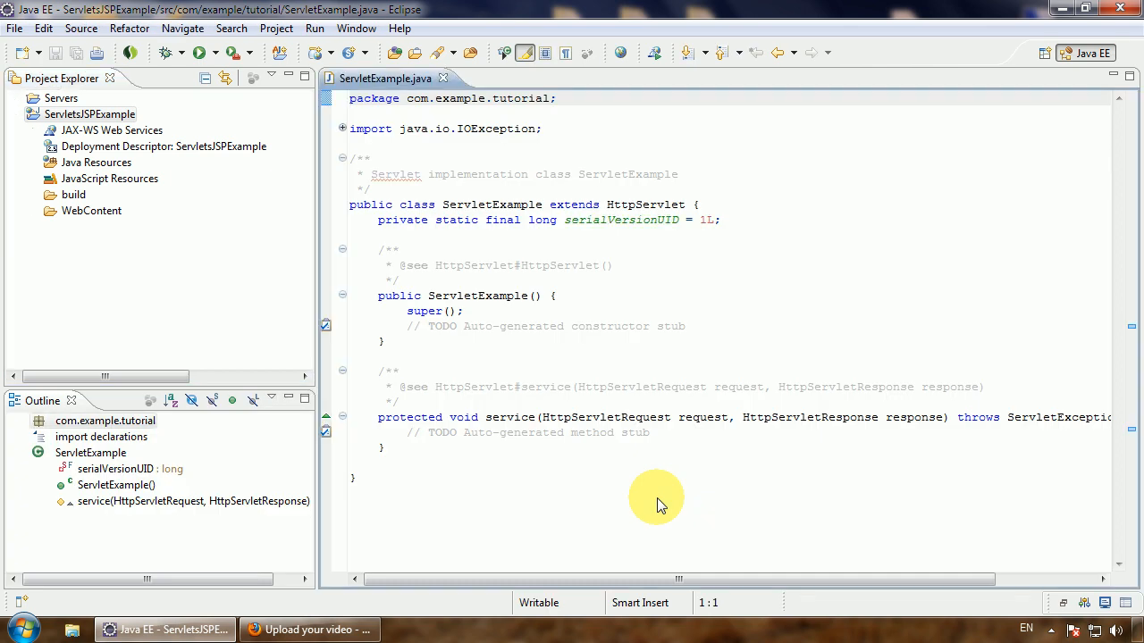
left_click(34, 210)
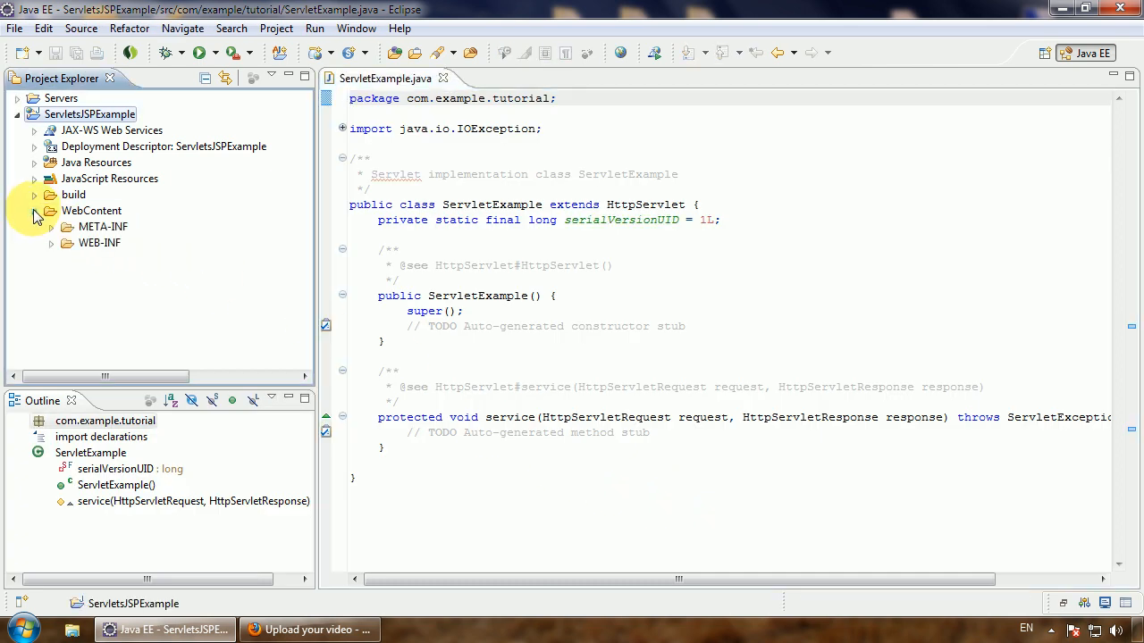
left_click(51, 242)
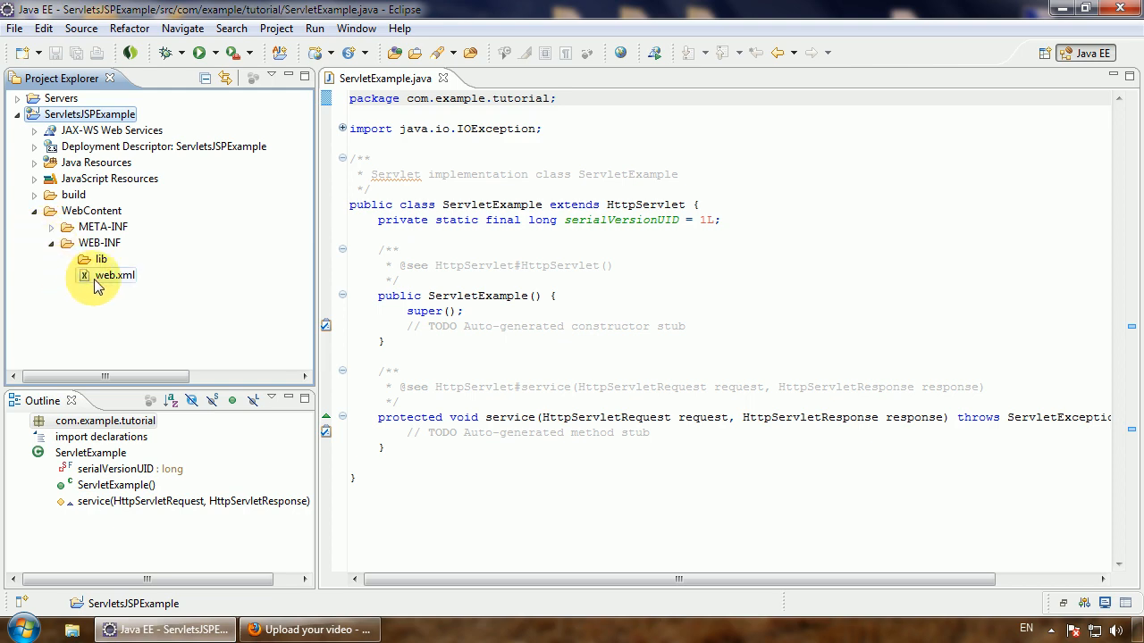
double_click(113, 274)
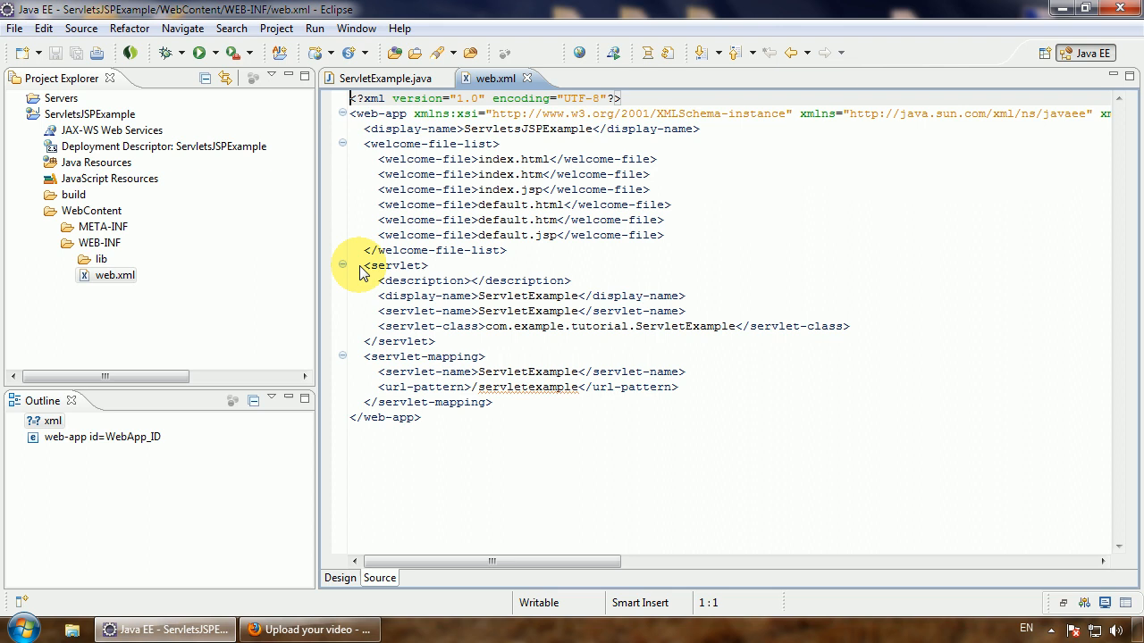
left_click(569, 280)
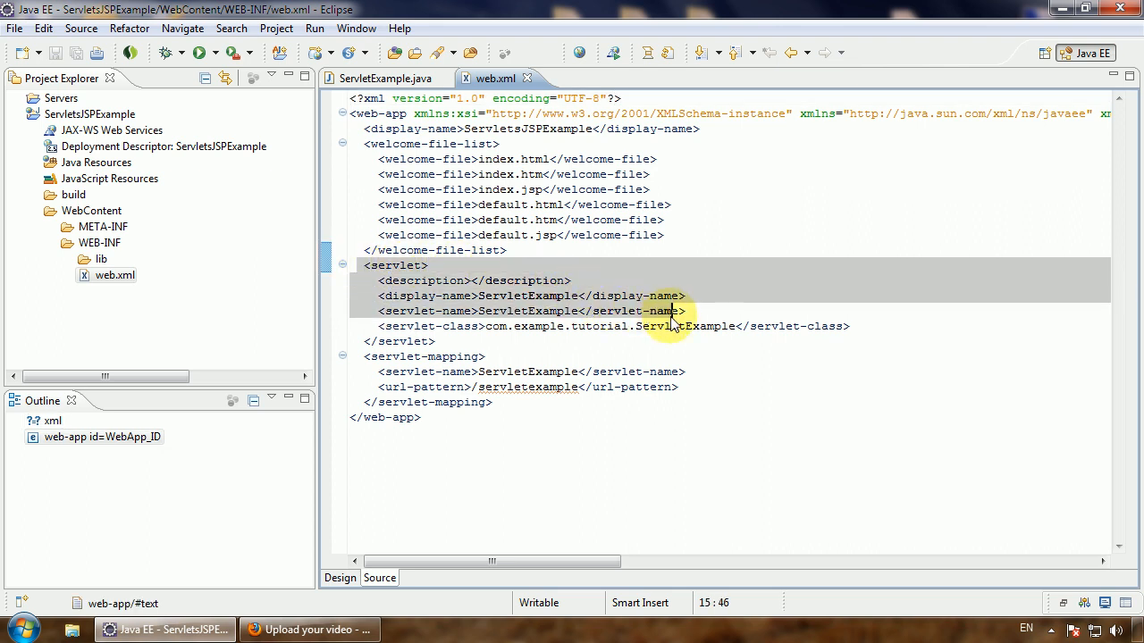
left_click(581, 387)
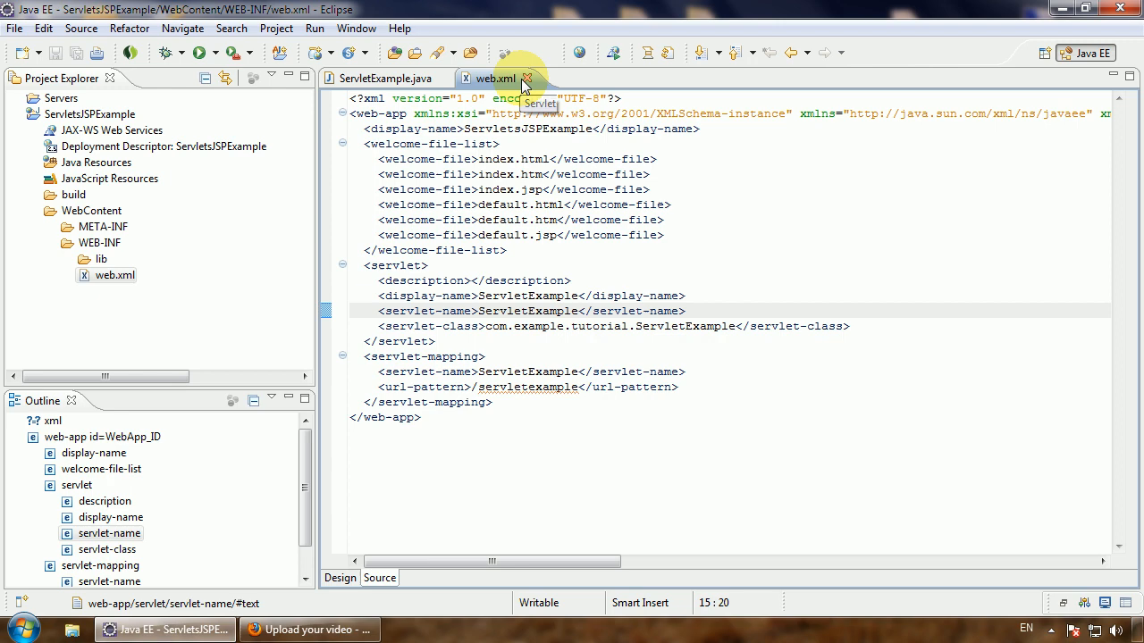
left_click(388, 79)
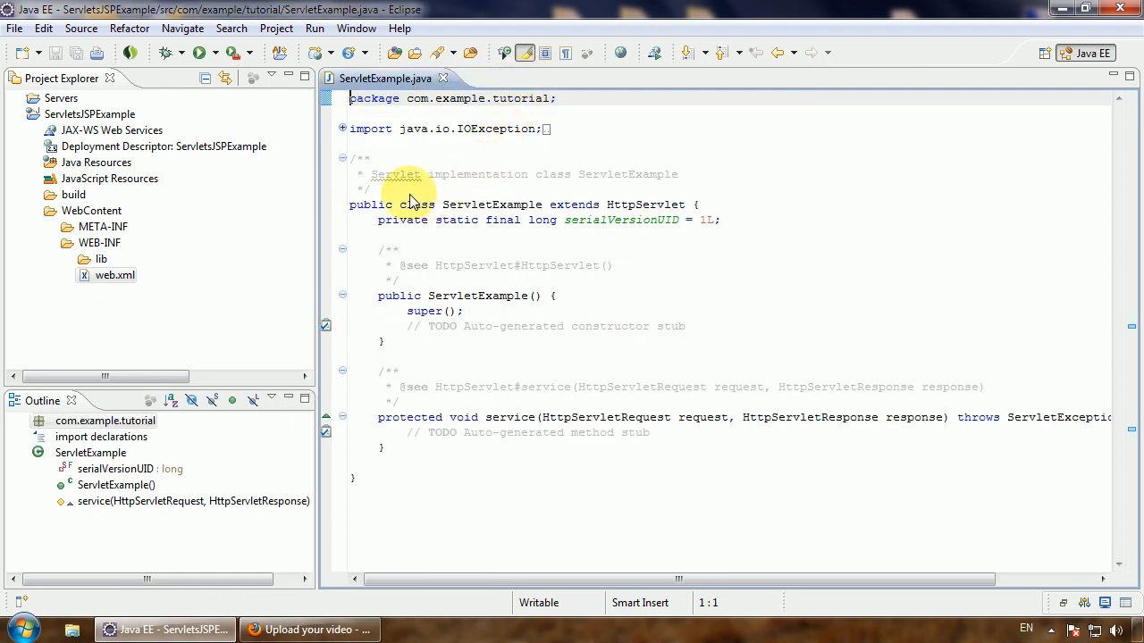
Step: Remove the Javadoc comments and constructor from ServletExample.java and save it
left_click(342, 159)
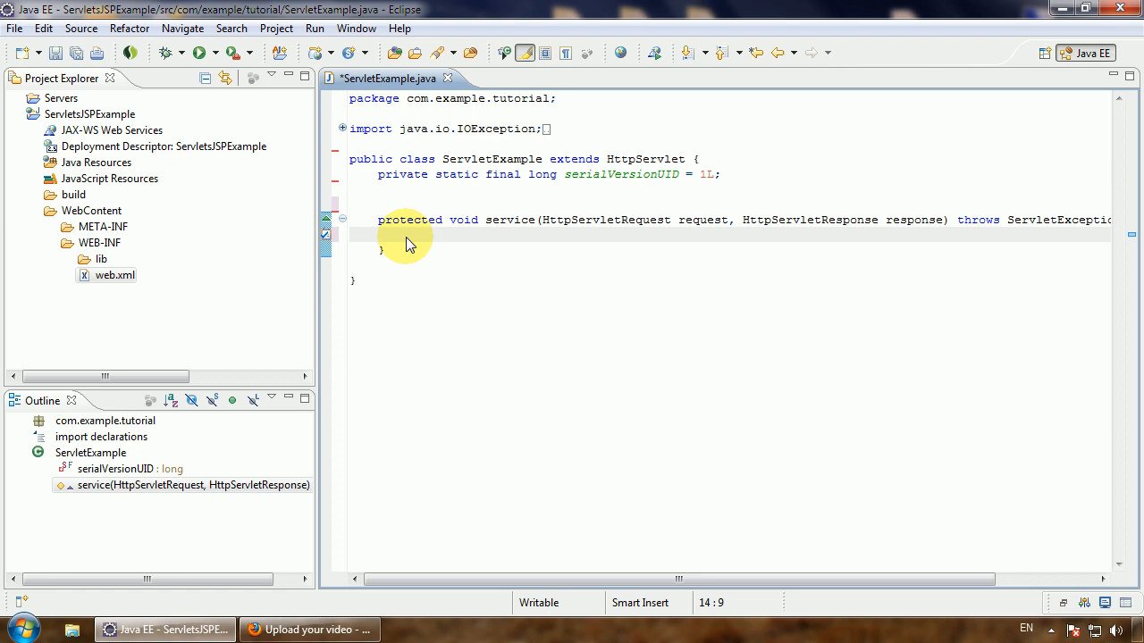
mouse_move(487, 255)
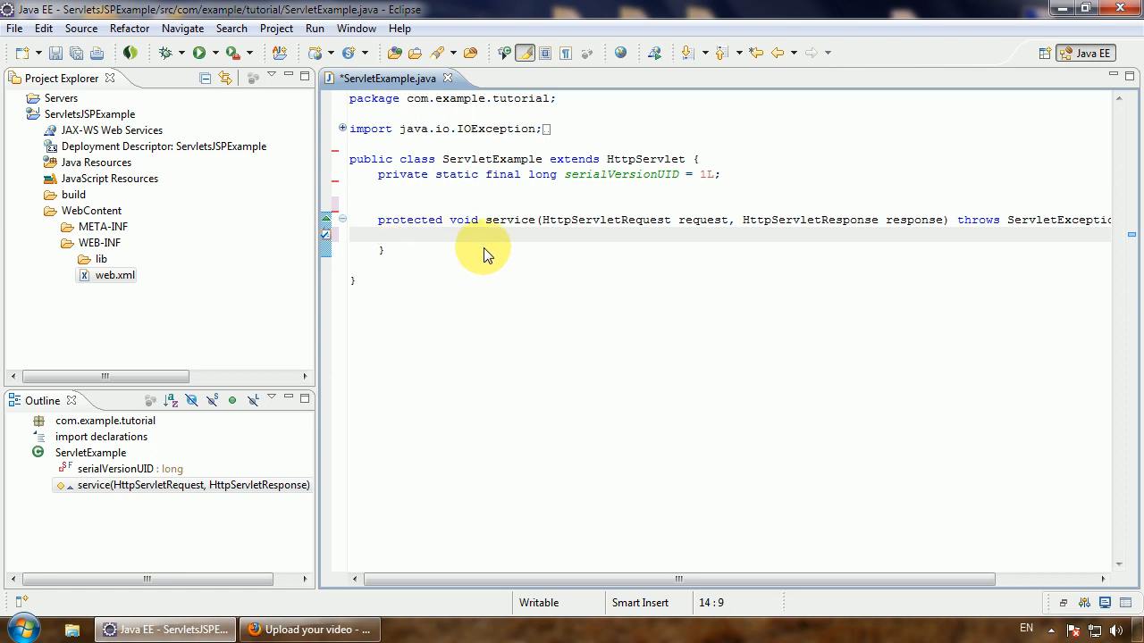
mouse_move(563, 197)
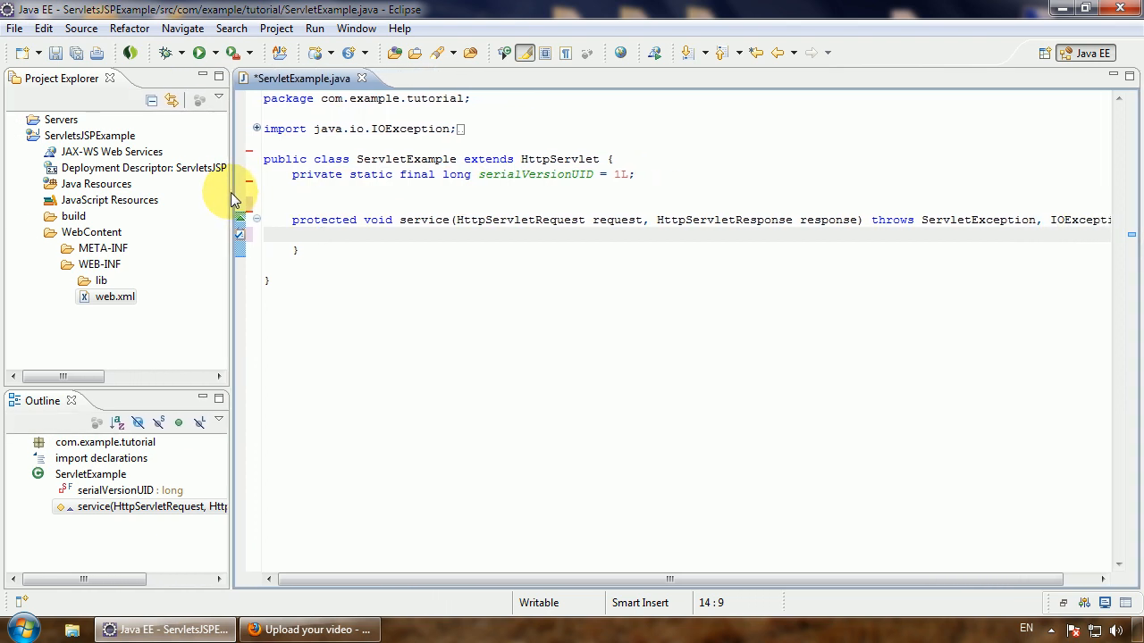
mouse_move(56, 52)
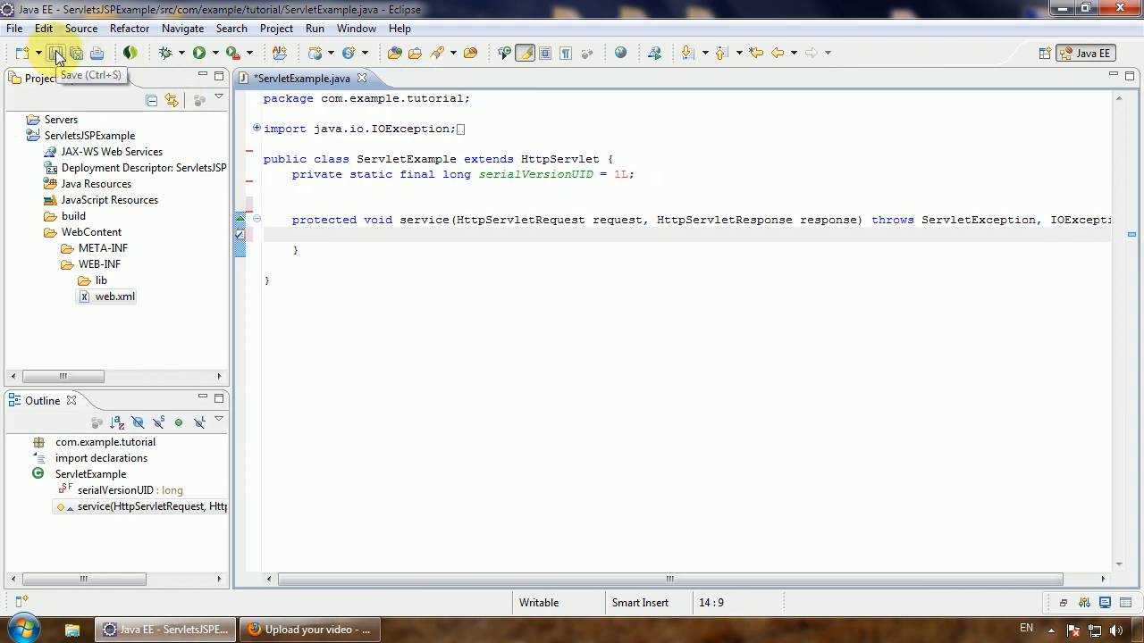
left_click(56, 52)
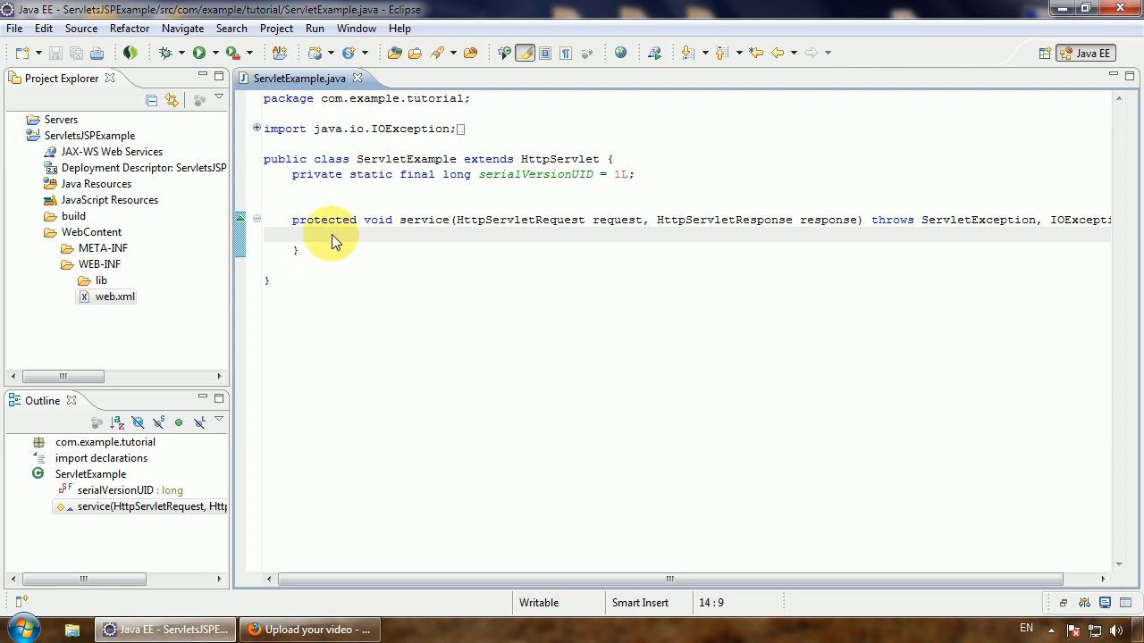
Step: Delete the empty line between serialVersionUID and the service method
left_click(322, 234)
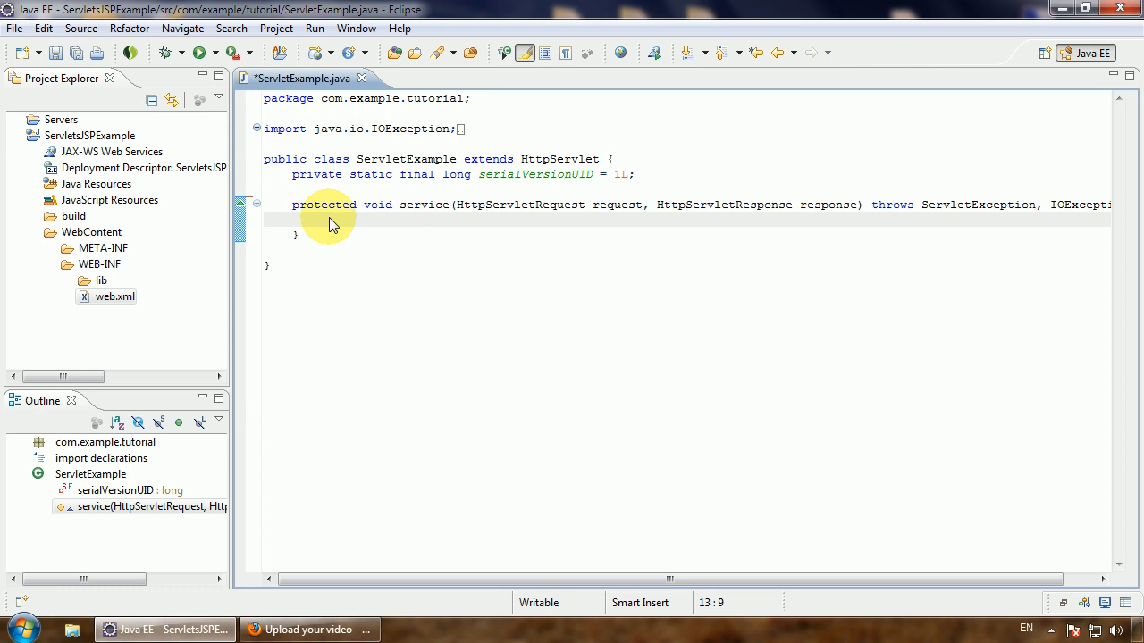
Step: Write PrintWriter out = response.getWriter(); in service() and start a new line
type("E")
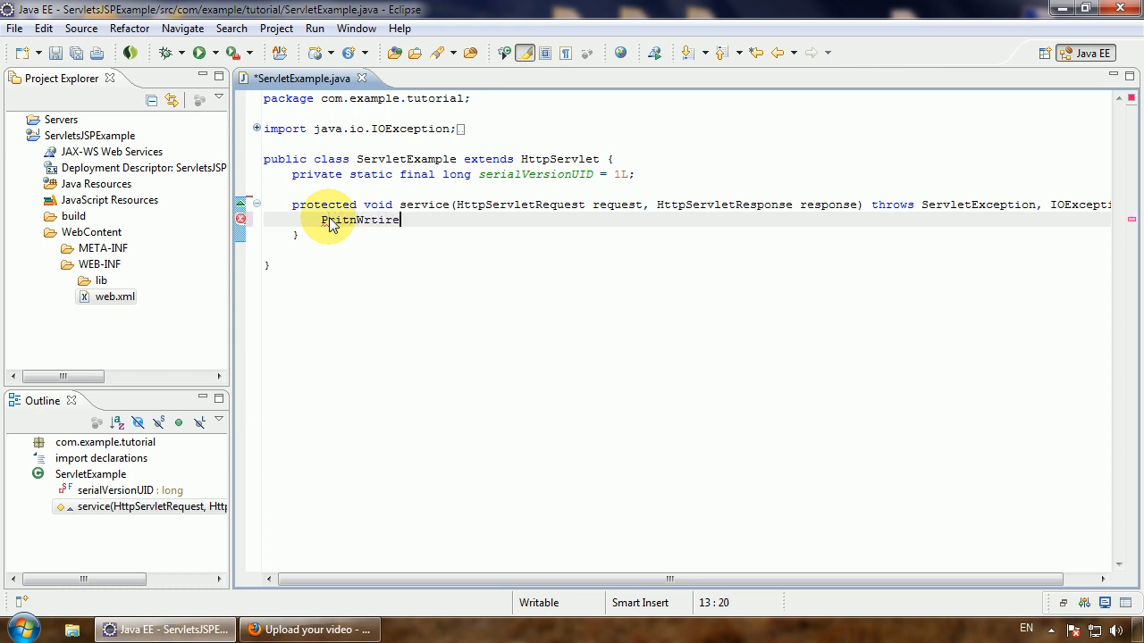
key("BackSpace")
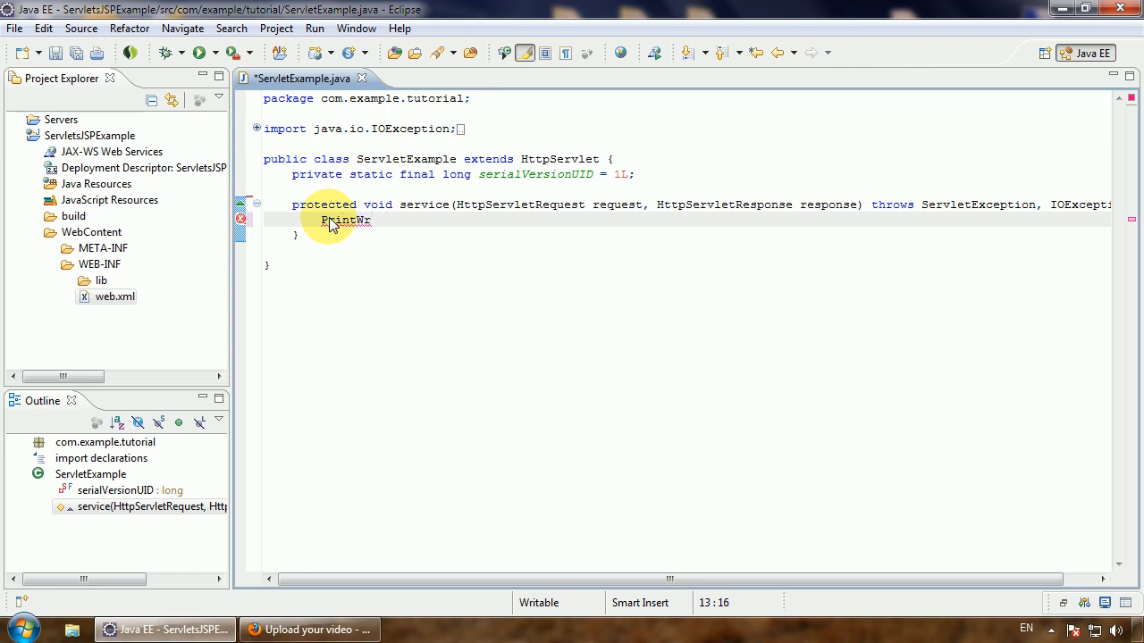
type("iter")
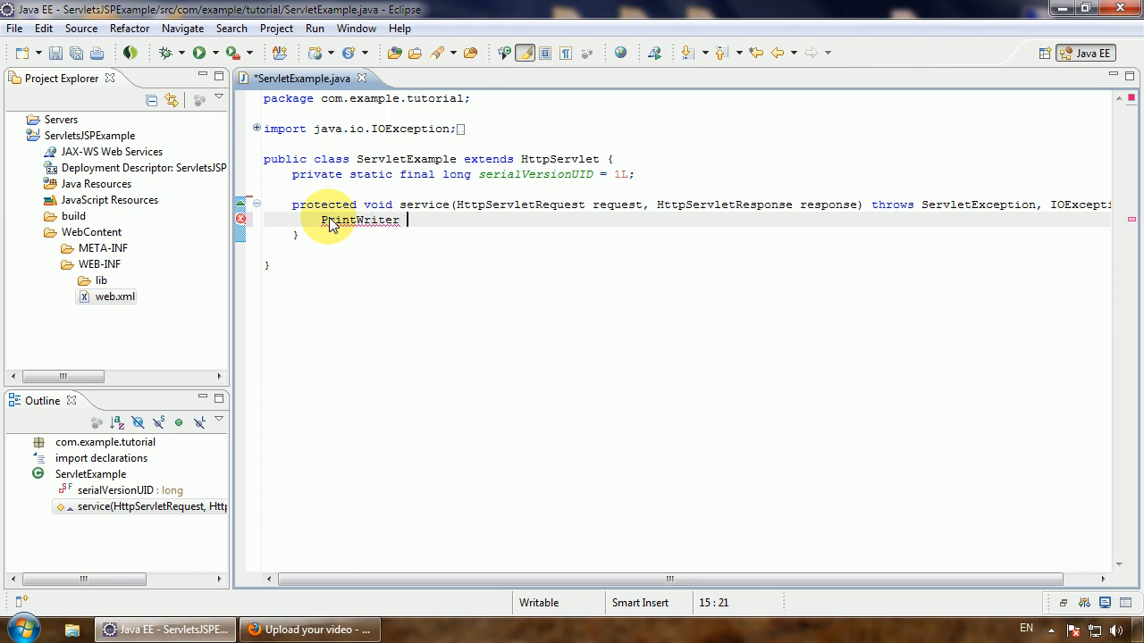
type("out =")
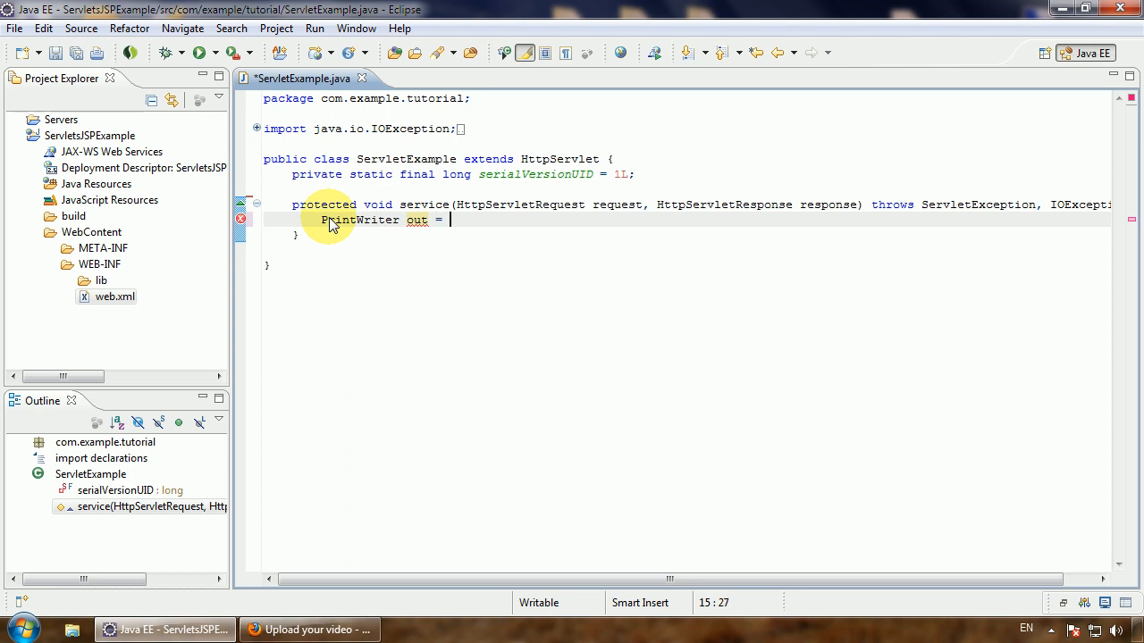
mouse_move(871, 237)
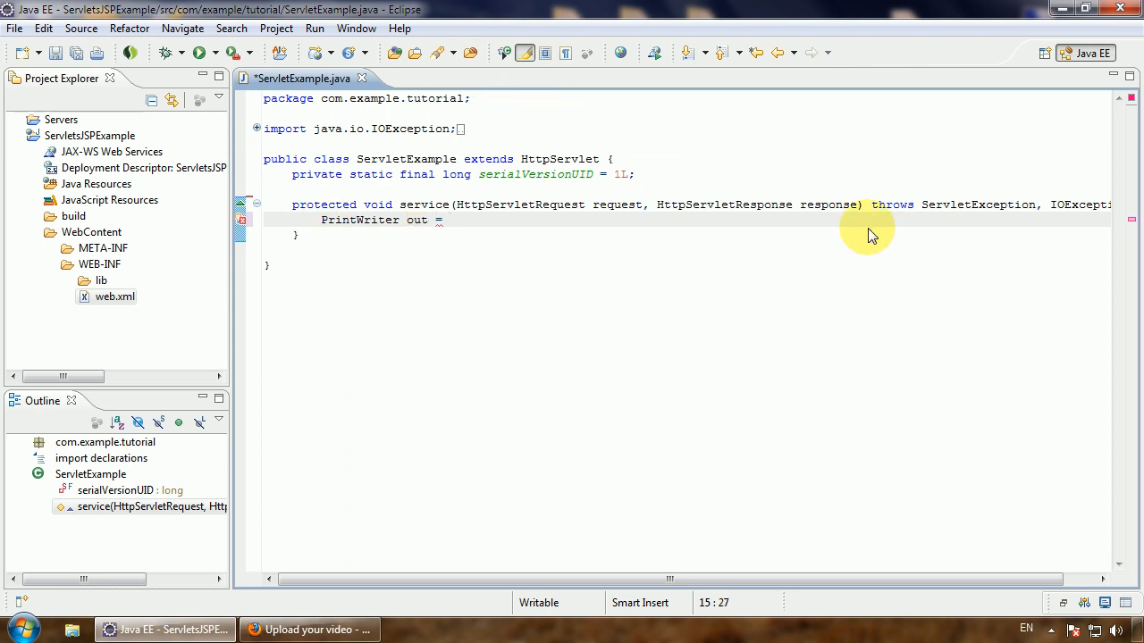
mouse_move(835, 211)
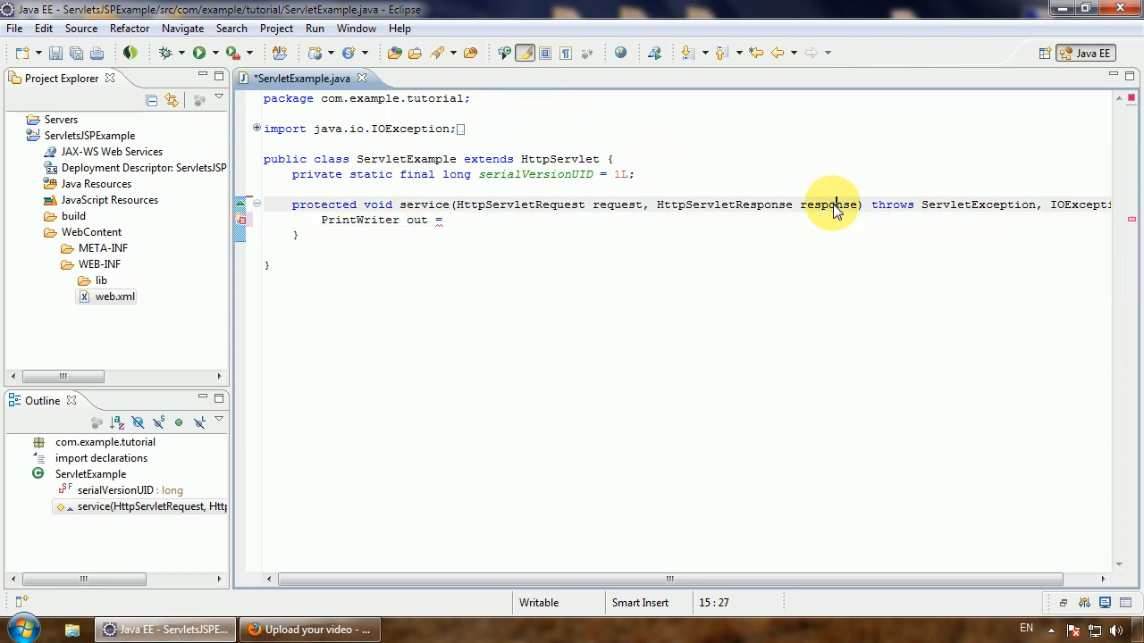
type("response")
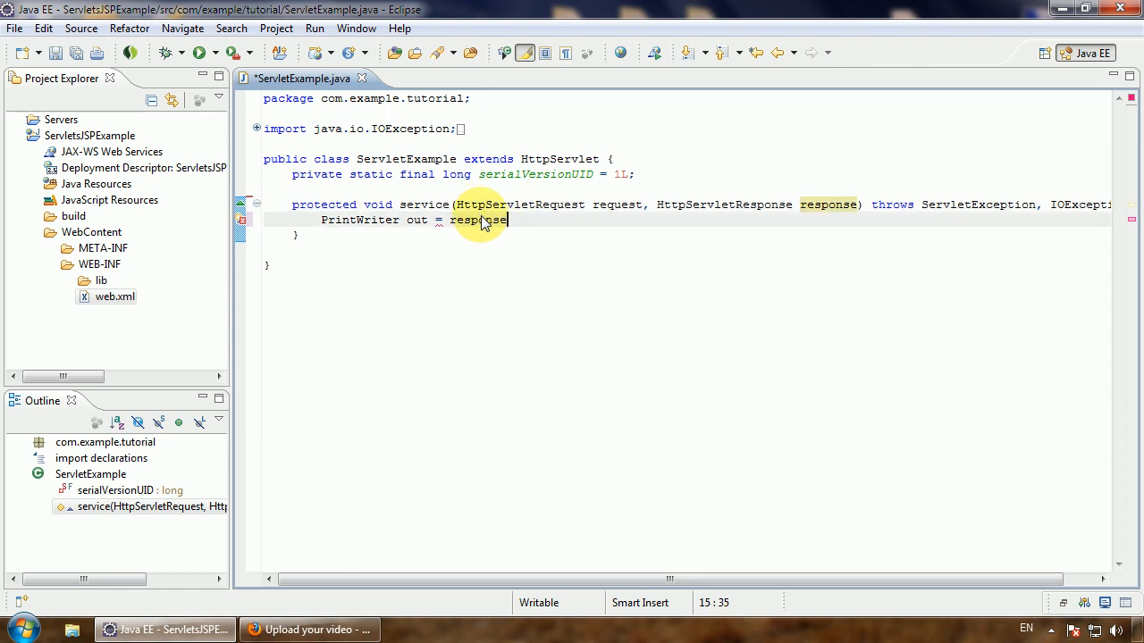
type(".getWriter();")
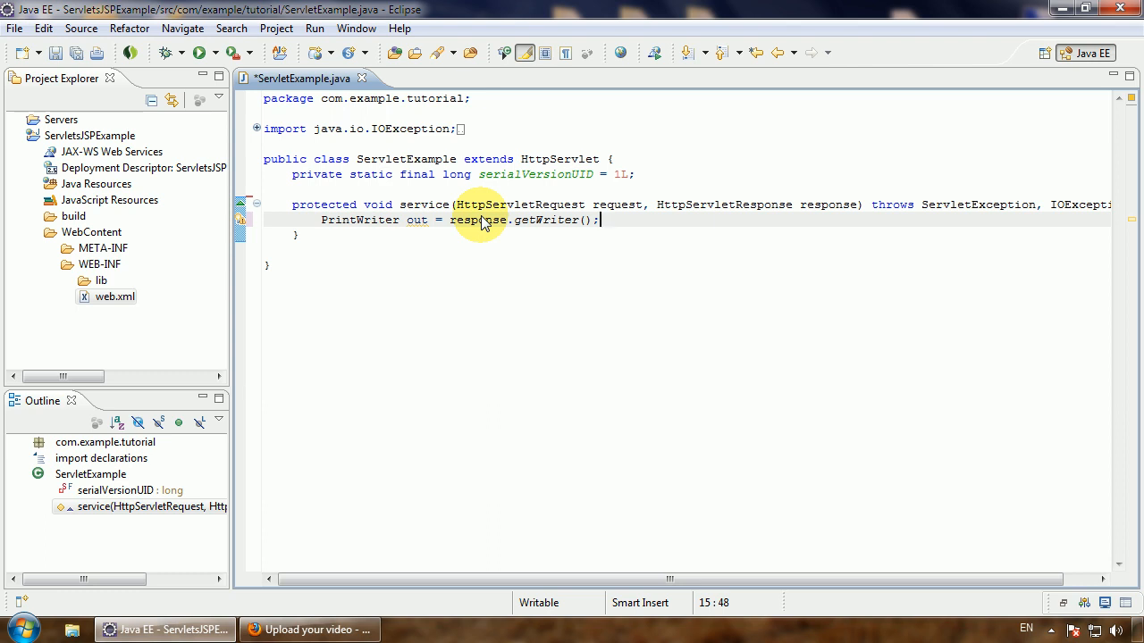
key("Return")
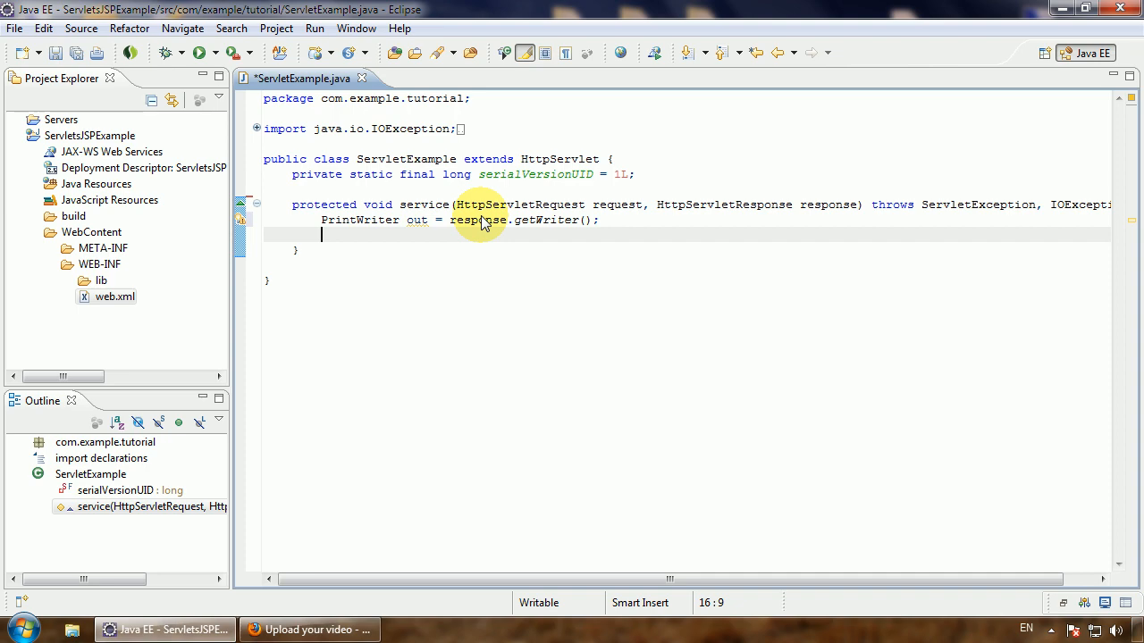
Step: Add out.println("Hello Java!"); to the service method and save ServletExample.java
type("out")
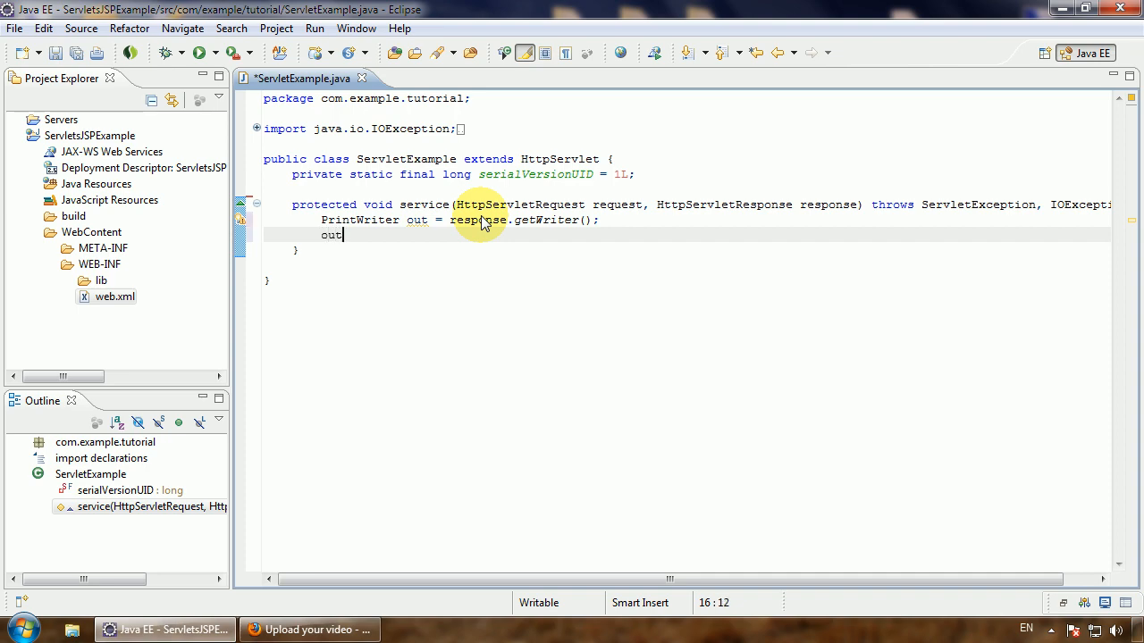
type(".")
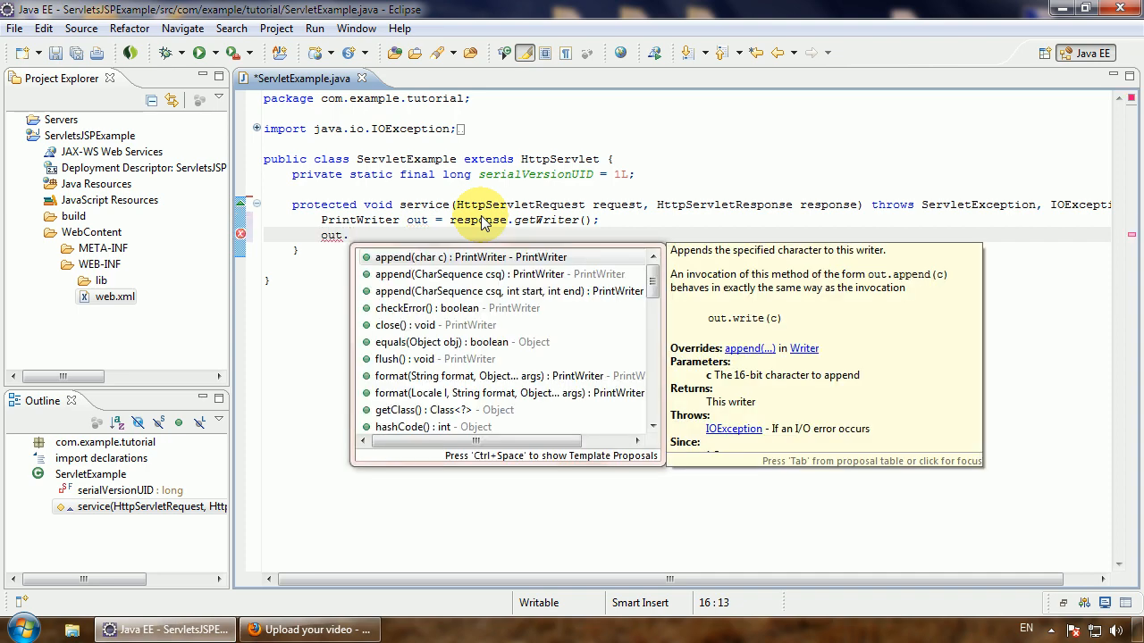
type("println();")
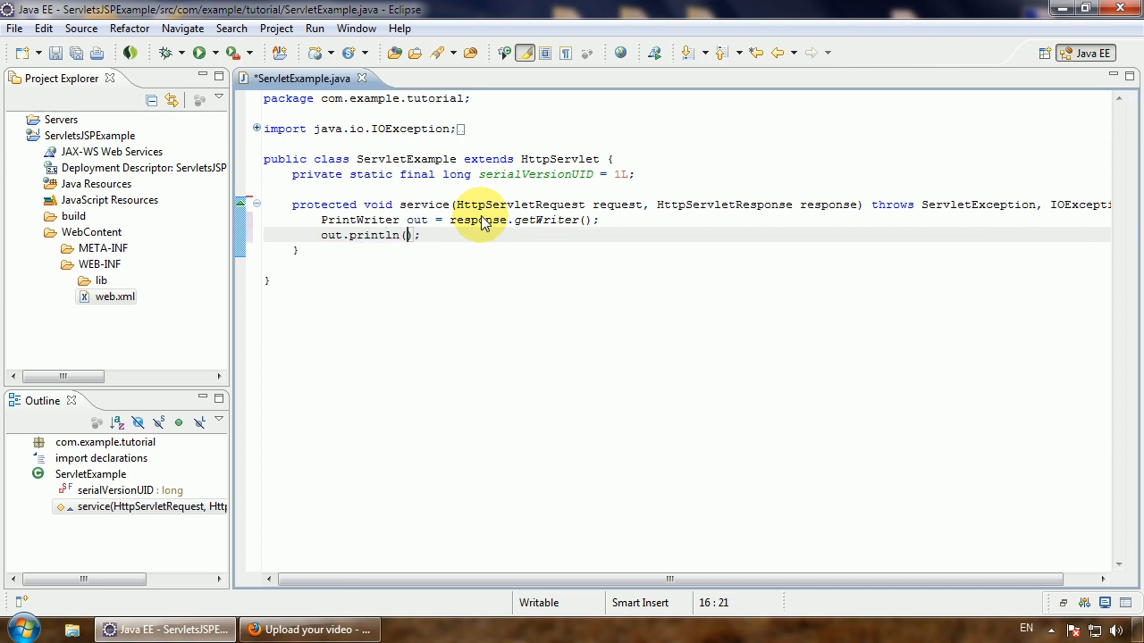
type("\"H")
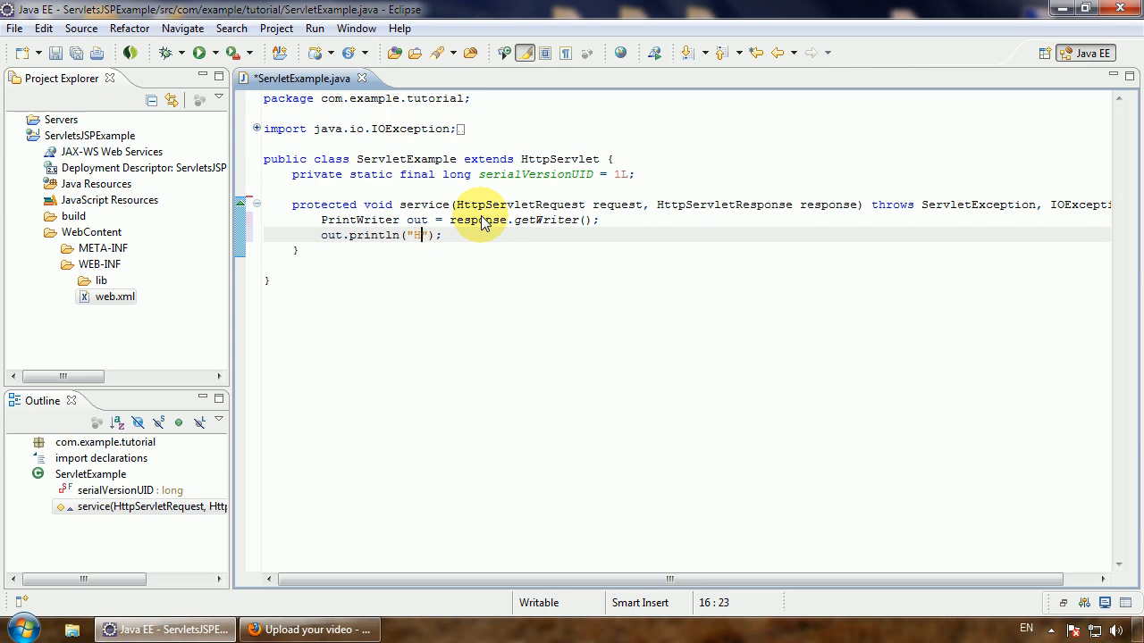
type("ello")
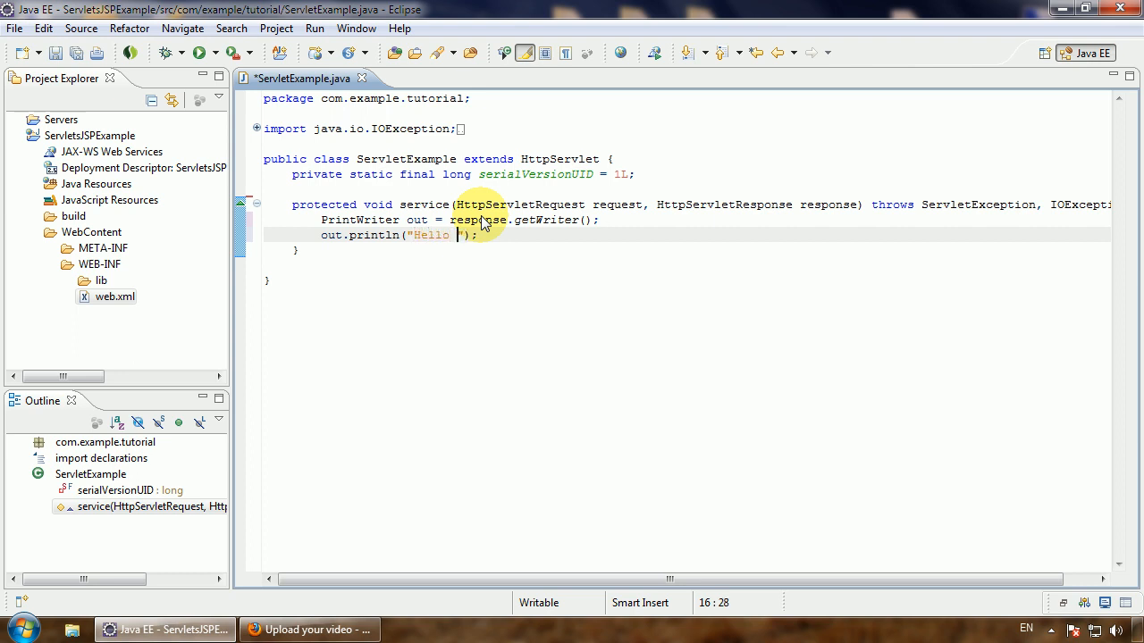
type("Java")
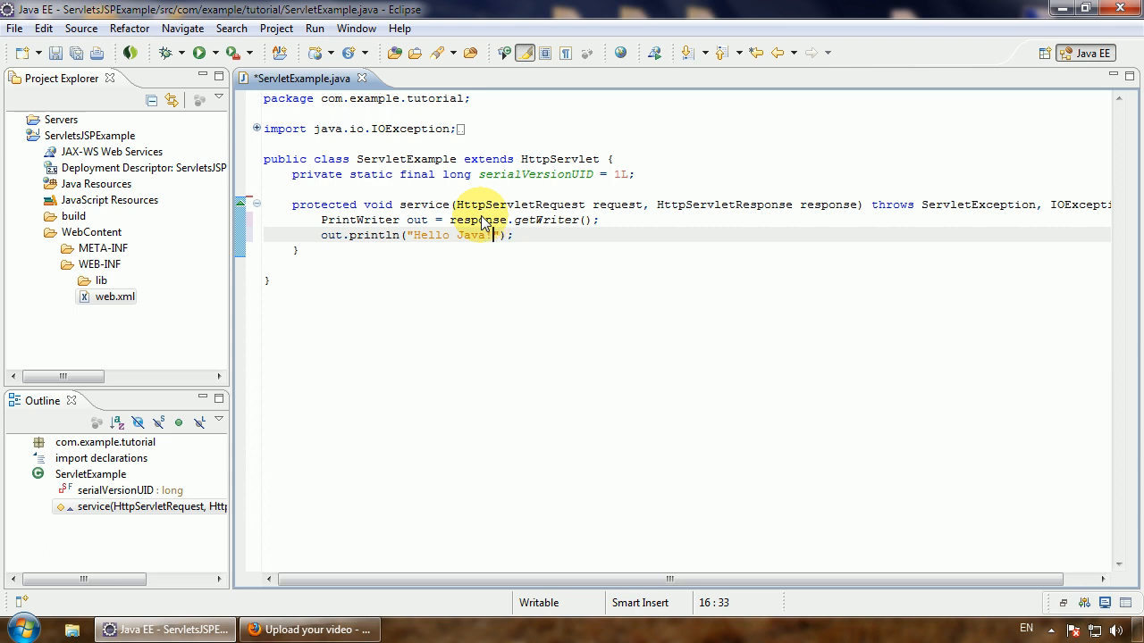
key("ctrl+s")
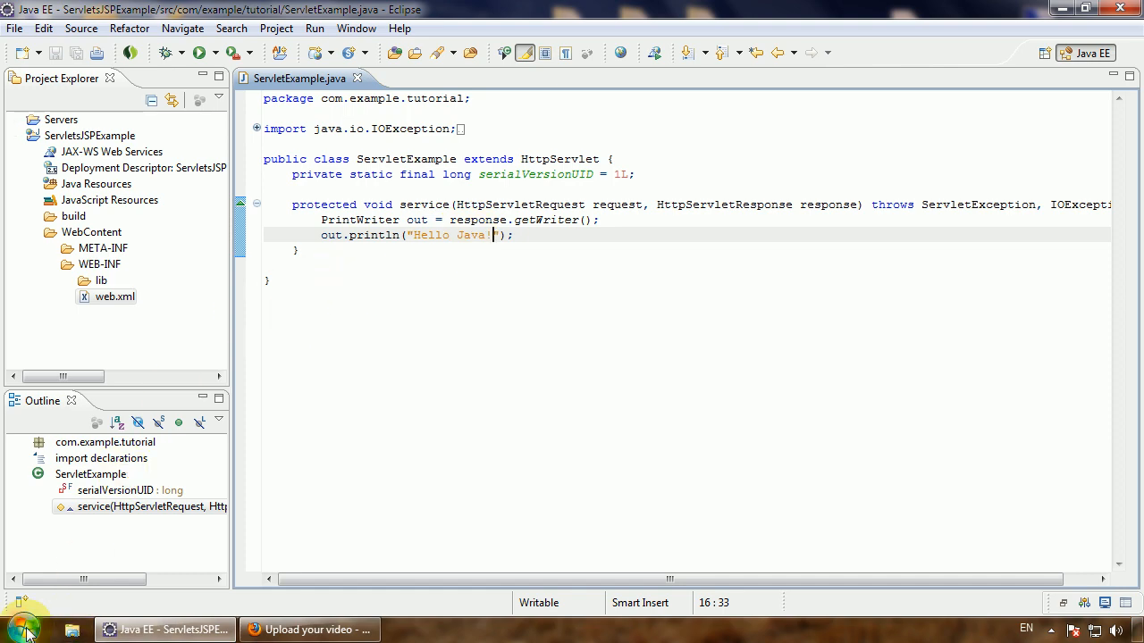
Step: Load localhost:8081/ in a new Firefox tab, then switch back to Eclipse
left_click(451, 630)
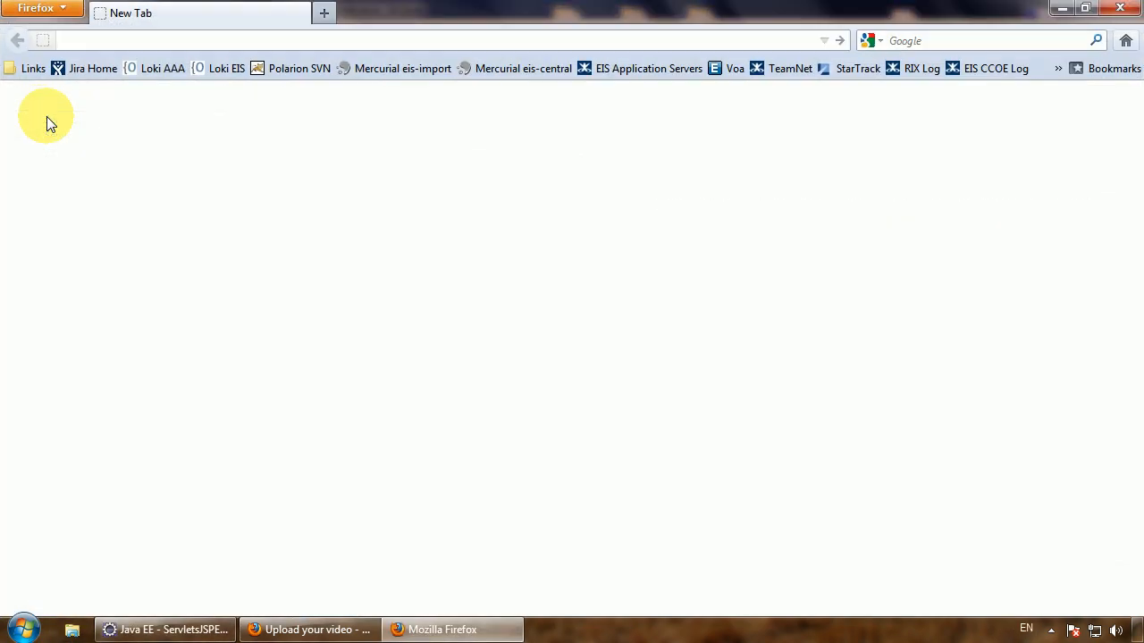
left_click(1051, 629)
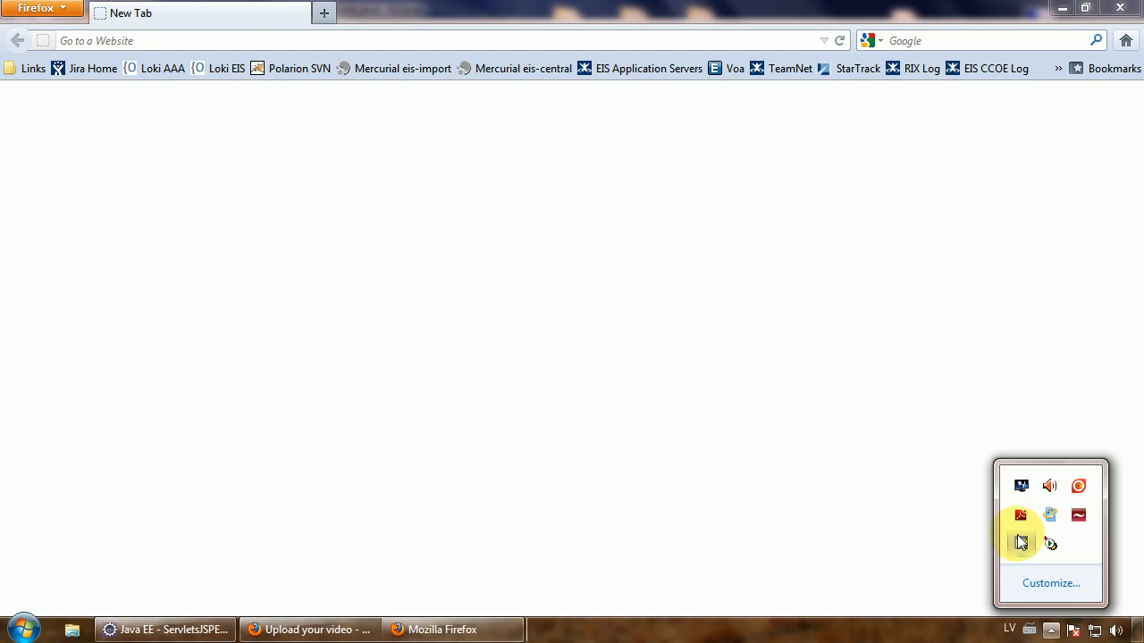
mouse_move(207, 7)
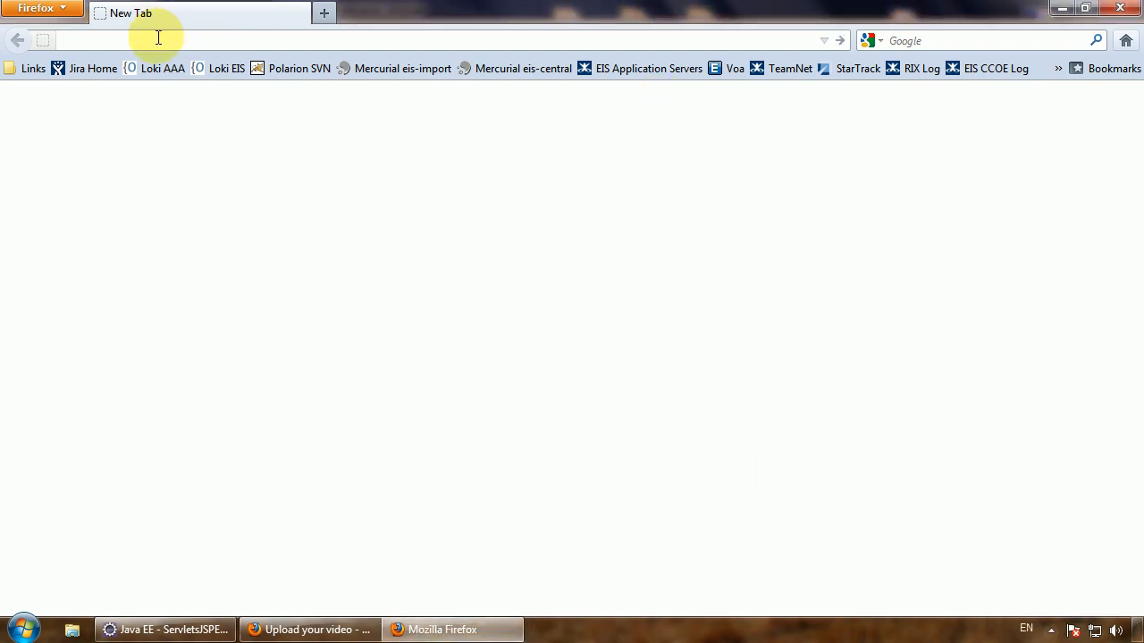
type("localhost:8081")
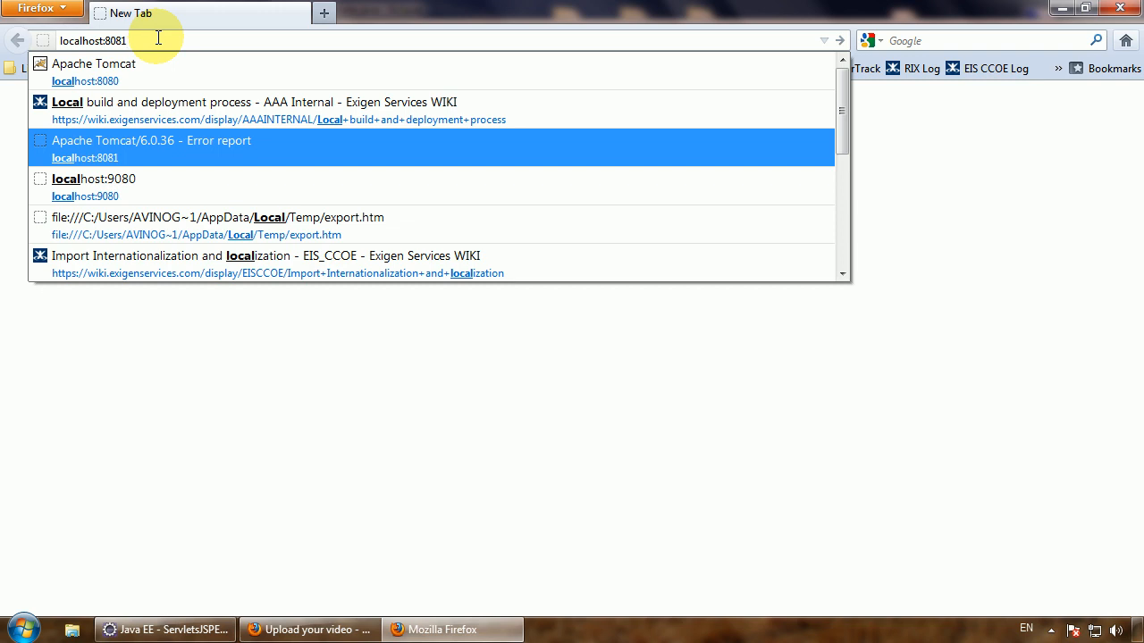
type("/")
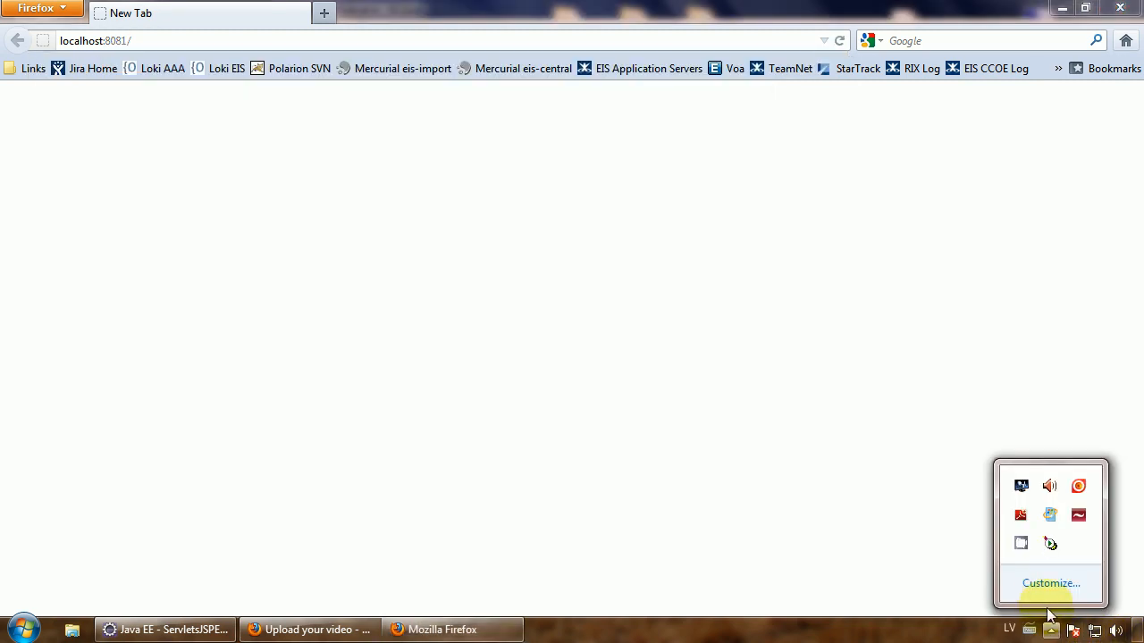
left_click(1021, 543)
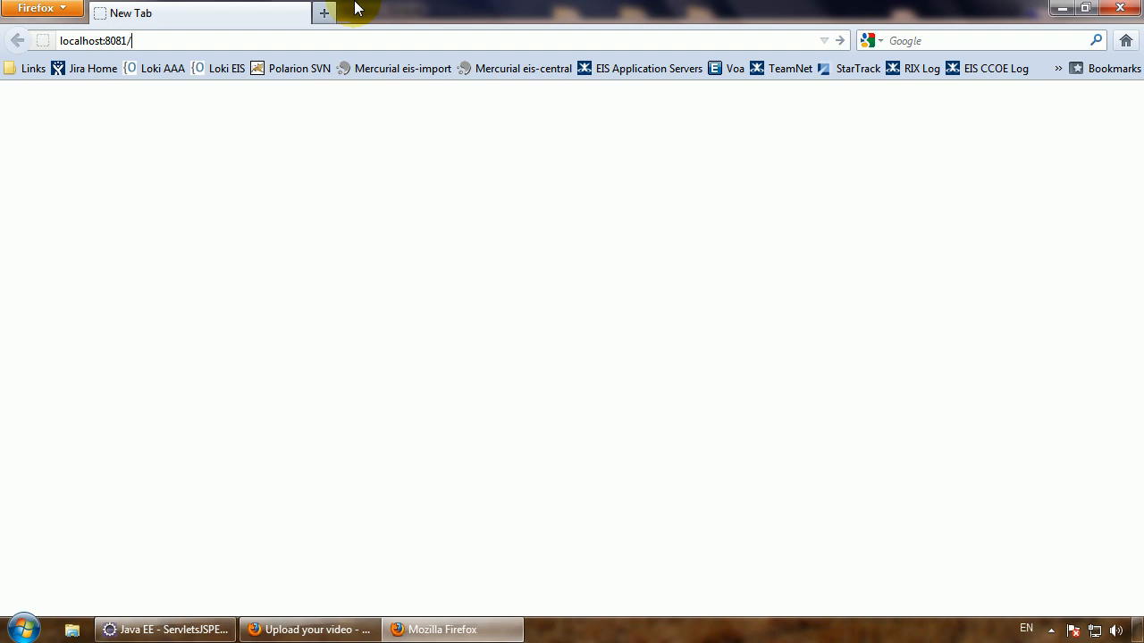
mouse_move(310, 224)
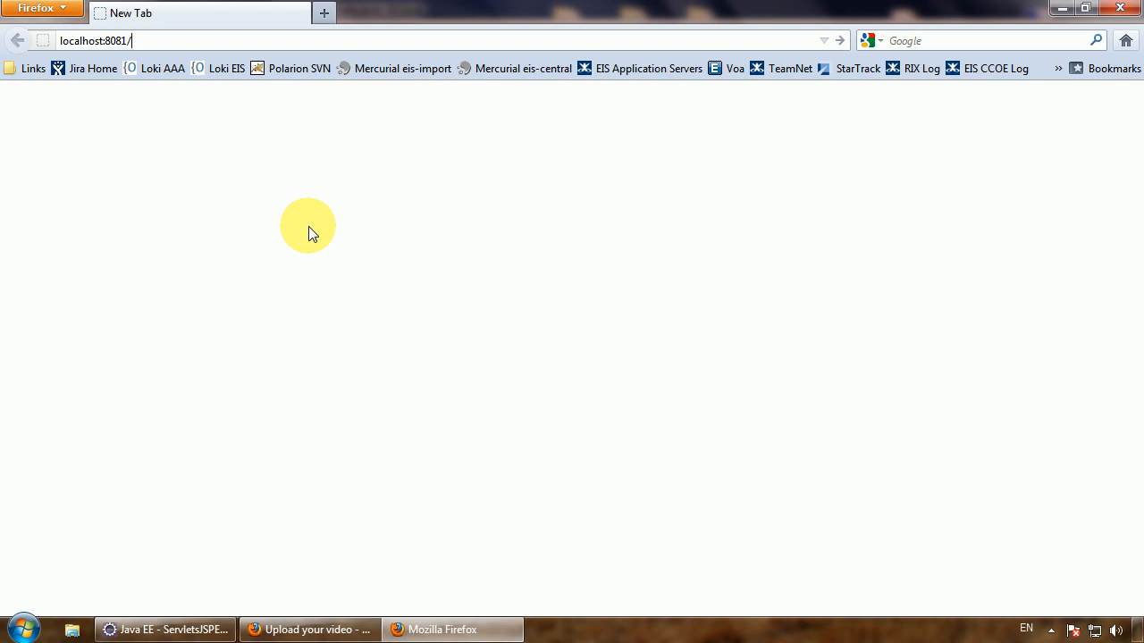
left_click(165, 630)
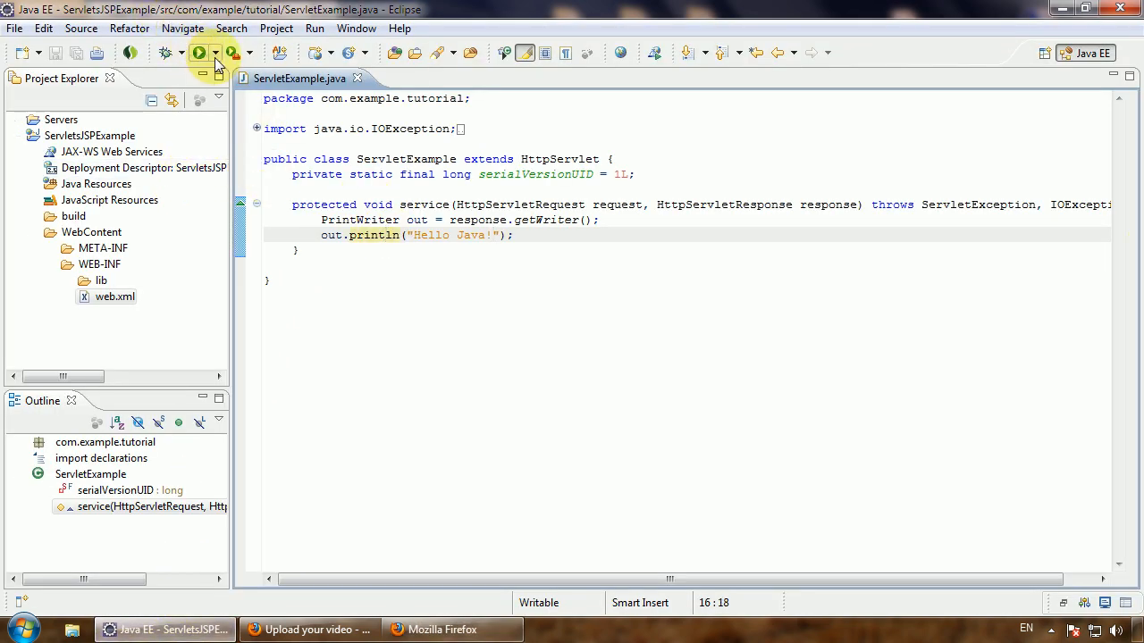
Step: Run ServletsJSPExample on the existing Tomcat v6.0 server, always using that server
left_click(215, 51)
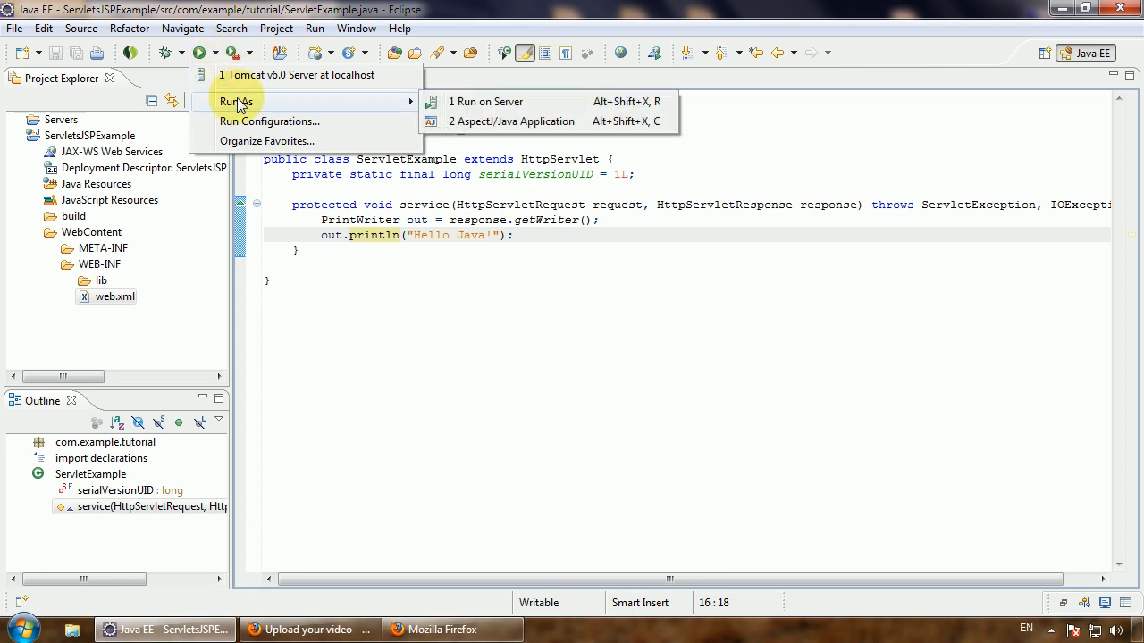
mouse_move(486, 101)
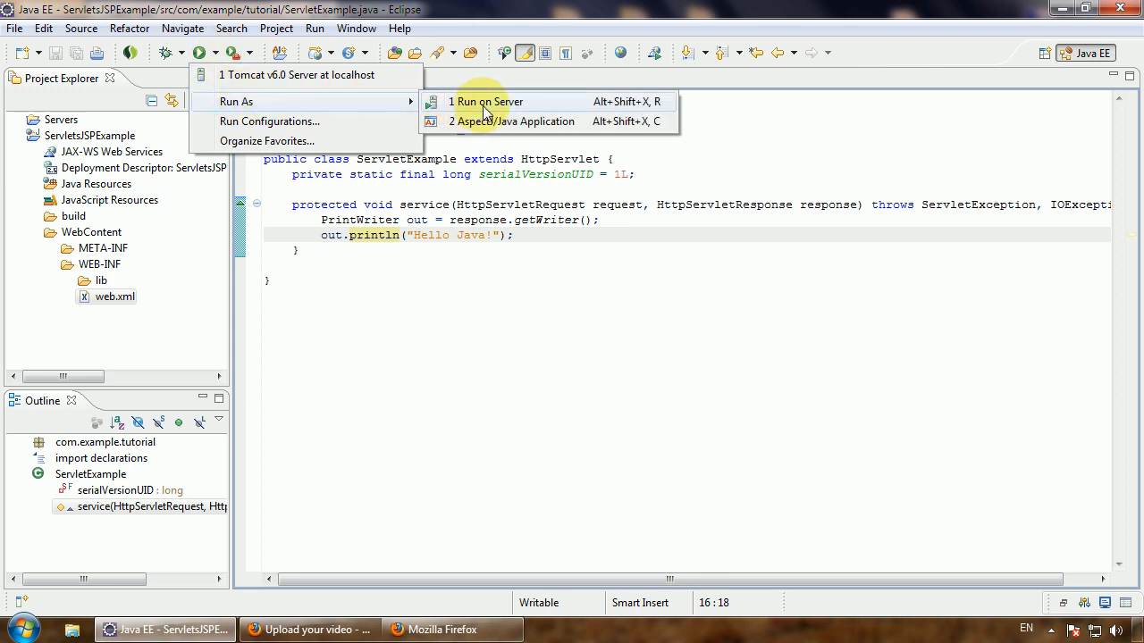
left_click(488, 101)
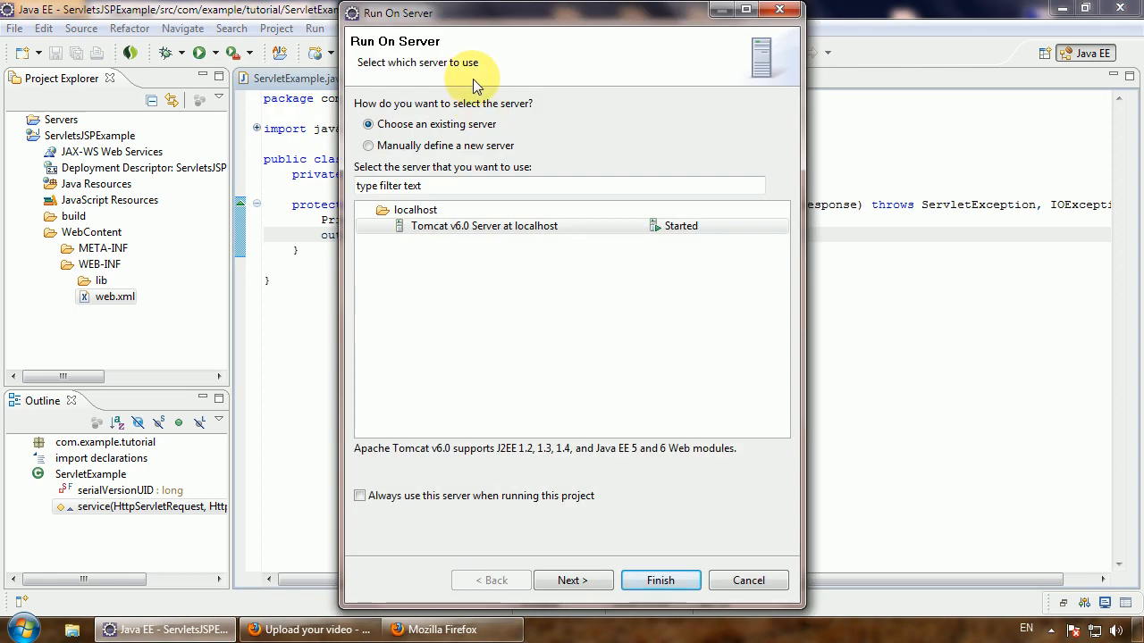
mouse_move(481, 130)
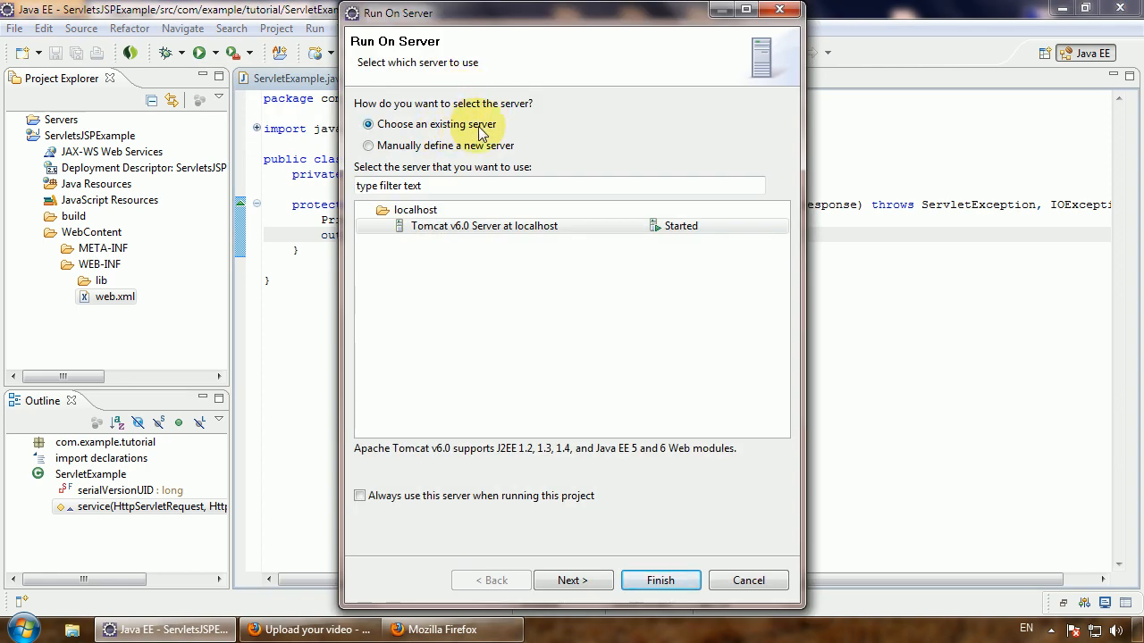
left_click(483, 225)
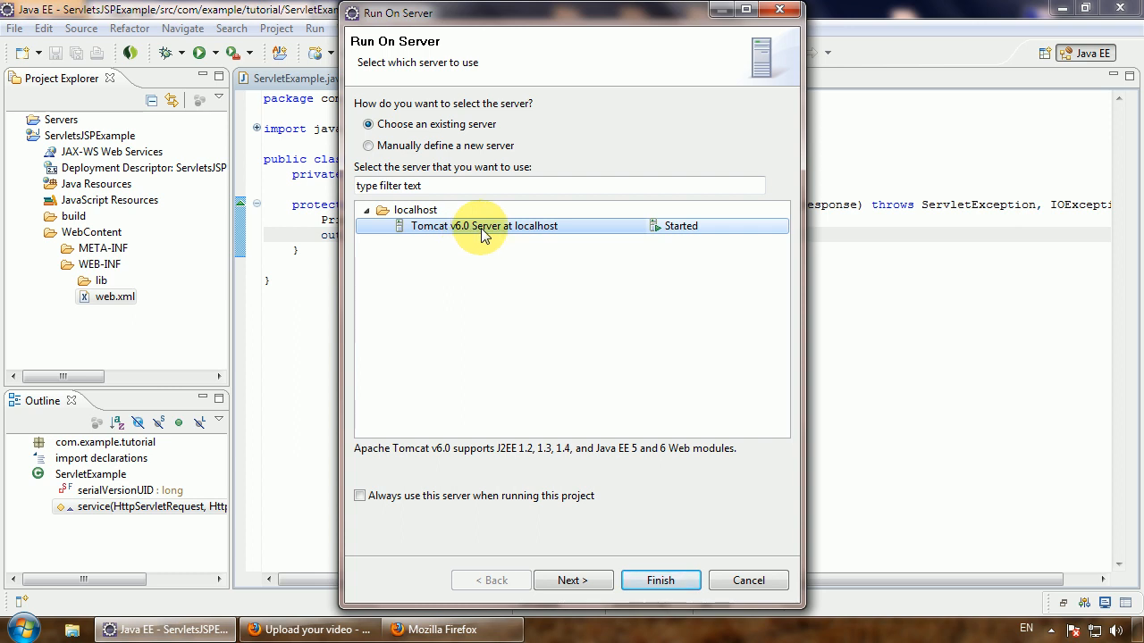
mouse_move(673, 230)
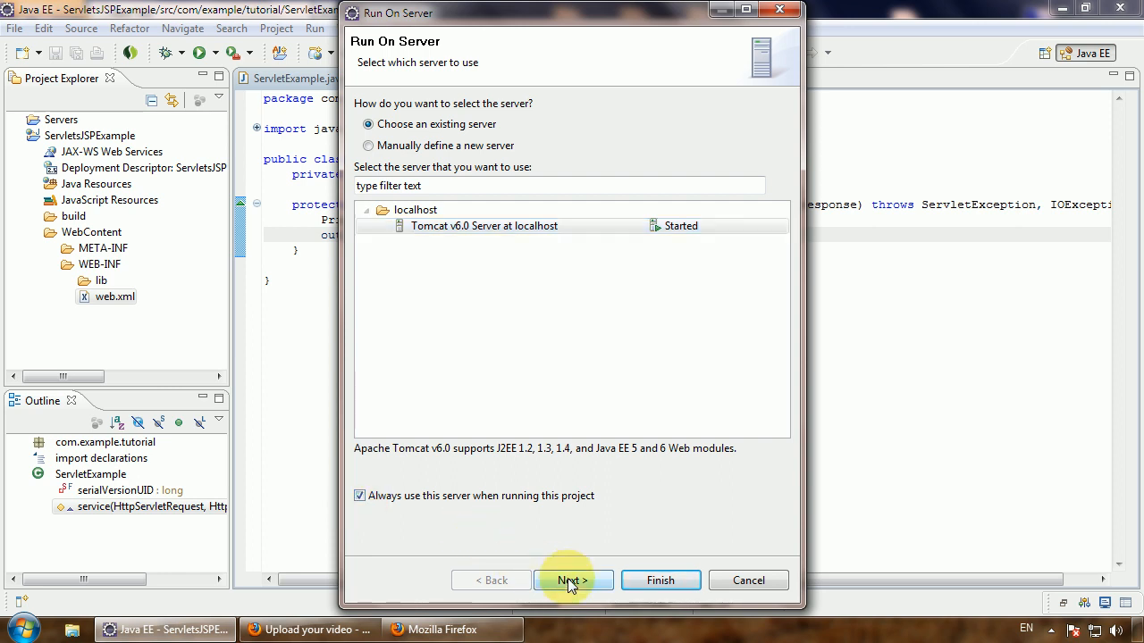
left_click(572, 580)
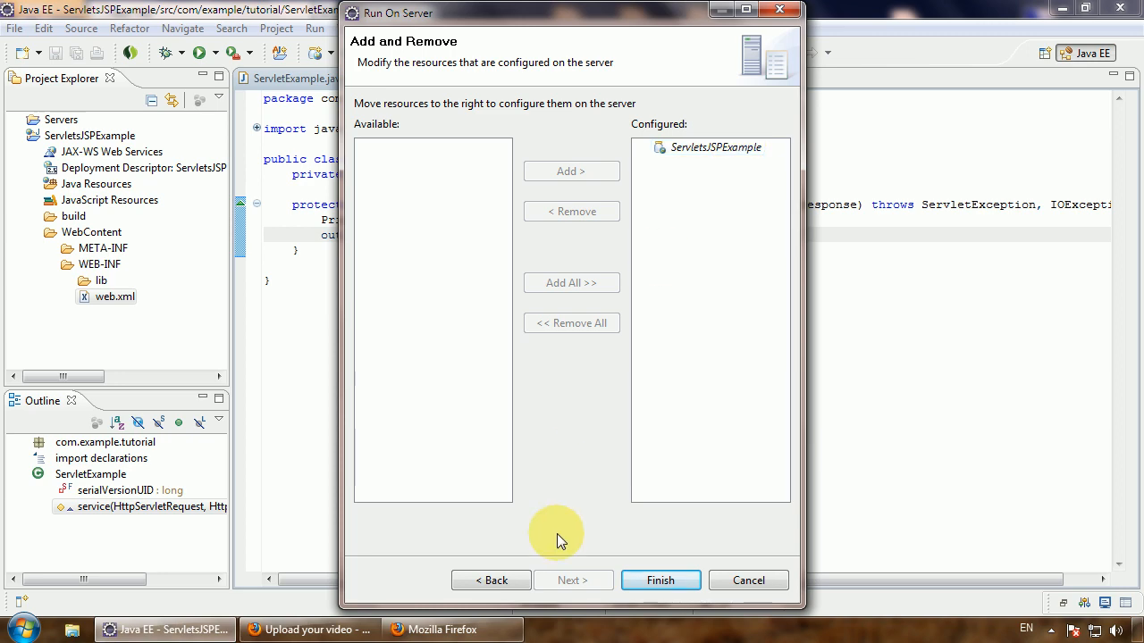
left_click(660, 580)
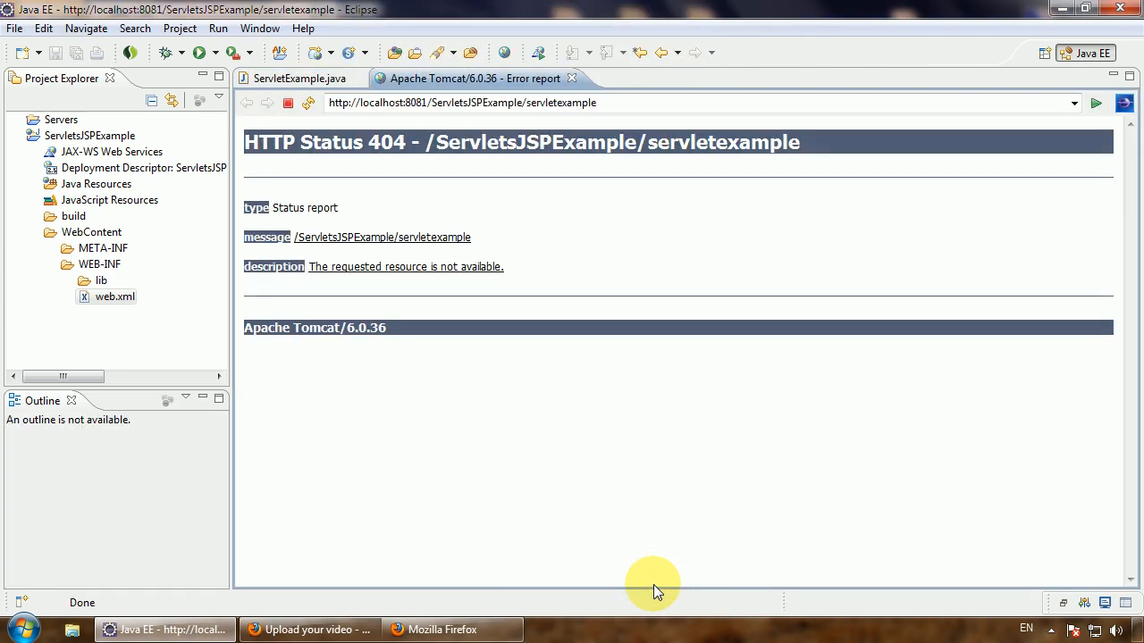
mouse_move(519, 246)
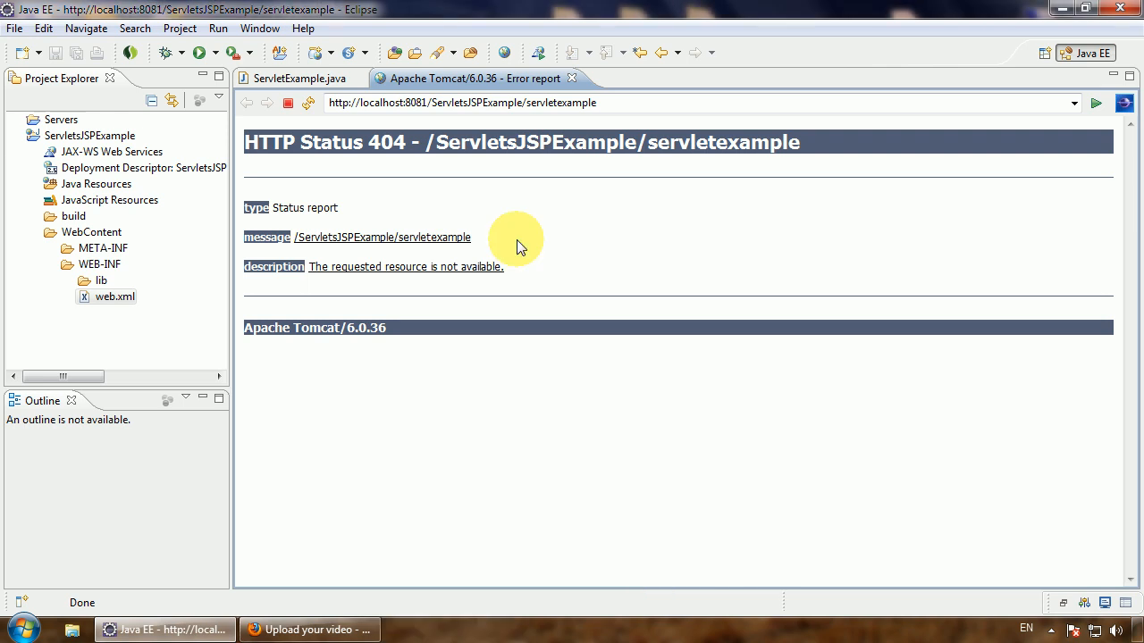
Step: Restart Tomcat v6.0 Server and refresh servletexample so it shows 'Hello Java!'
left_click(1084, 603)
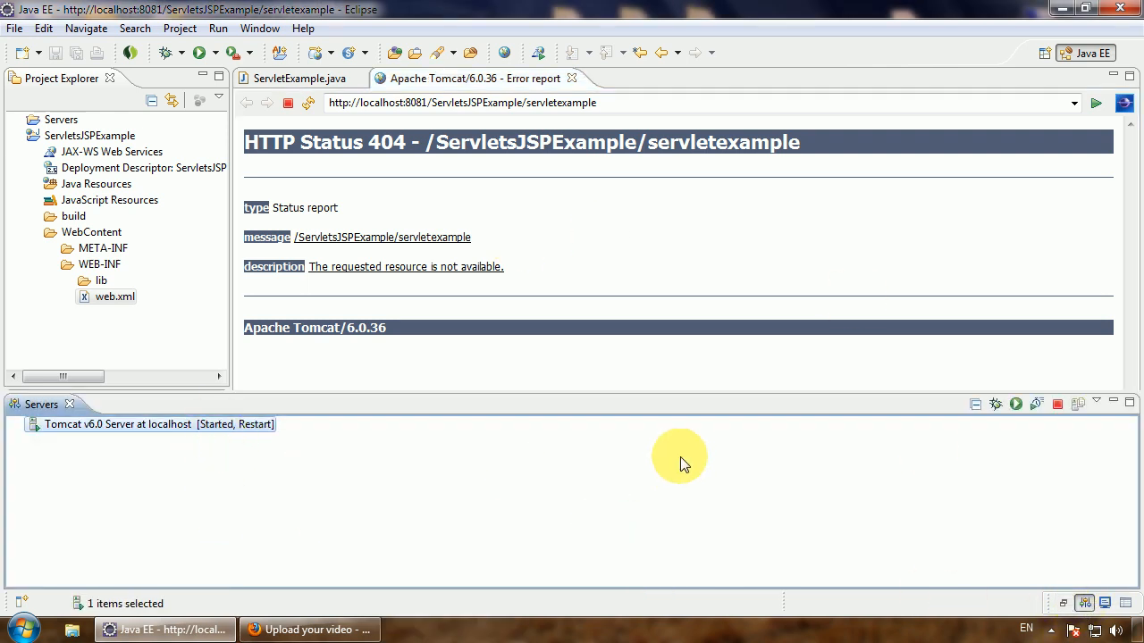
mouse_move(1016, 404)
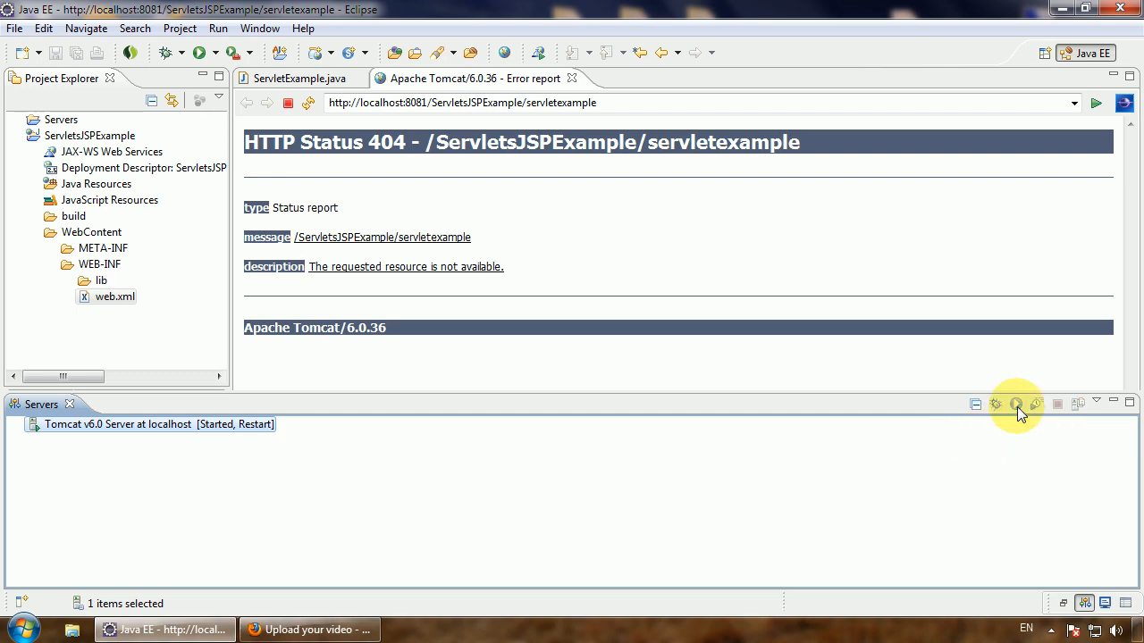
left_click(1015, 404)
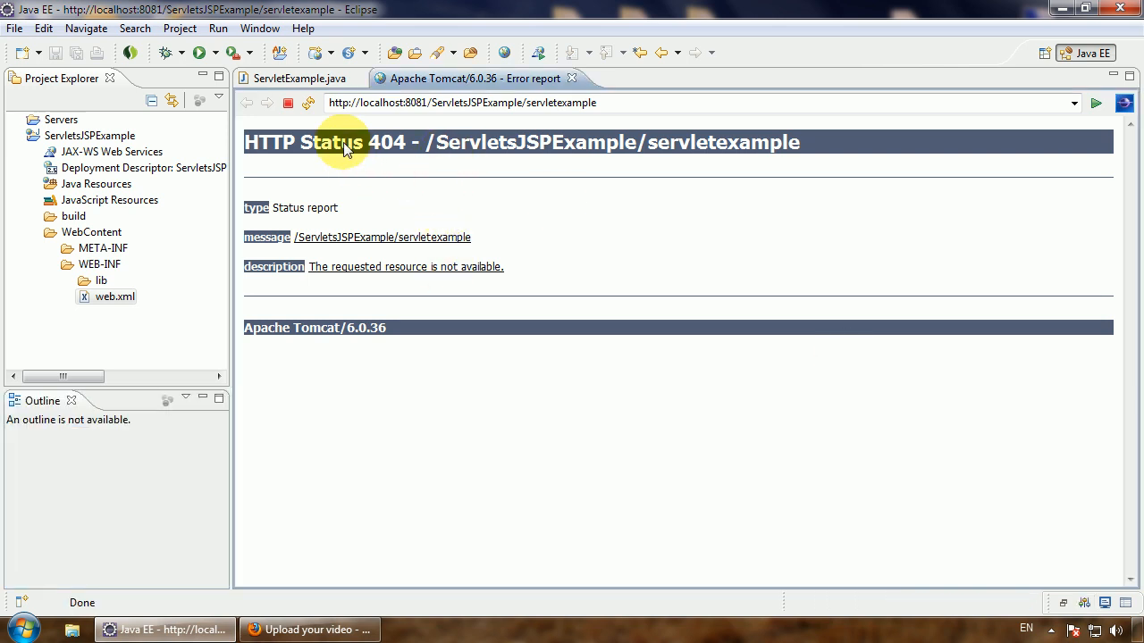
left_click(308, 103)
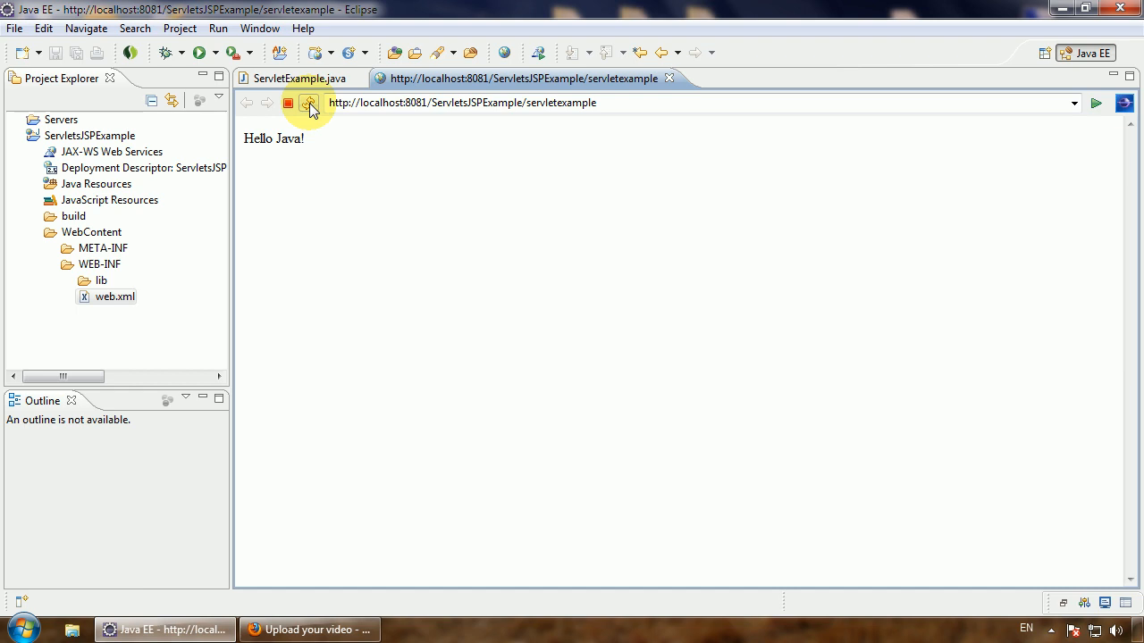
Step: Load localhost:8081/ServletsJSPExample/servletexample in Mozilla Firefox, showing 'Hello Java!'
left_click(309, 103)
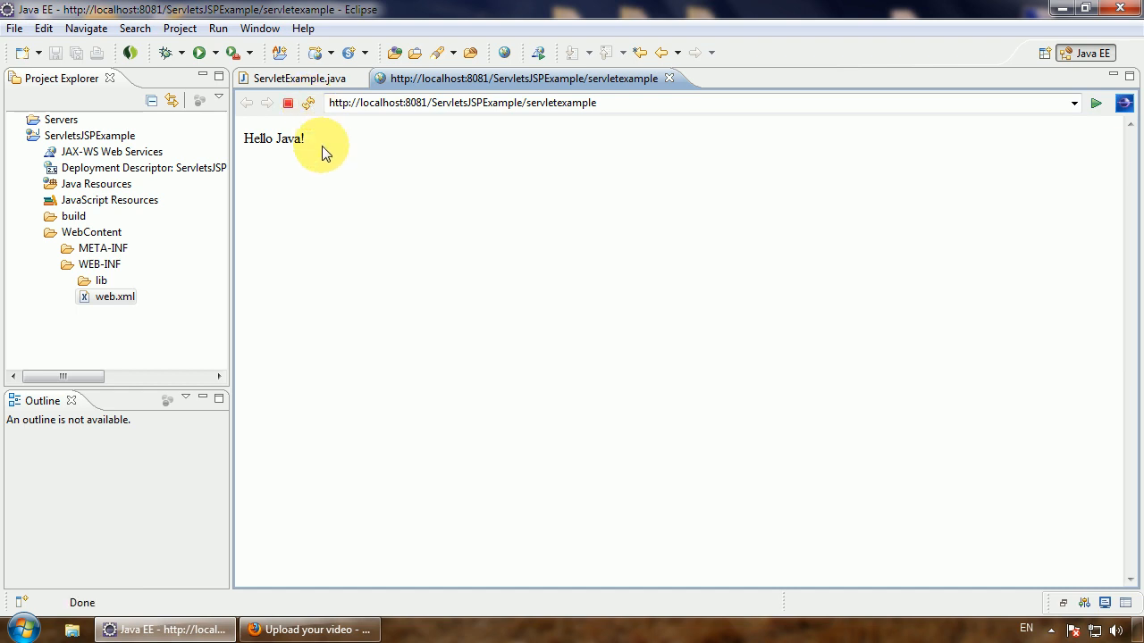
mouse_move(500, 293)
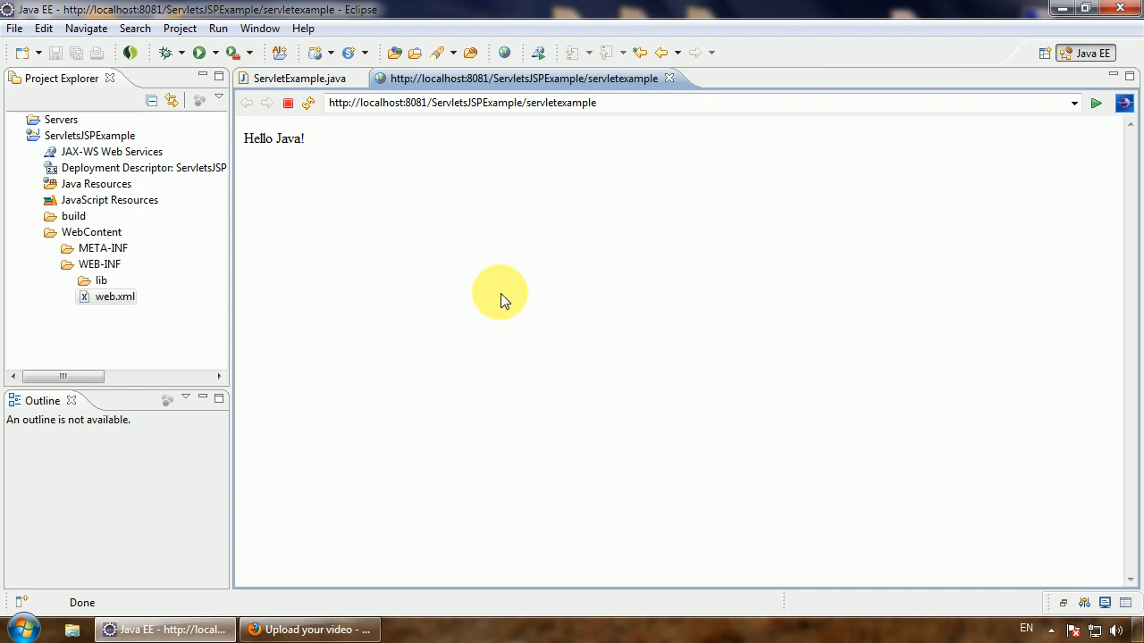
mouse_move(496, 291)
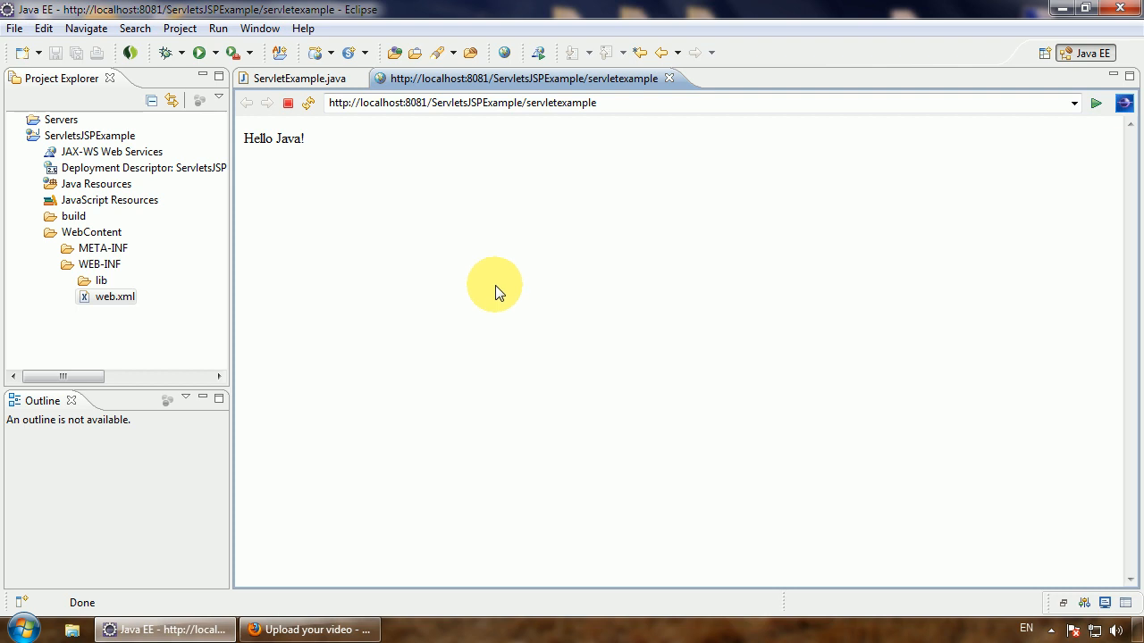
mouse_move(490, 295)
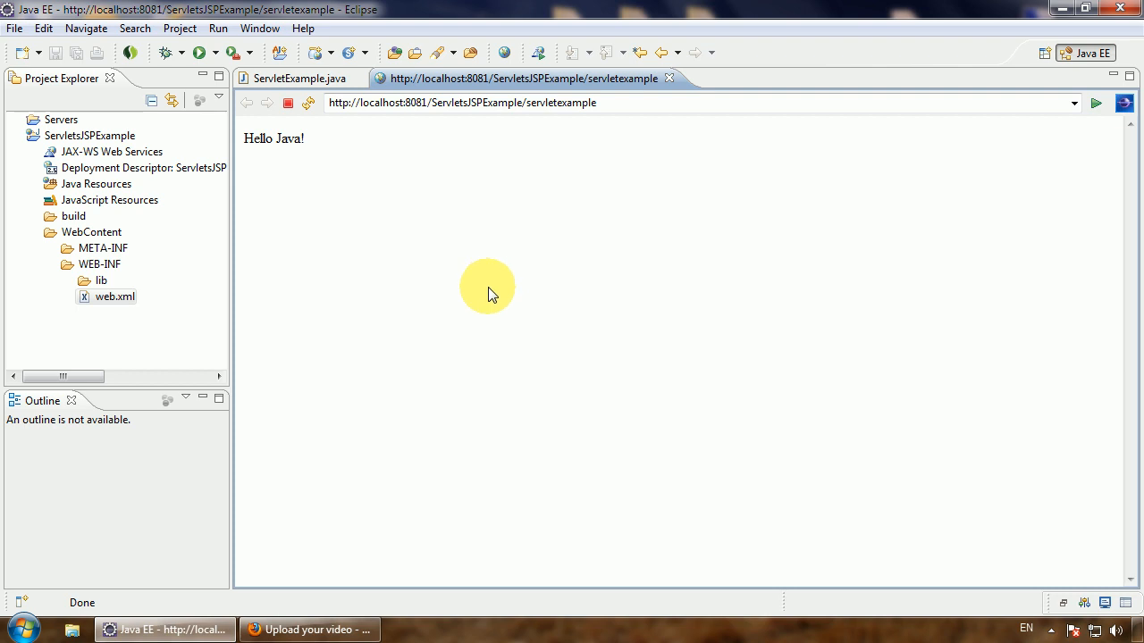
left_click(24, 629)
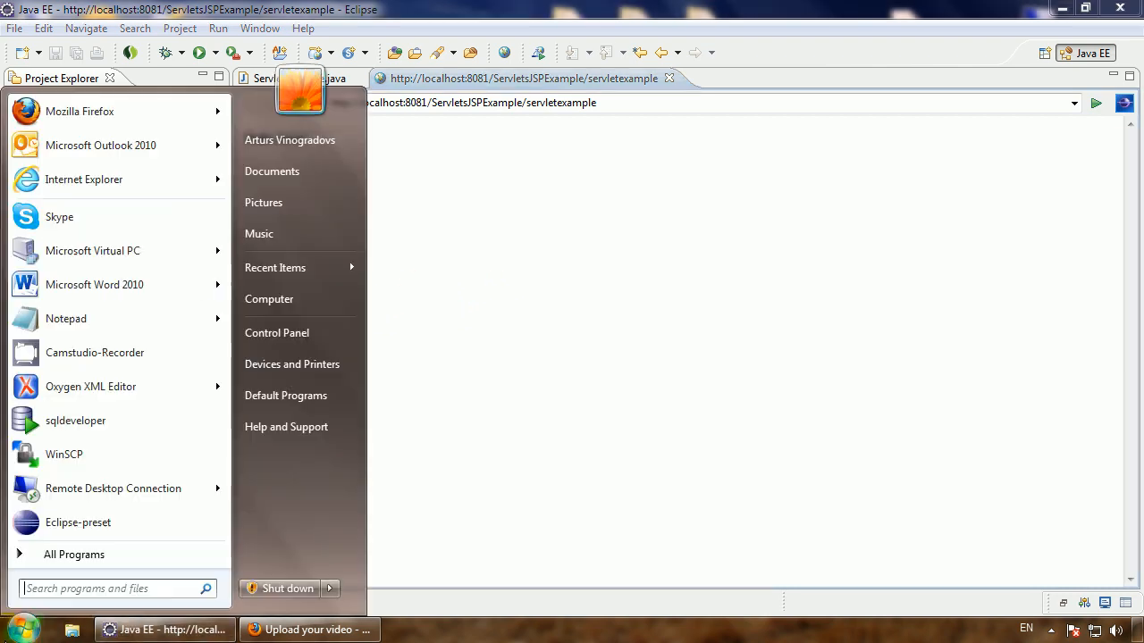
left_click(639, 107)
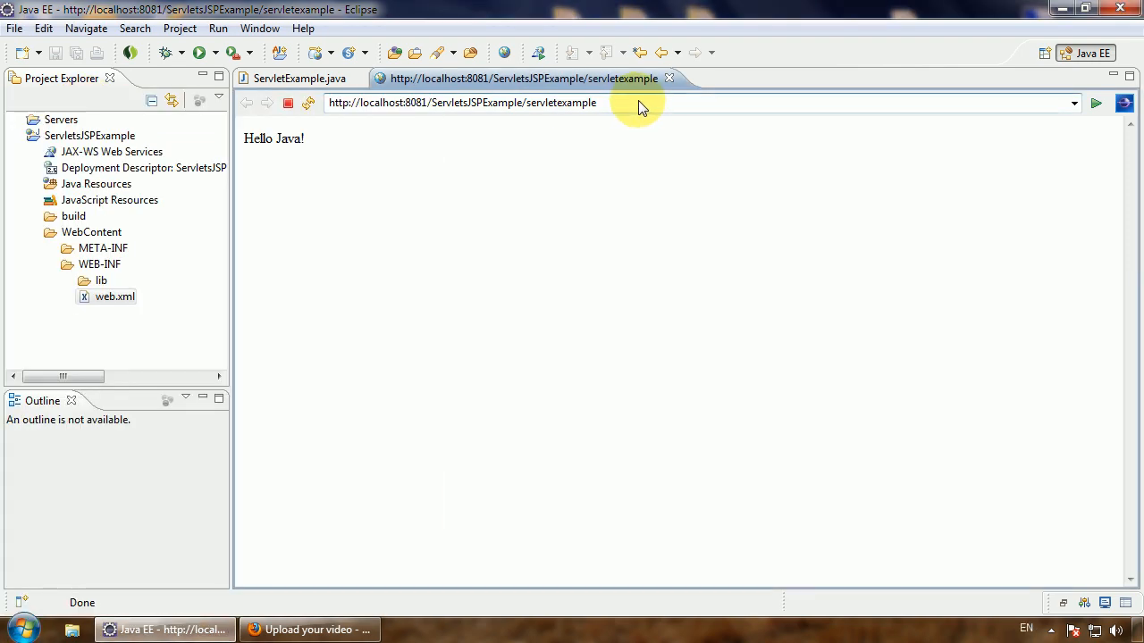
left_click(23, 629)
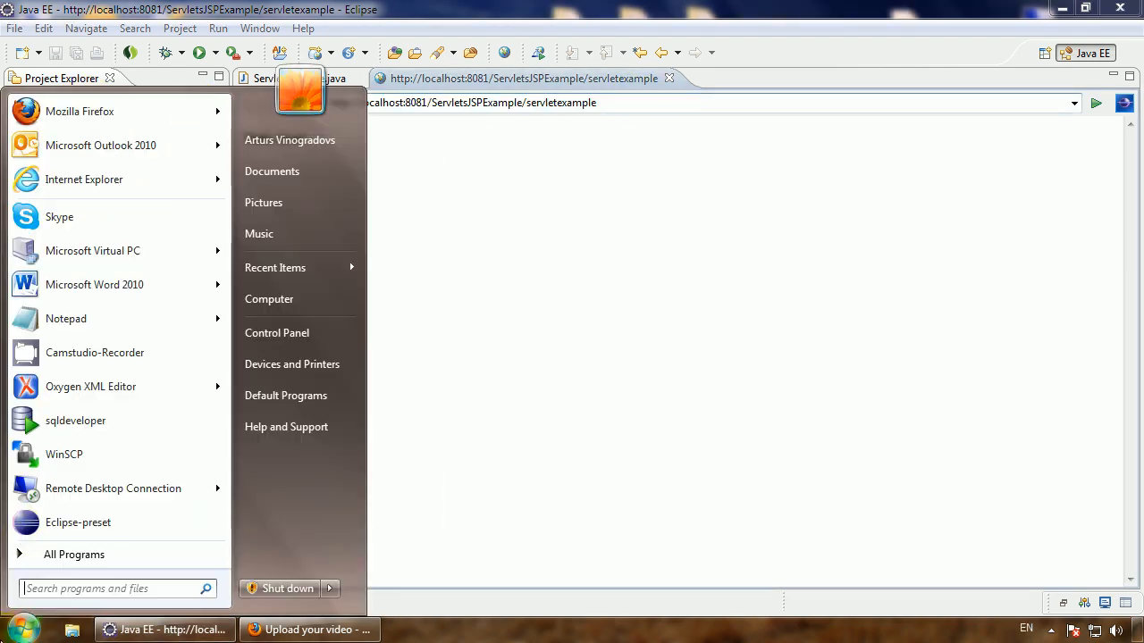
left_click(79, 111)
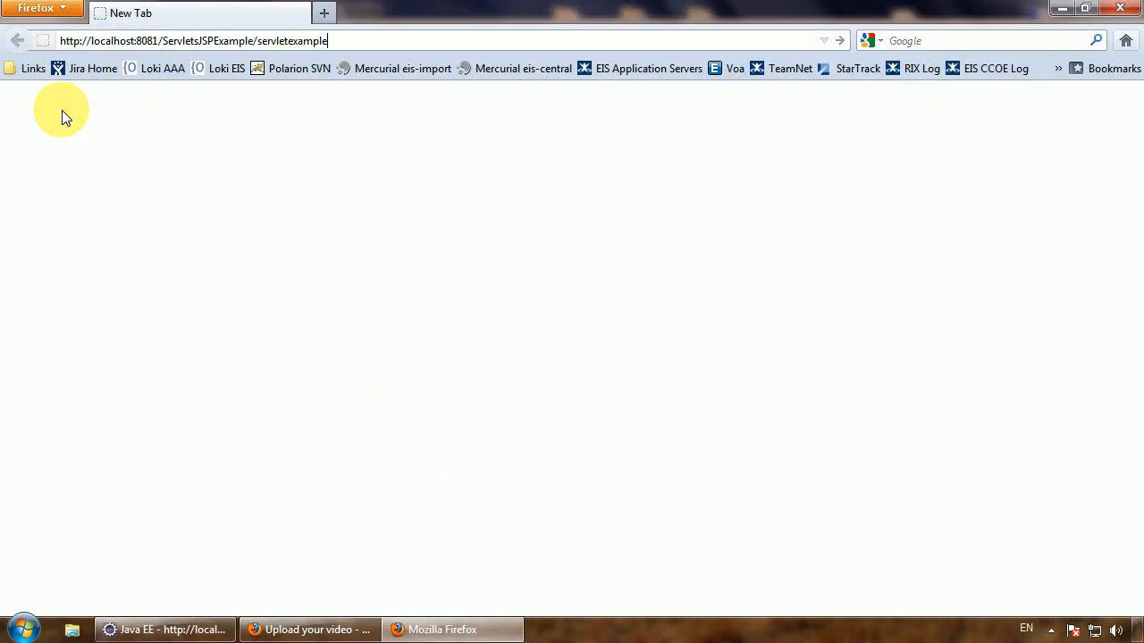
key("Return")
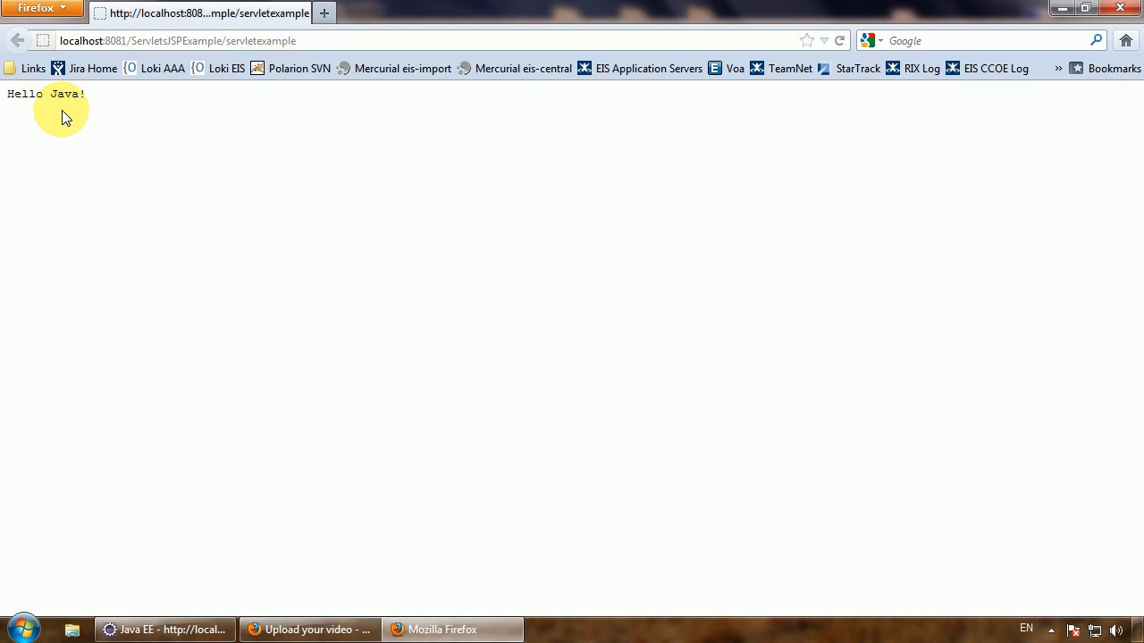